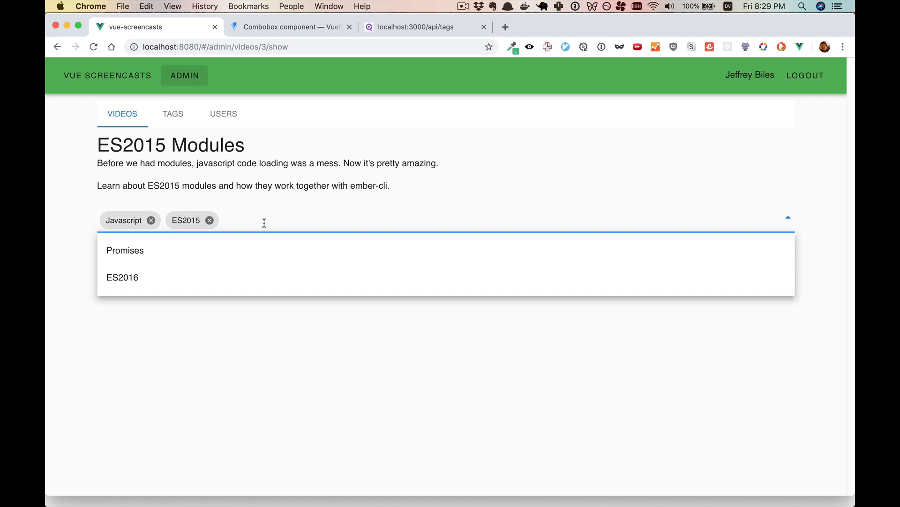
- Add the VueJS tag to ES2015 Modules, then open Promise Basics from the Video List
type("VueJS")
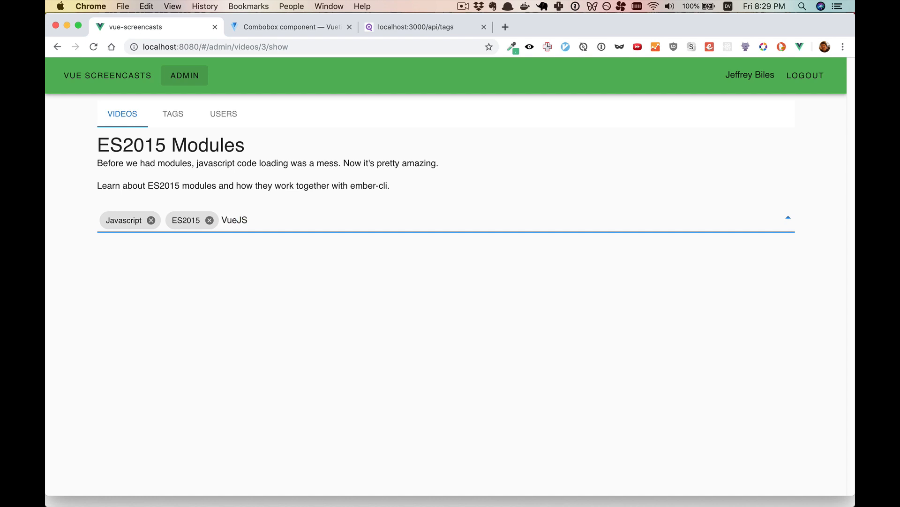
left_click(235, 220)
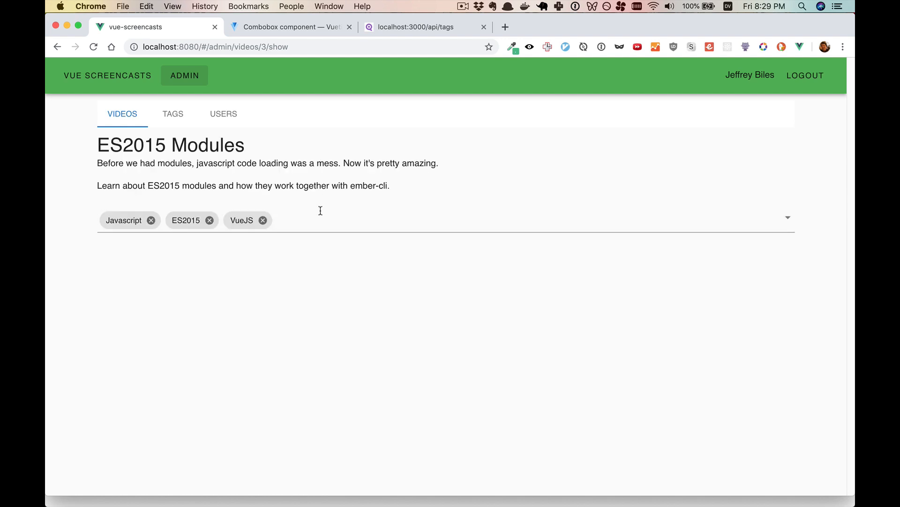
left_click(122, 113)
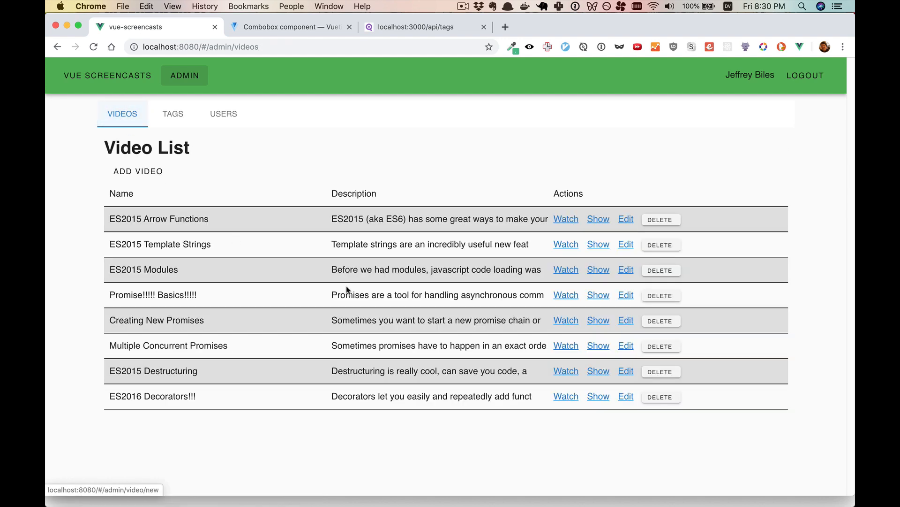
left_click(598, 294)
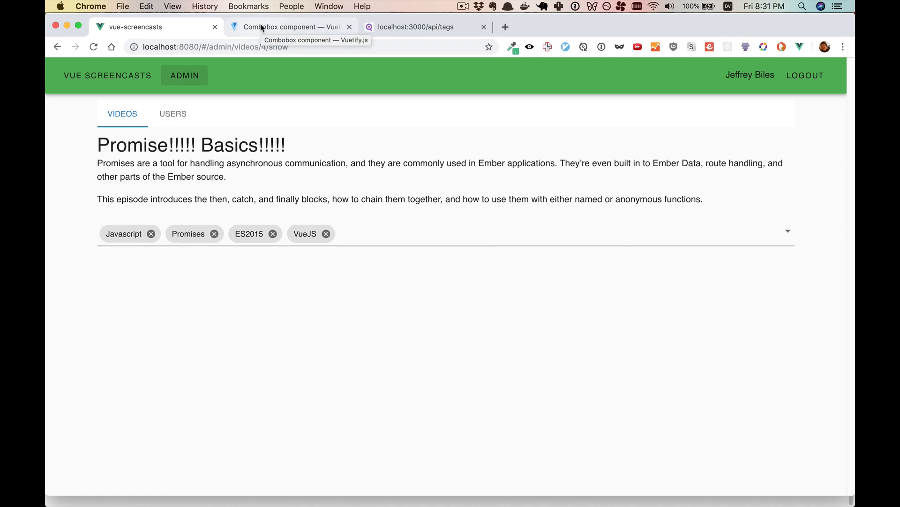
left_click(293, 27)
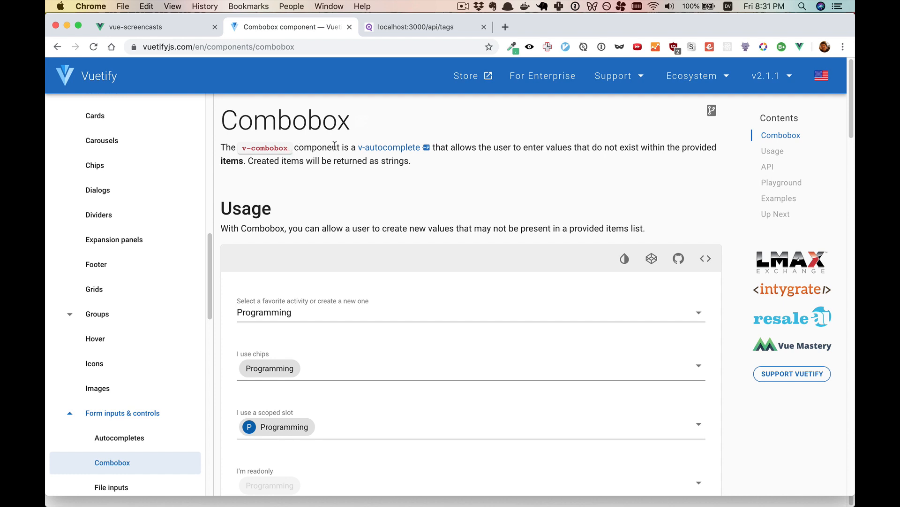
mouse_move(379, 150)
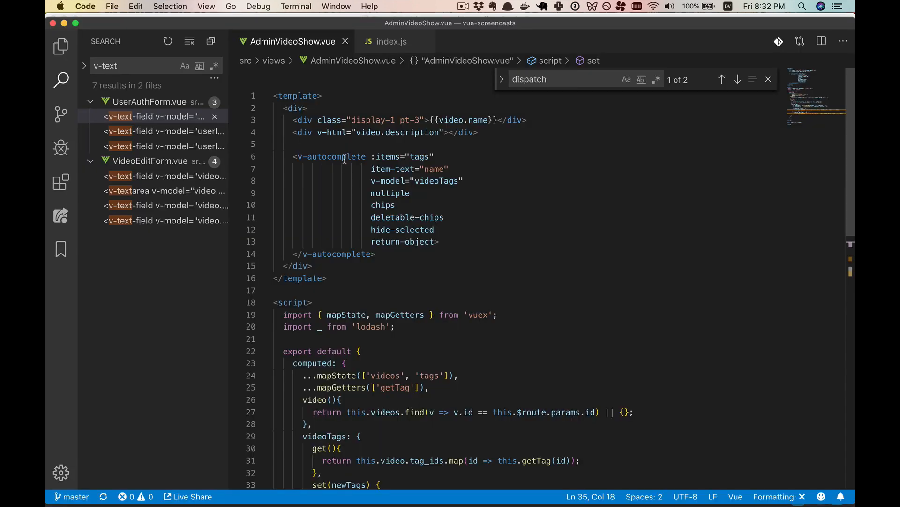
- Rename both v-autocomplete tags to v-combobox and add a debugger line inside set(newTags)
type("v-combobox")
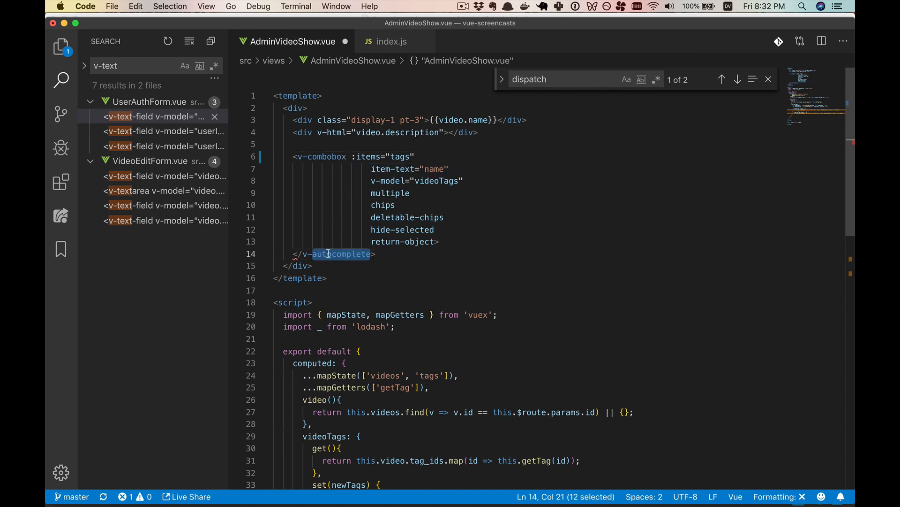
type("combobox>")
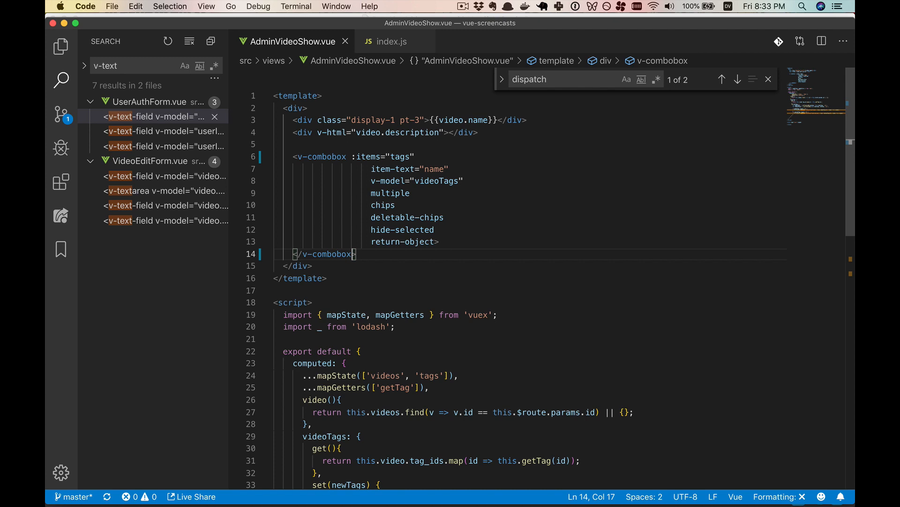
scroll("down", 3)
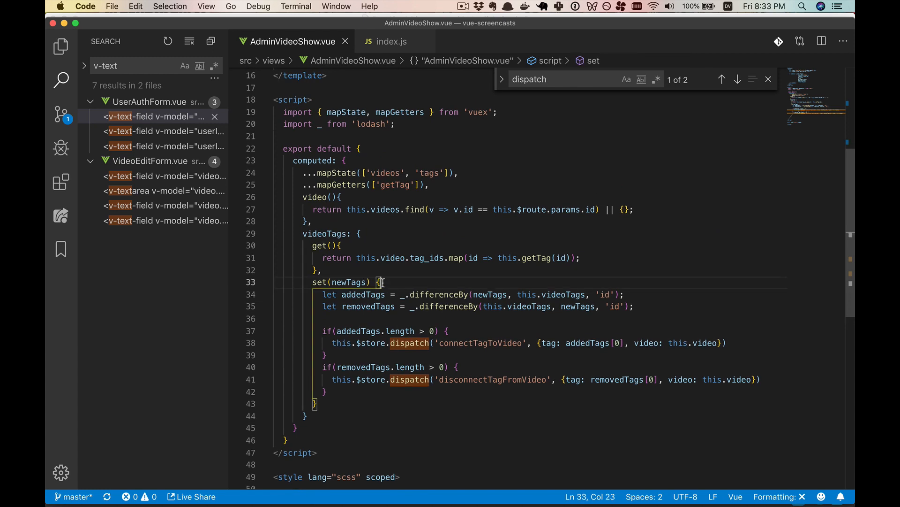
type("debugger")
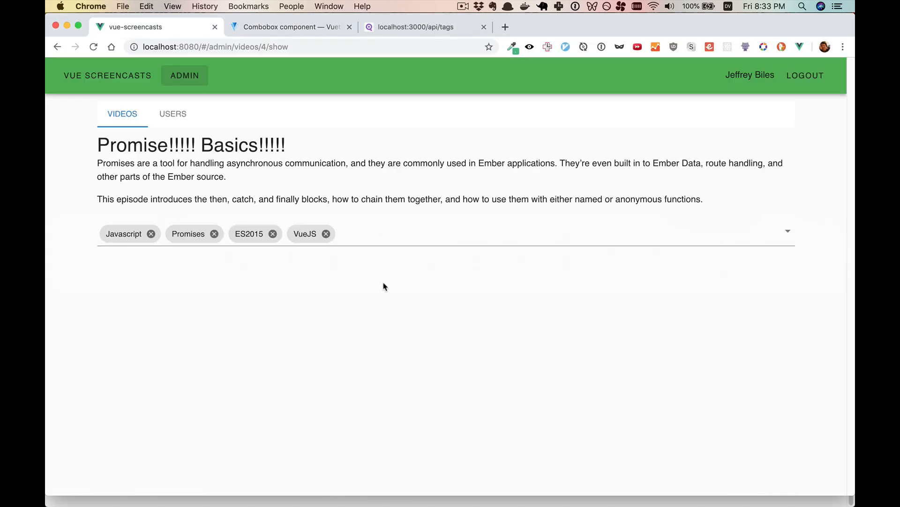
- Enter a new 'Vuex' tag and inspect newTags in the console at the breakpoint
type("Vue")
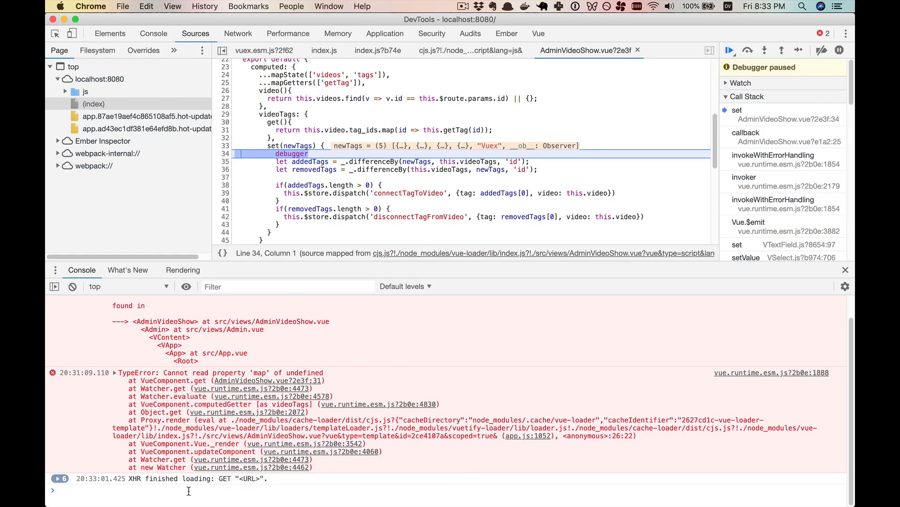
type("new")
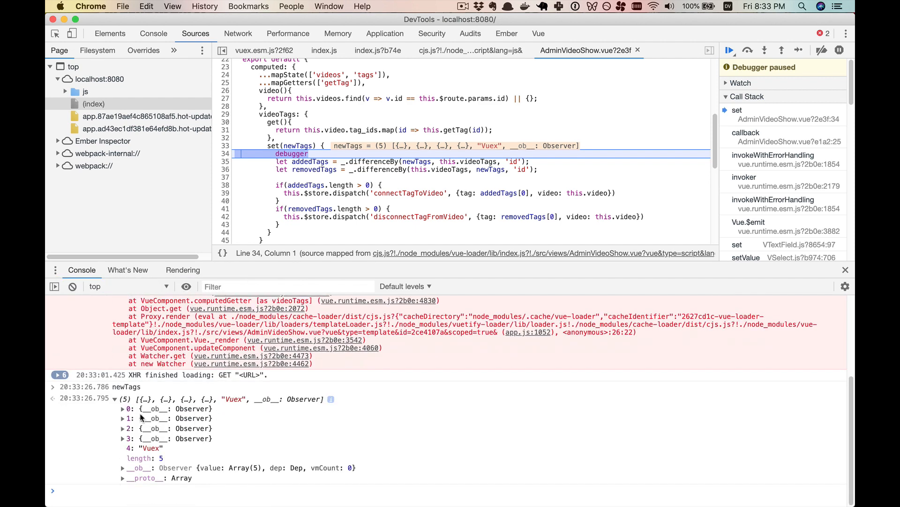
mouse_move(150, 448)
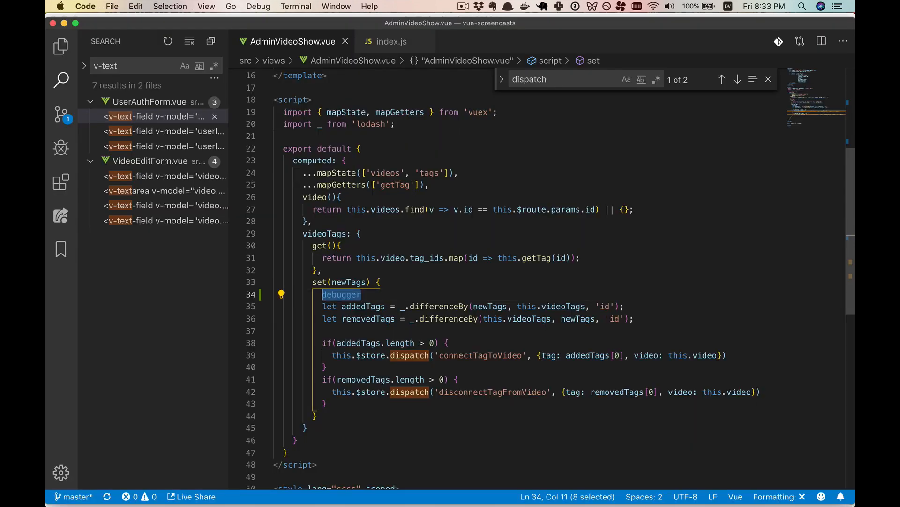
- Replace debugger with let createdTag = newTags.find(t => typeof t == 'string') and an if/else
type("newTags")
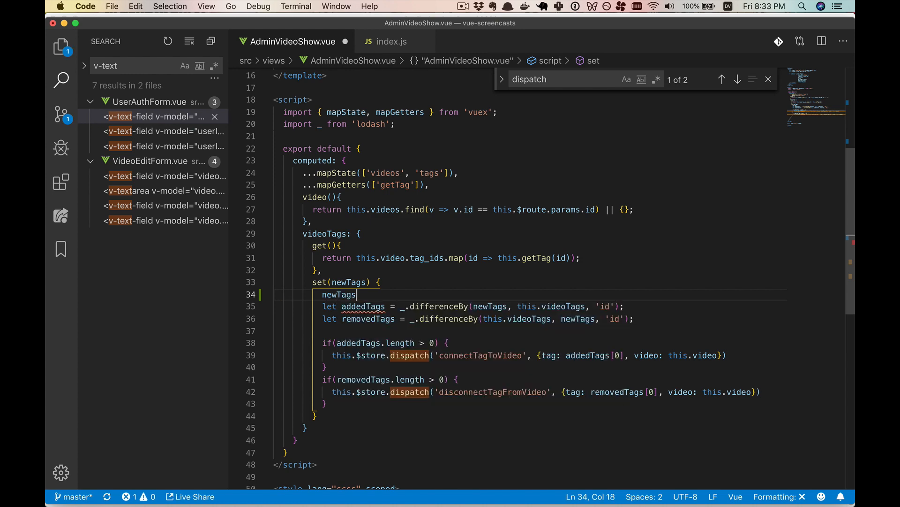
type(".filter(t => typeof t")
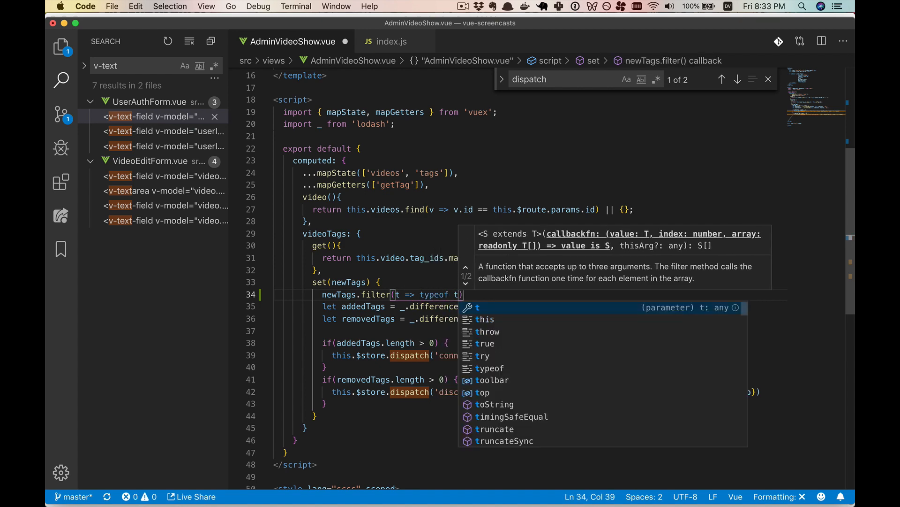
type("== 'string'")
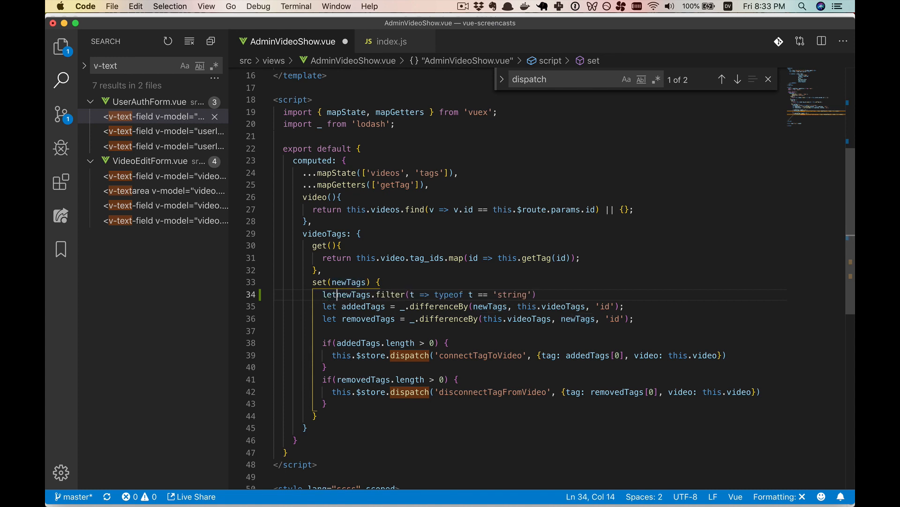
type("createdTags =")
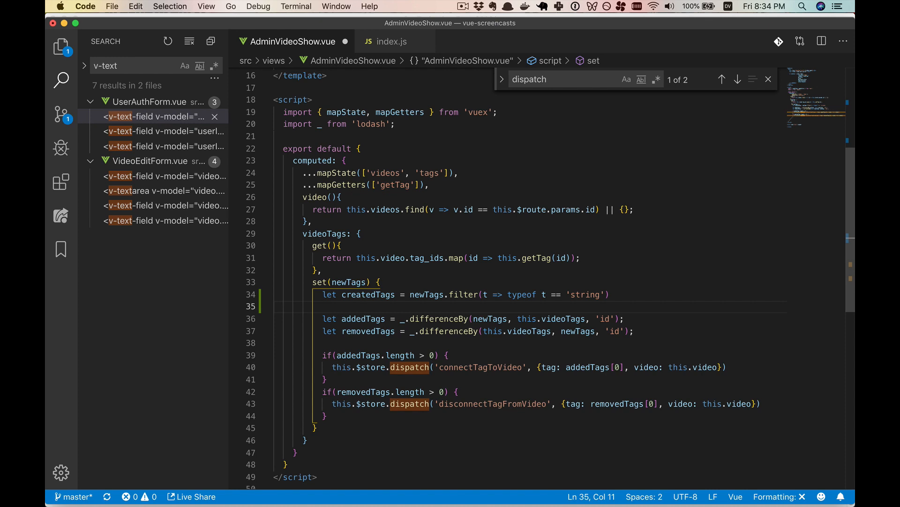
mouse_move(454, 291)
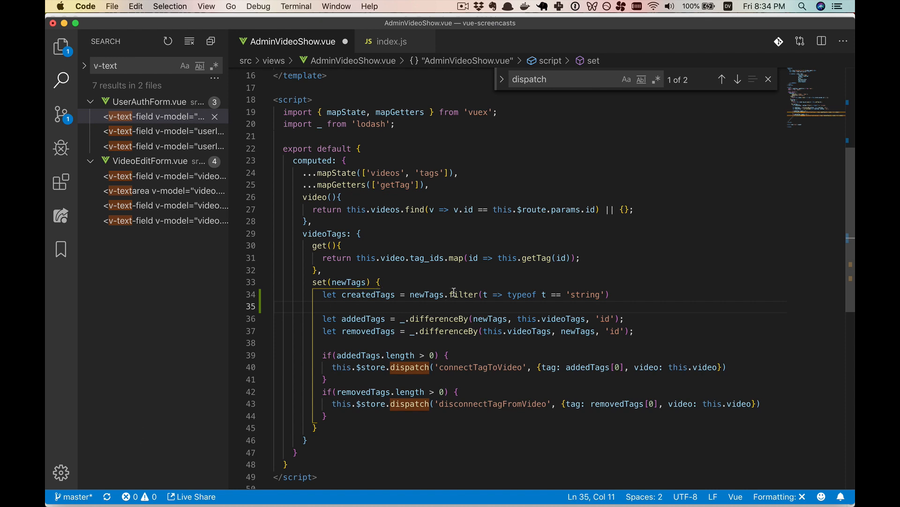
type("find")
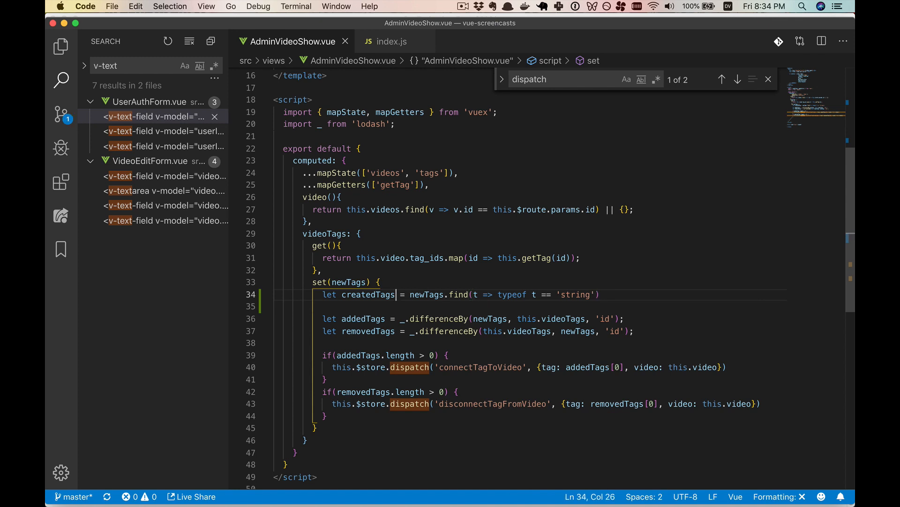
type("if(")
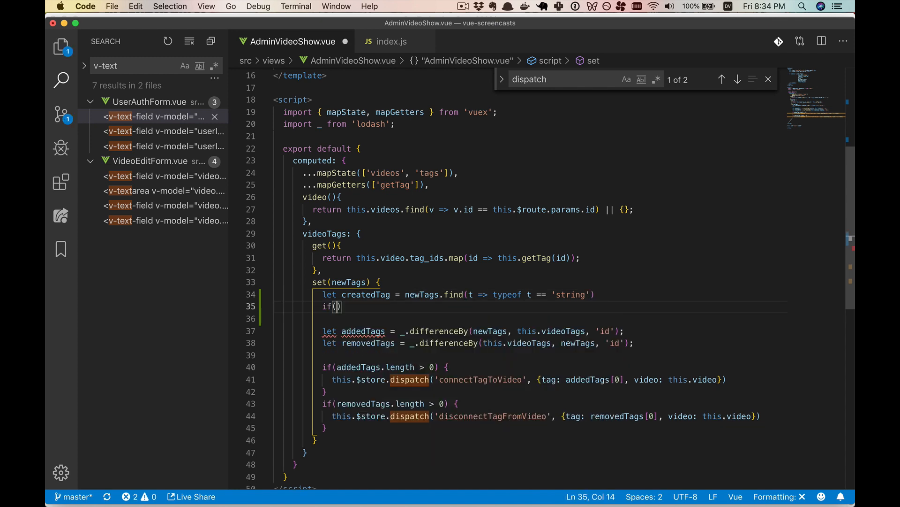
type("createdTag")
left_click(530, 319)
type("} else {")
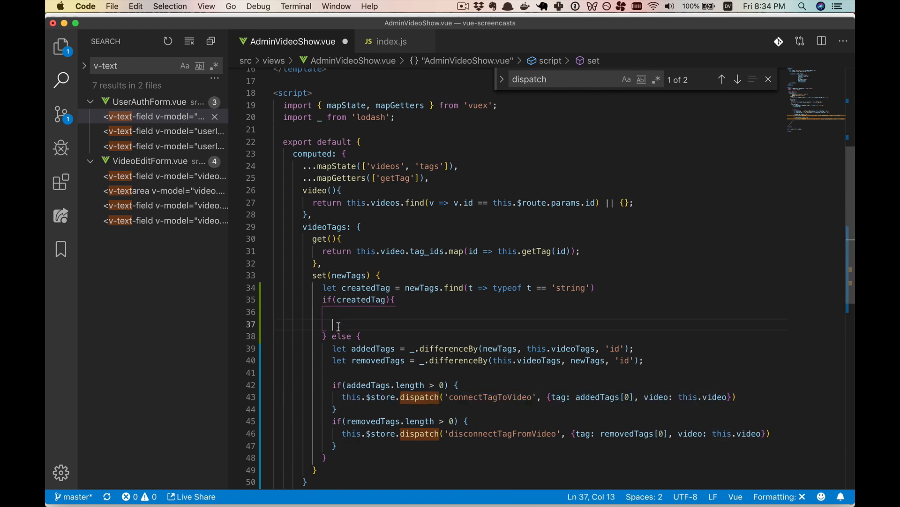
- Add a this.$store.dispatch('createTag', {name: createdTag}) line above the connectTagToVideo dispatch
type("this.$store.dispatch('connectTagToVideo', {tag: addedTags[0], video: this.video})")
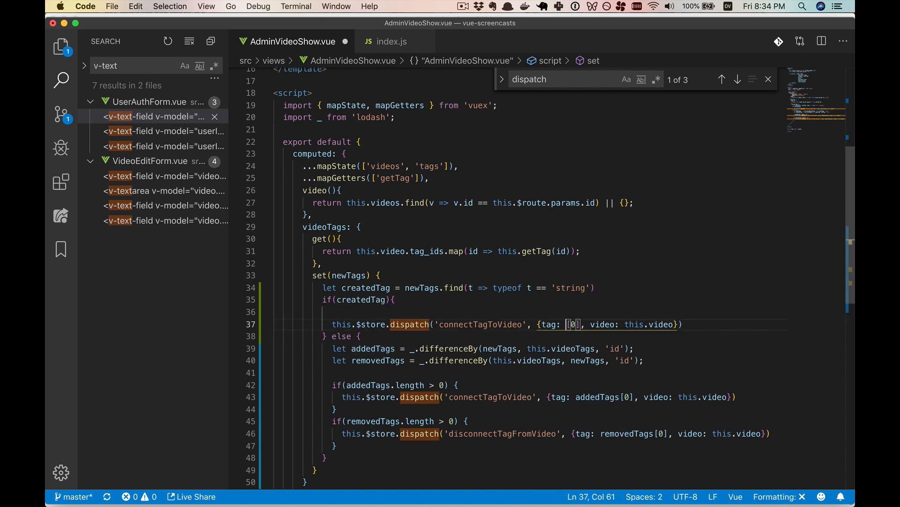
key("Backspace")
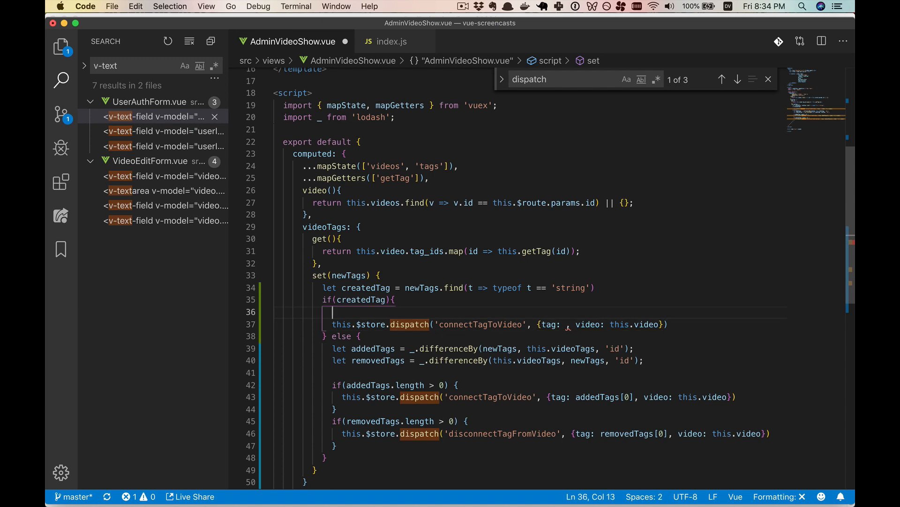
type("this.")
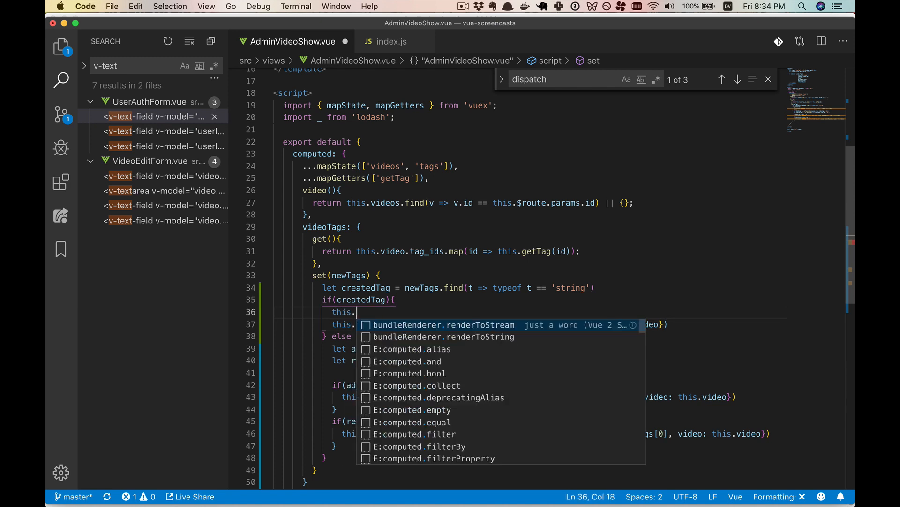
type("$store.dispatch('createTag',")
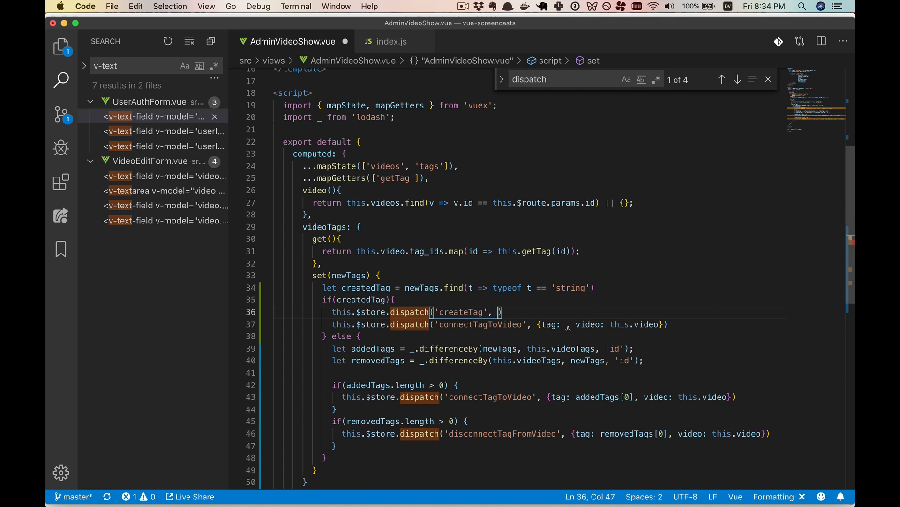
type("{name: }")
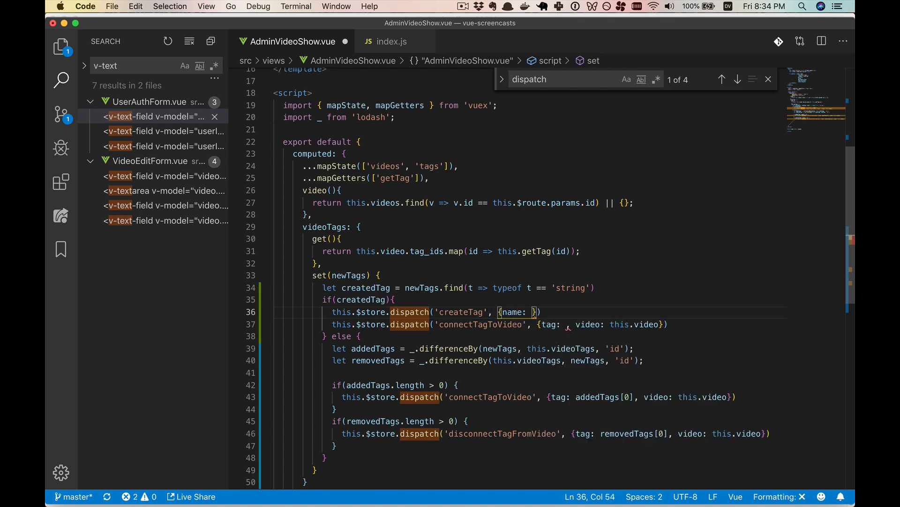
type("createTag")
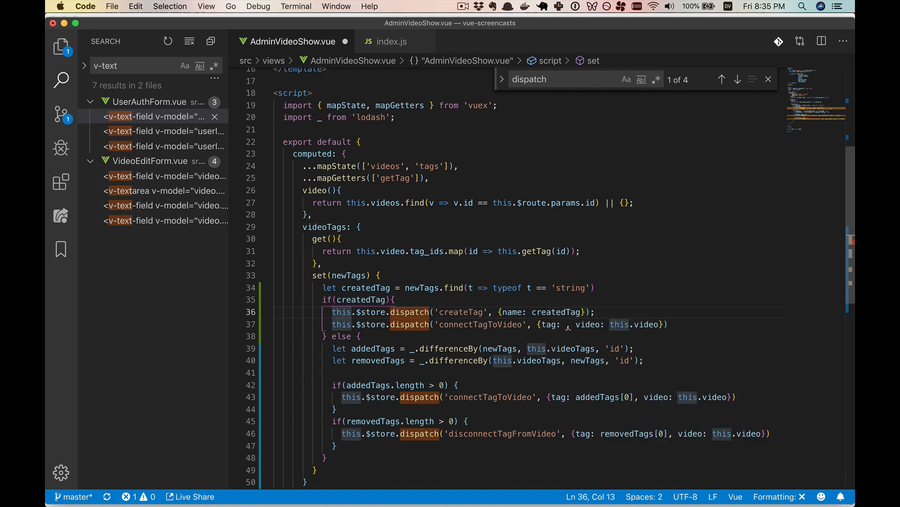
- Assign the awaited createTag dispatch to createdTag and mark set(newTags) as async
type("let")
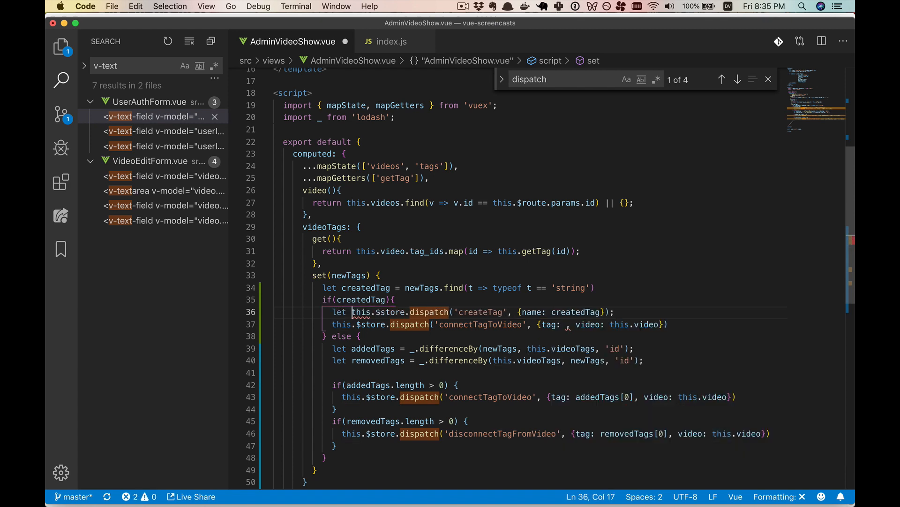
double_click(338, 312)
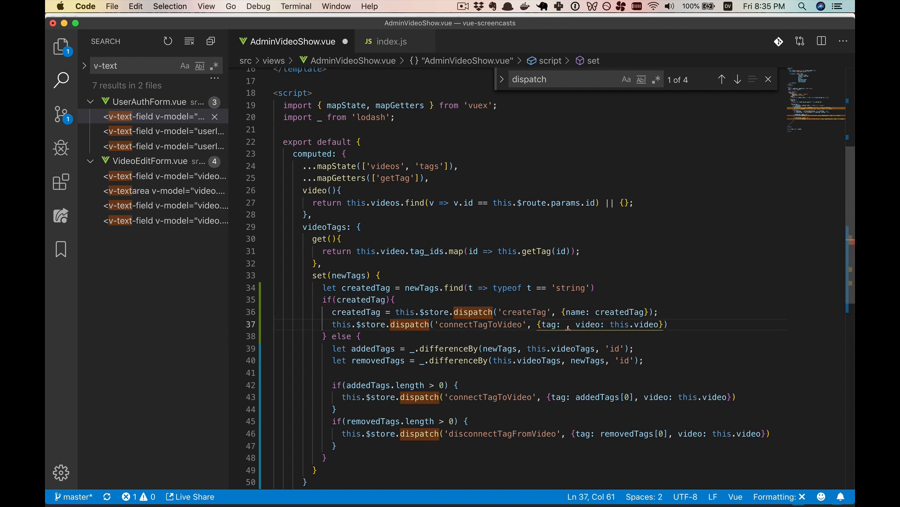
type("createdTag")
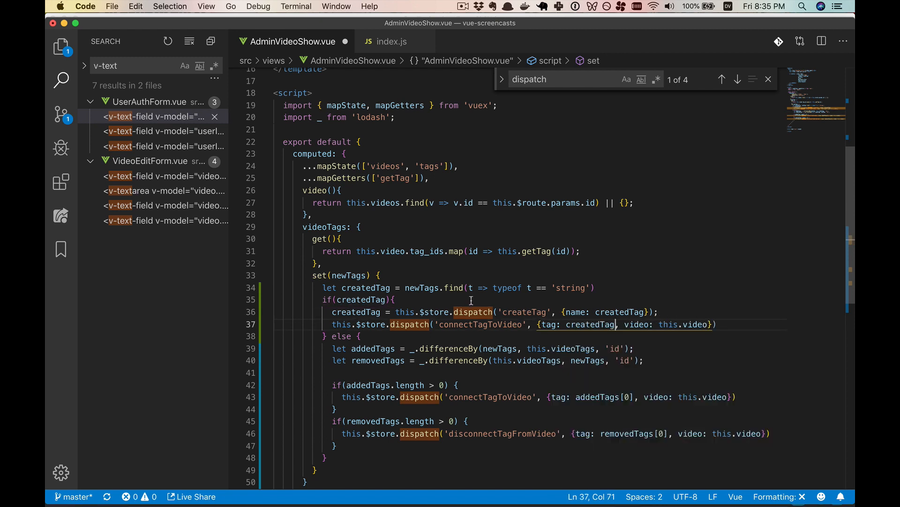
double_click(523, 311)
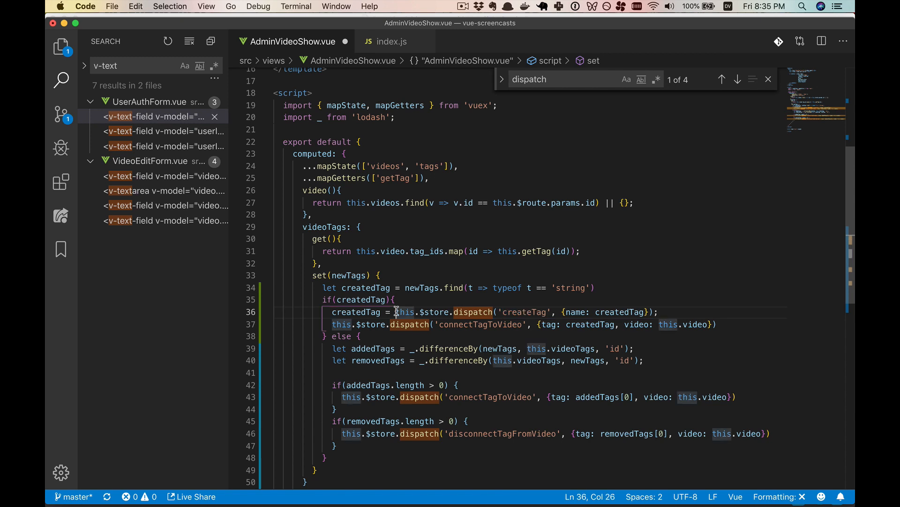
type("await")
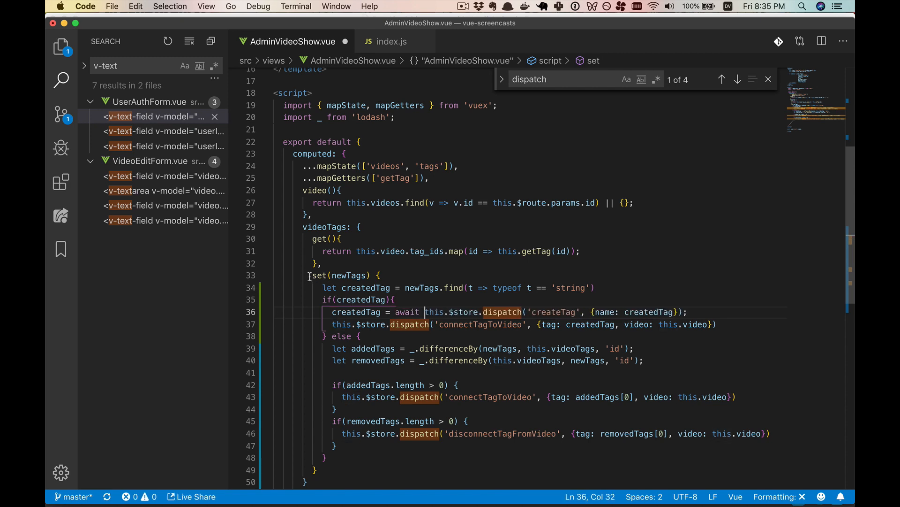
type("async")
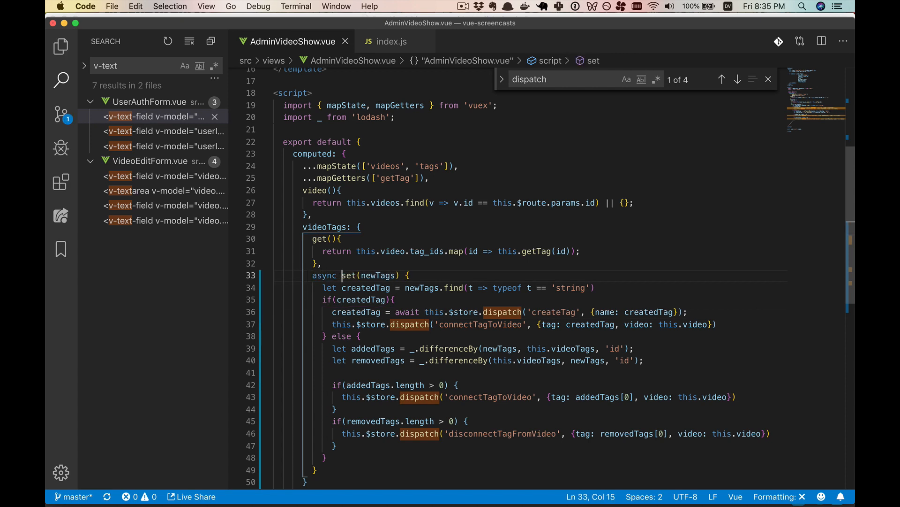
double_click(553, 312)
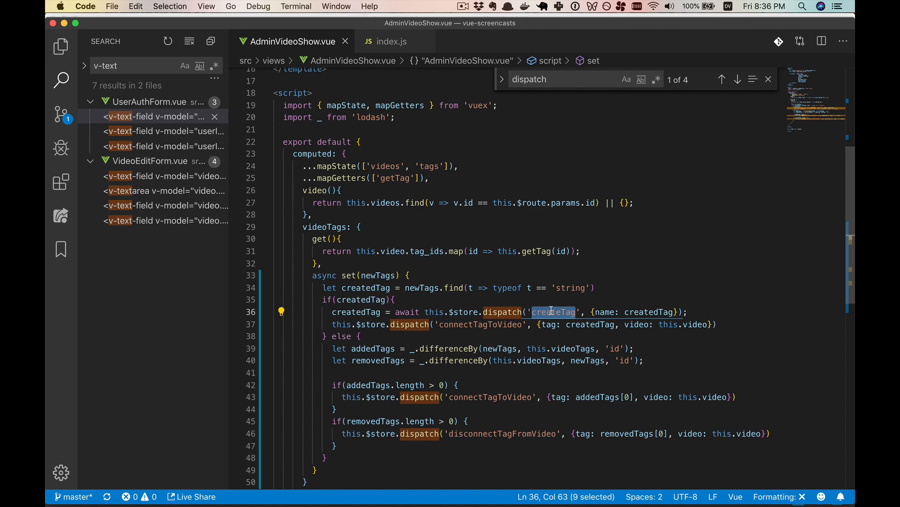
left_click(388, 41)
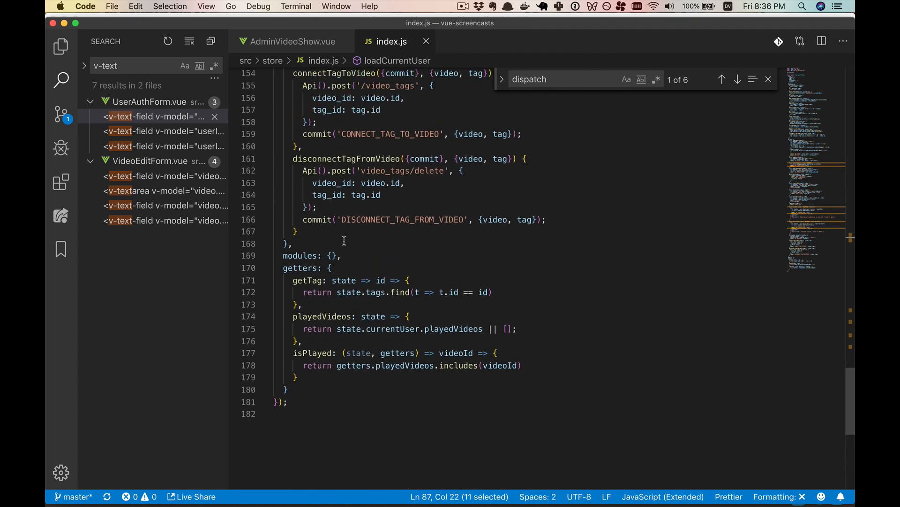
- Write a createTag({commit}, {name}) action that commits CREATE_TAG
type("create")
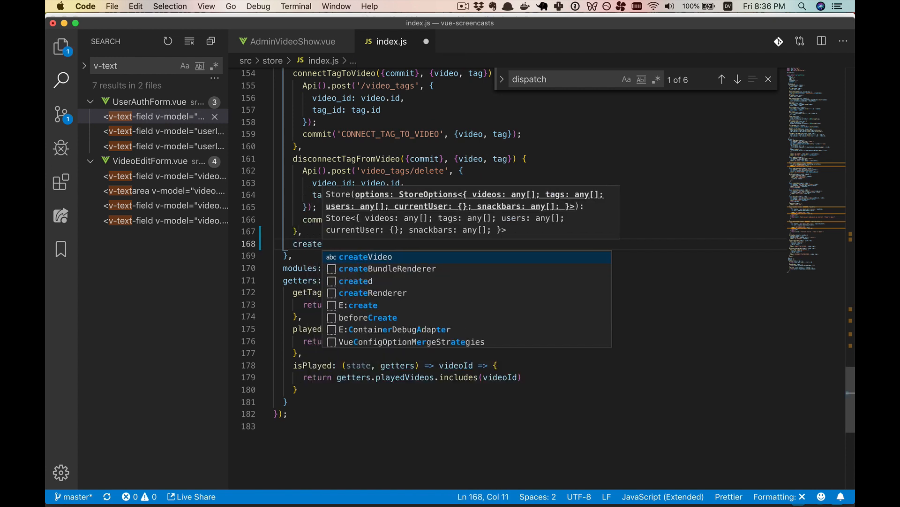
type("Tag({})")
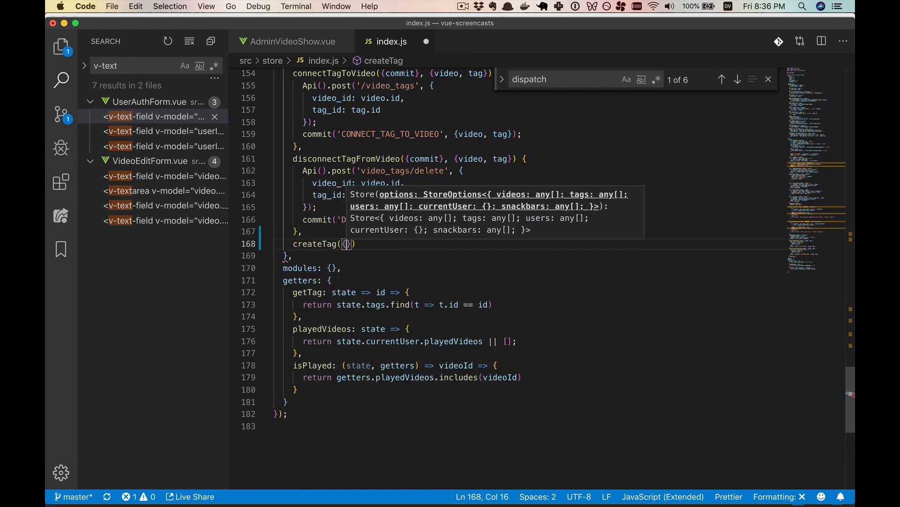
type("commit,")
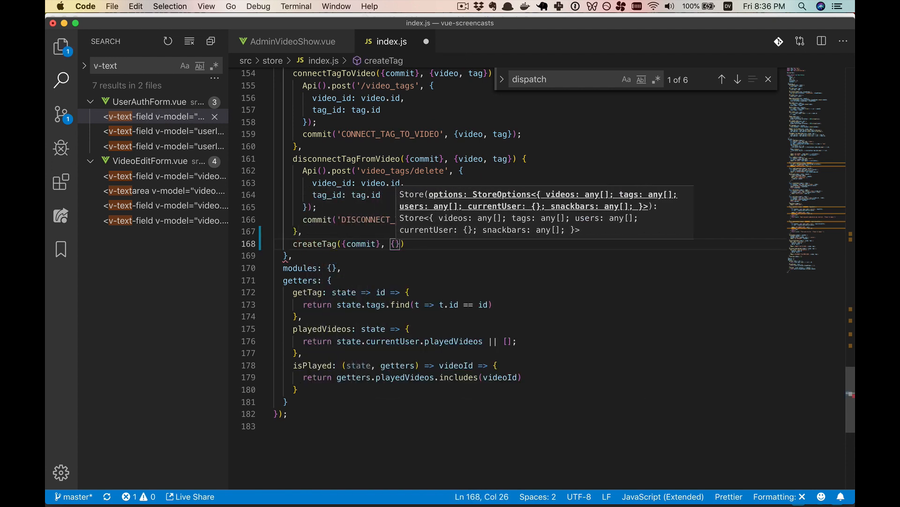
type("name")
type("createTag")
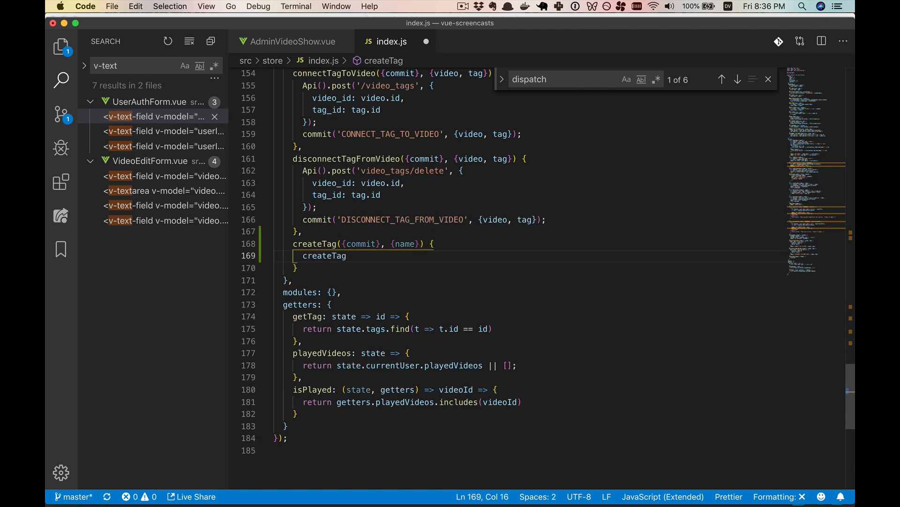
type("commit('")
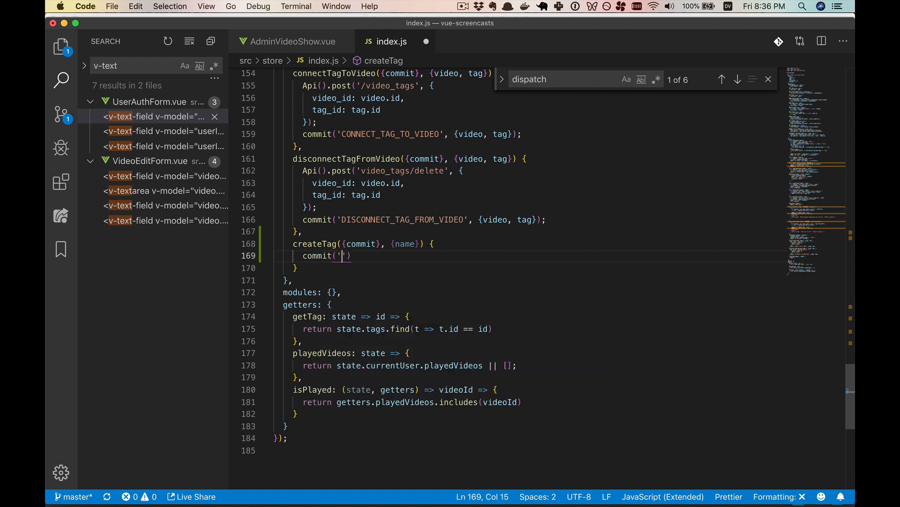
type("CREATE_TAG")
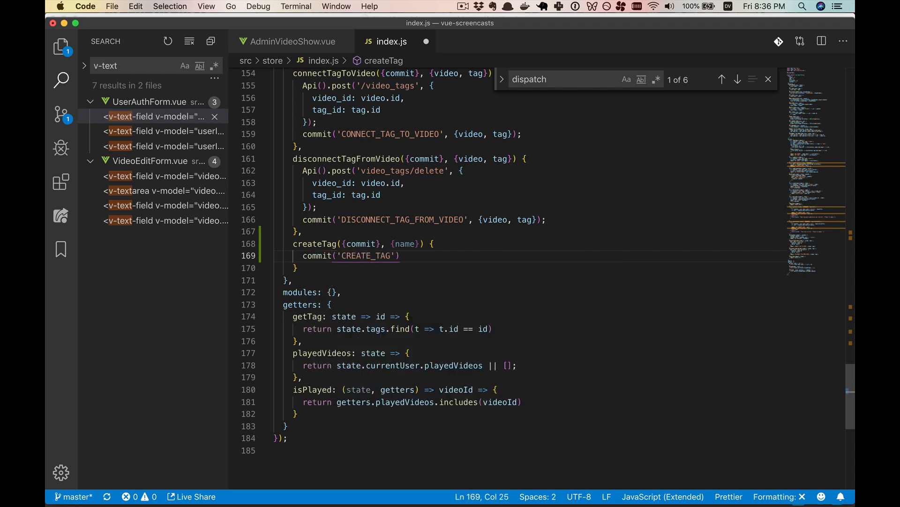
left_click(432, 244)
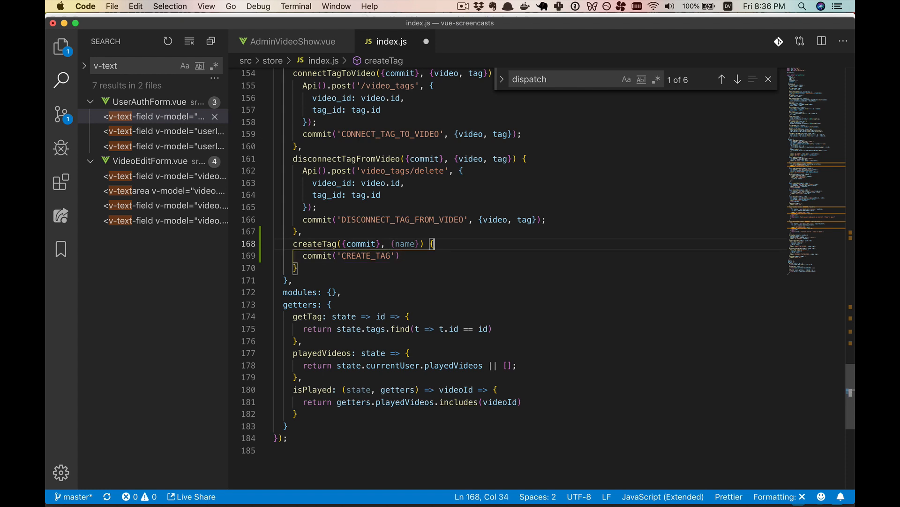
key("enter")
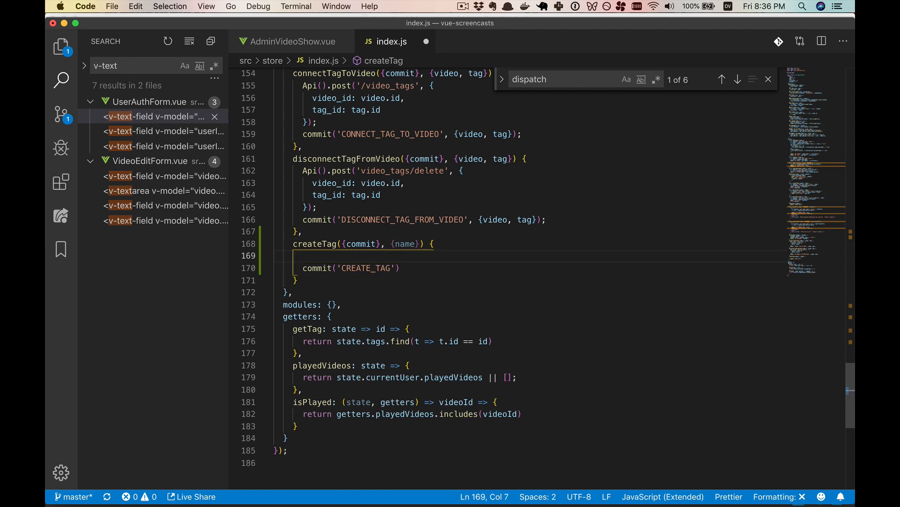
- Make createTag async, storing await Api().post('/tags', {name}) in response, plus a debugger line
left_click(297, 243)
type("async ")
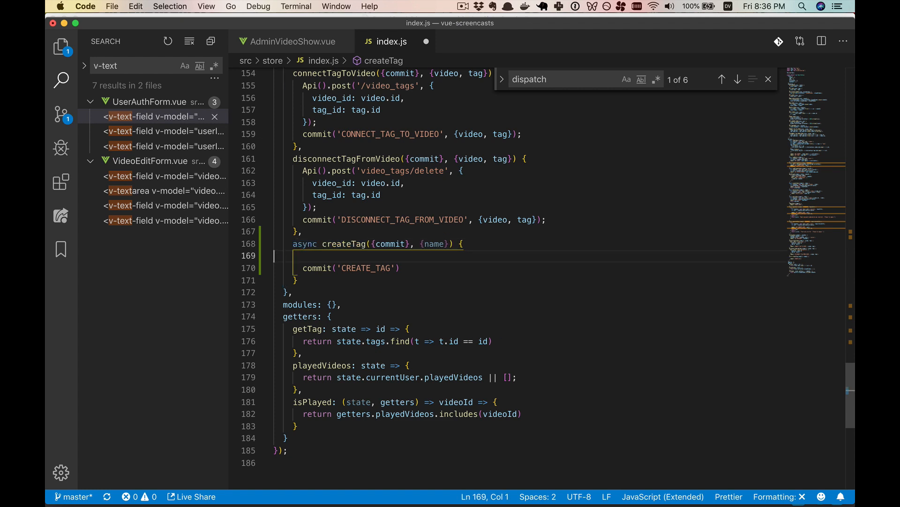
type("Api()")
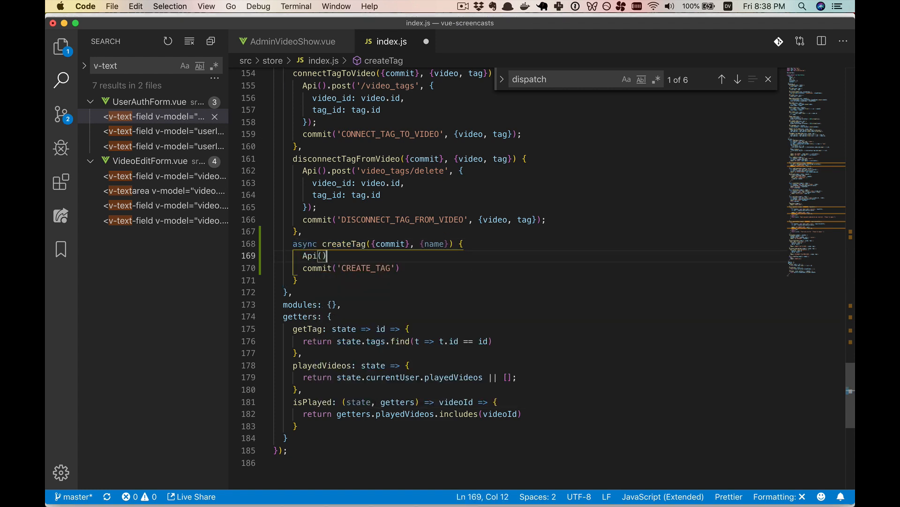
type(".post('/'")
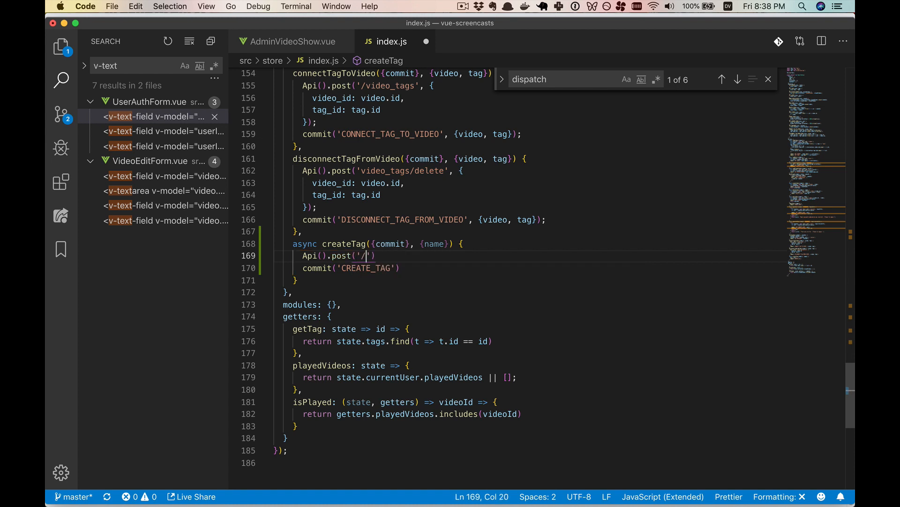
type("tags")
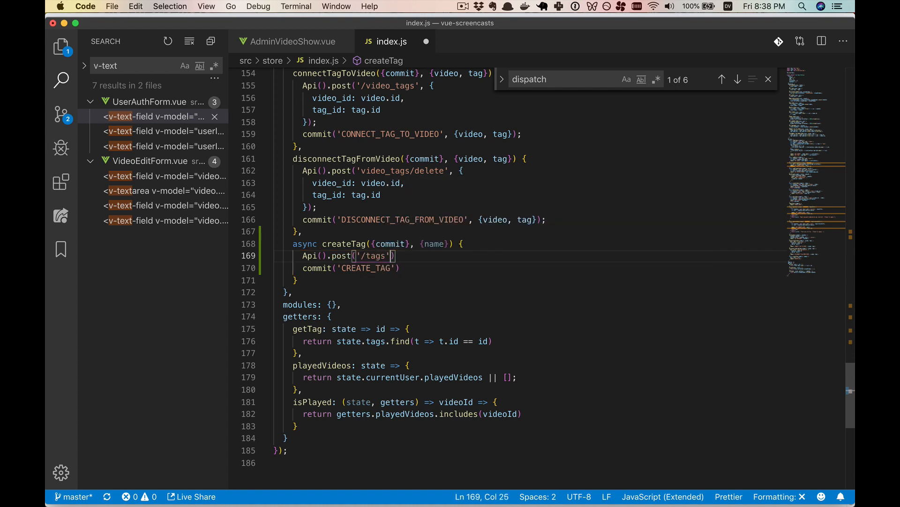
type(", {")
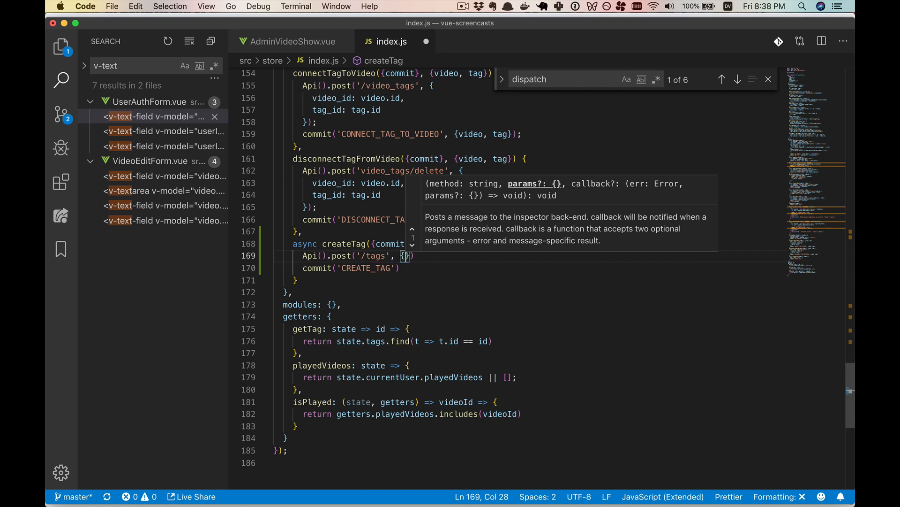
mouse_move(361, 212)
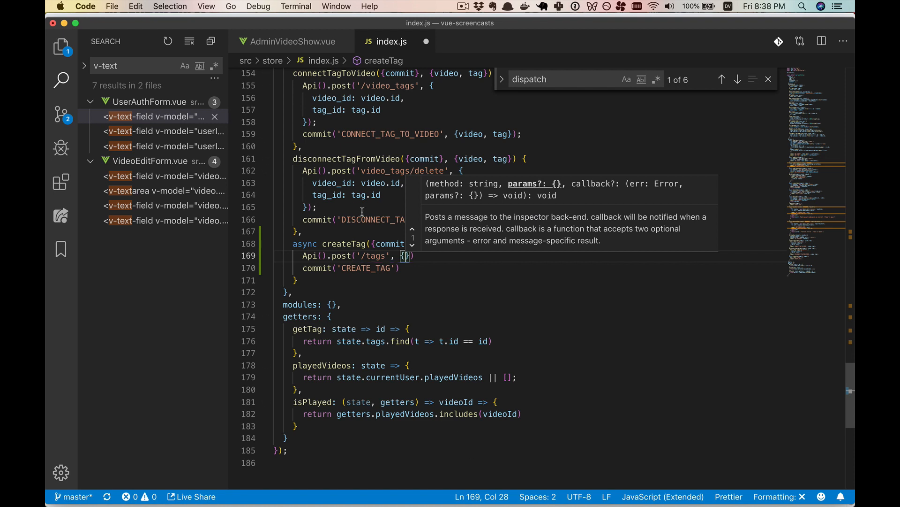
type("name")
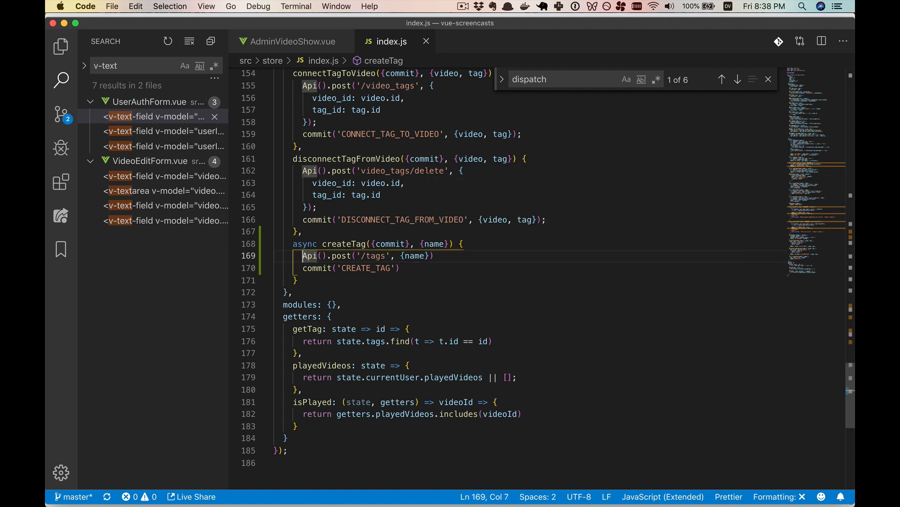
type("let response = await")
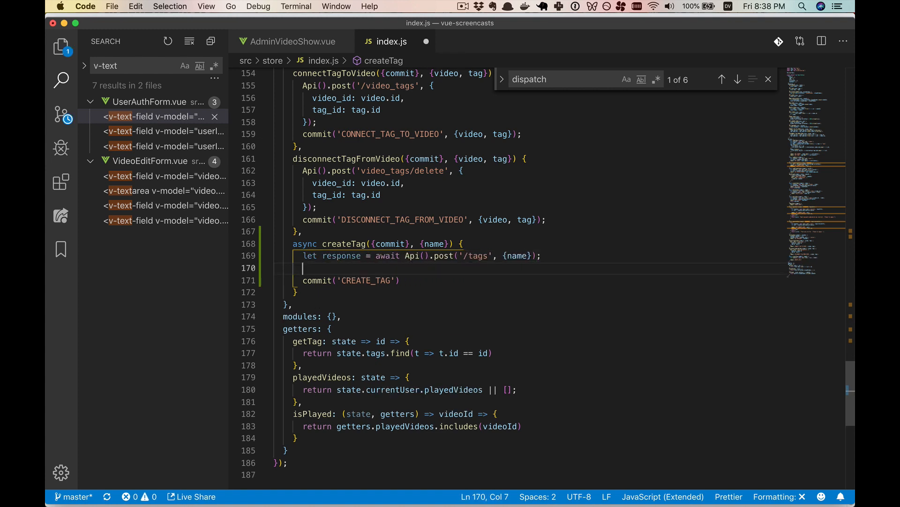
type("debugger")
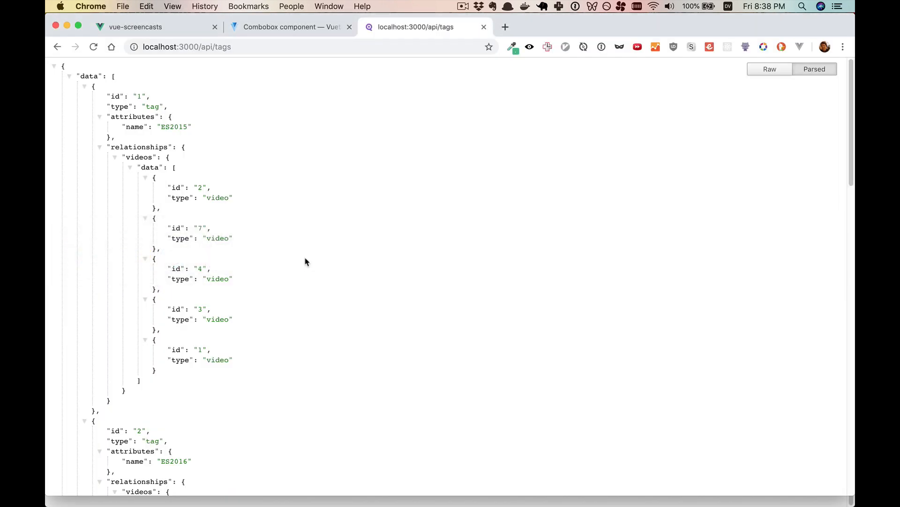
- Return to the vue-screencasts admin tab and enter 'Vuex' in the tag combobox
left_click(136, 27)
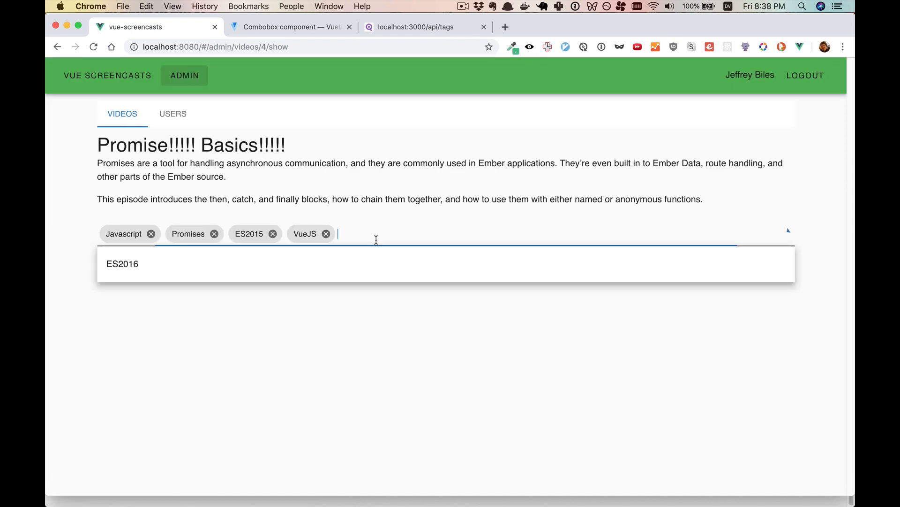
type("Vuex")
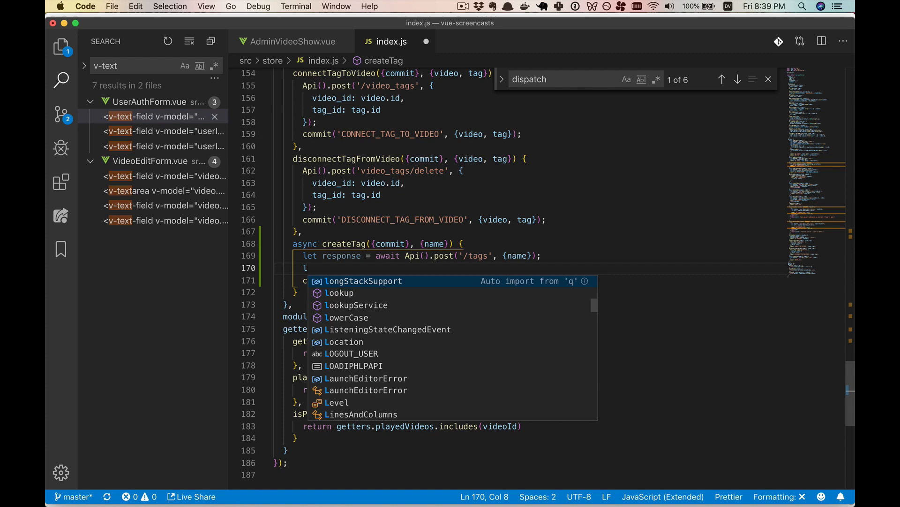
- Build createdTag from response.data attributes and id, then commit CREATE_TAG with {tag: createdTag}
type("created")
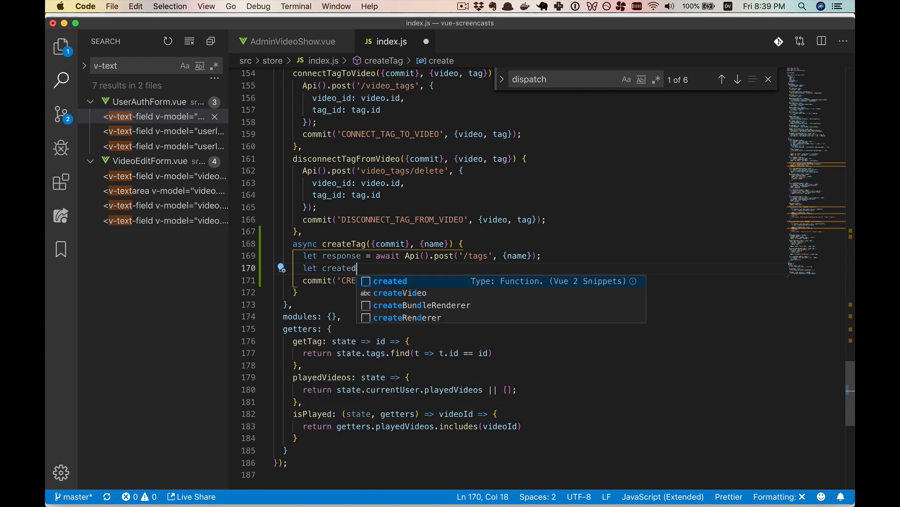
type("Tag = response.data.dat")
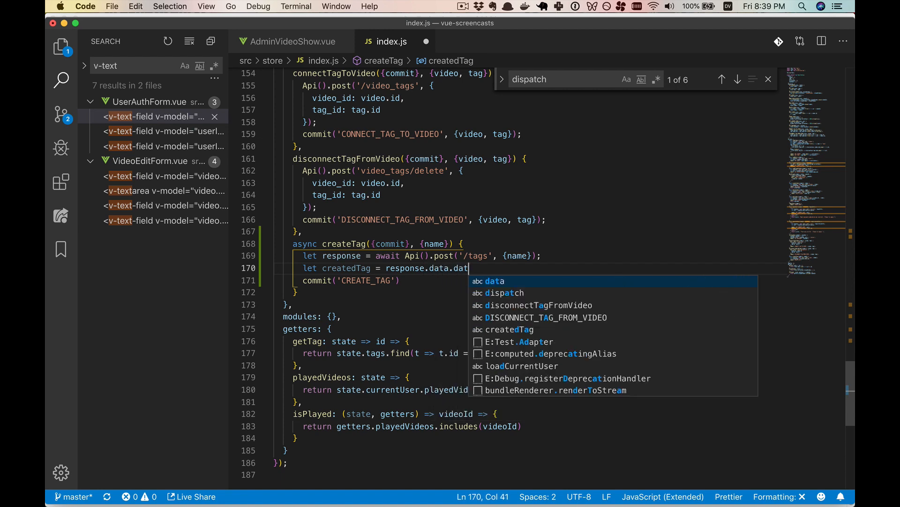
type("a.attributes;")
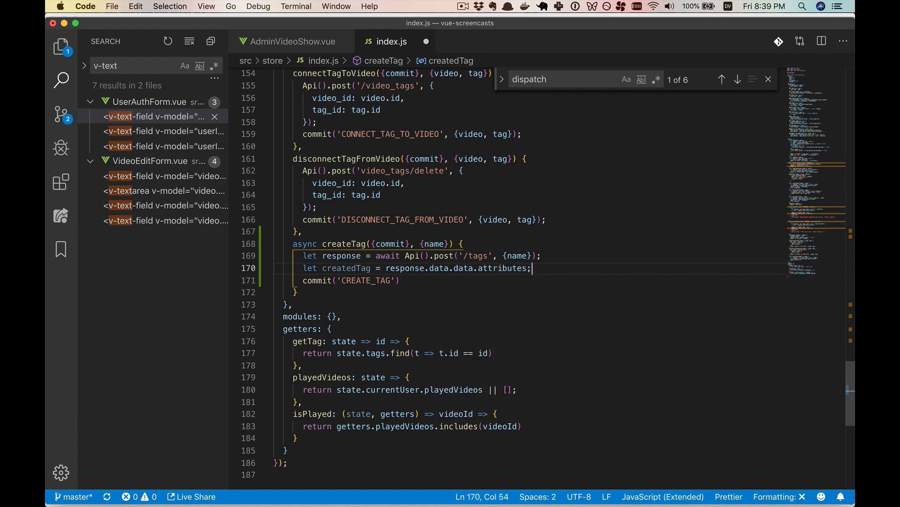
type("create")
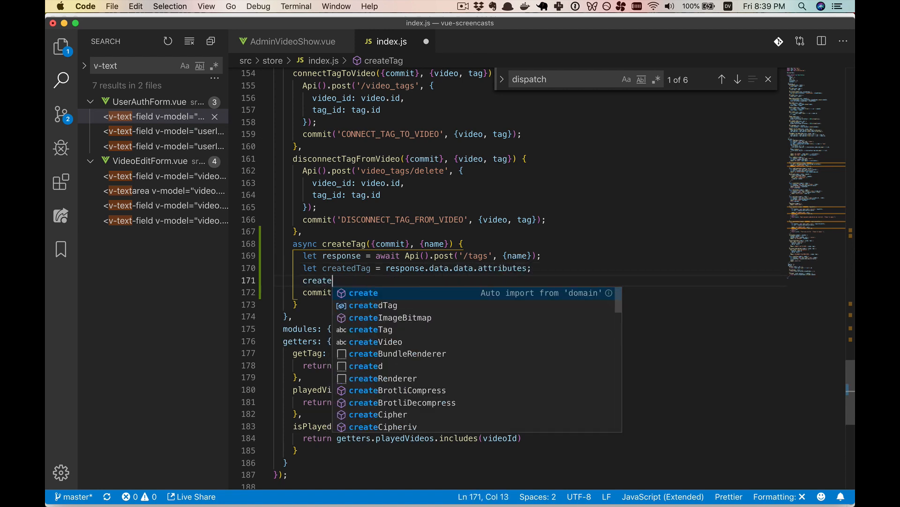
type("dTag['id']")
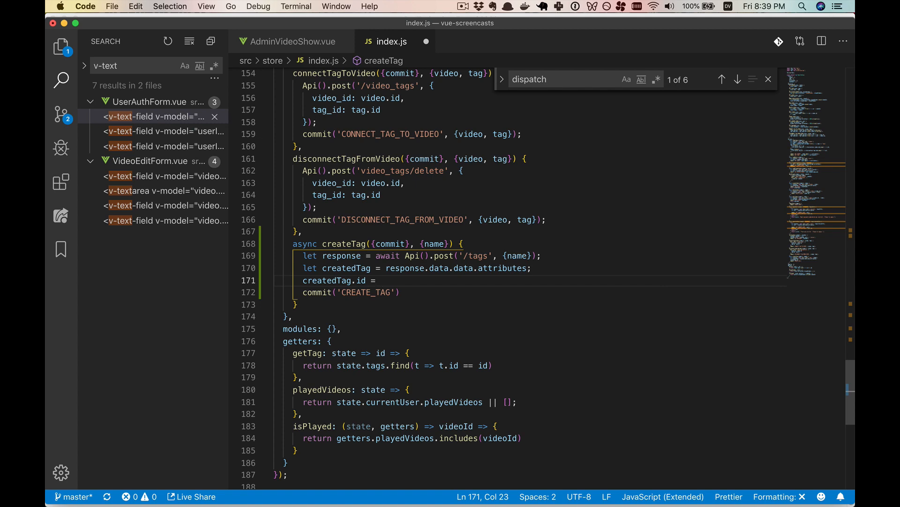
type("response.data.data.id;")
left_click(540, 292)
type(", {")
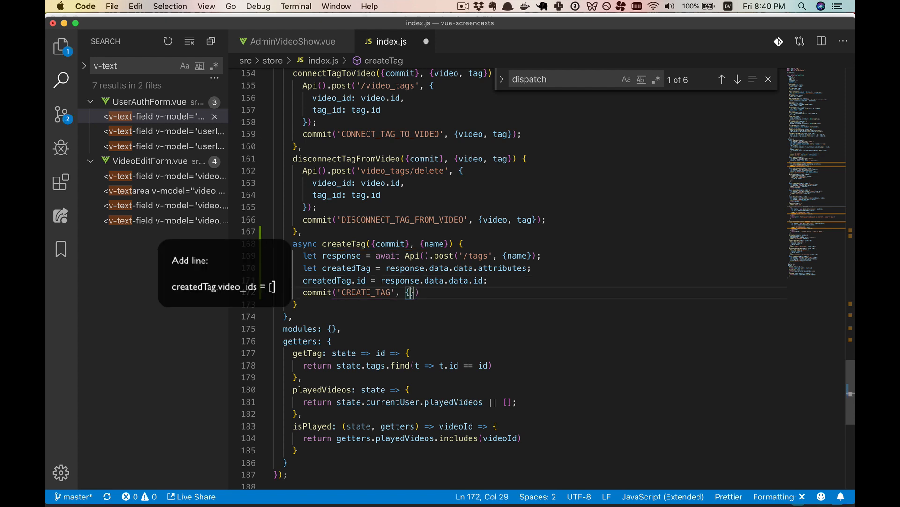
type("tag: createdTag")
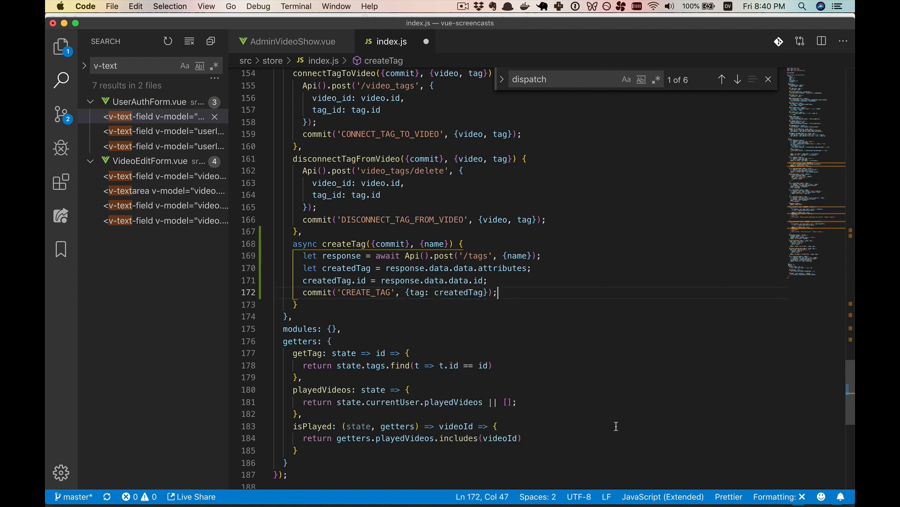
double_click(365, 292)
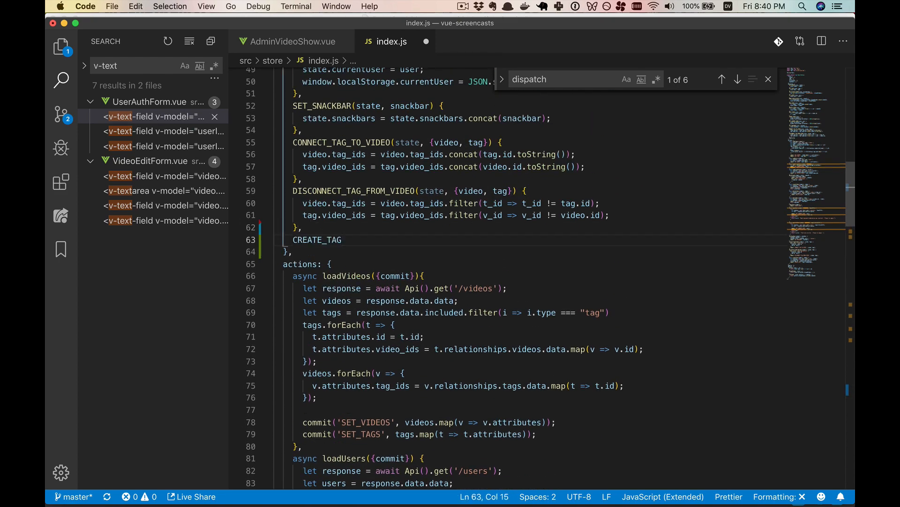
- Add a CREATE_TAG mutation taking (state, {tag}) and begin assigning state.tags
type("(state, {t}")
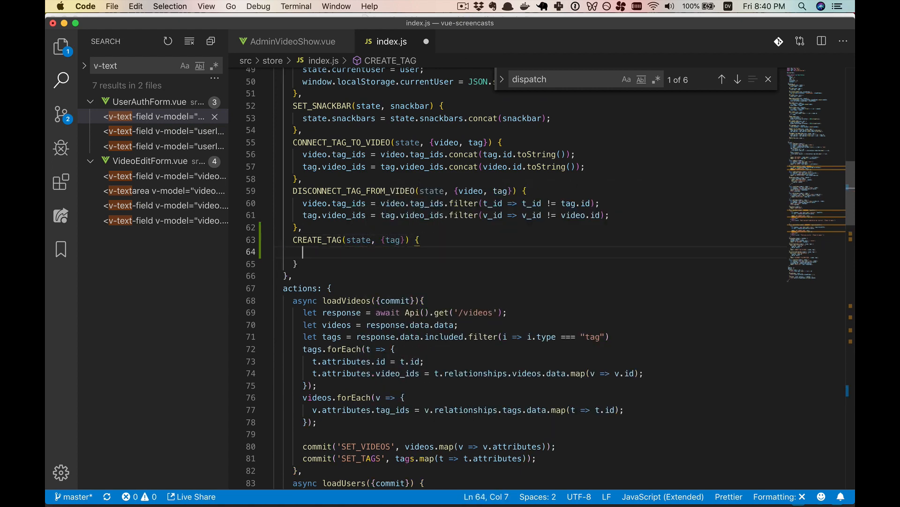
type("state.tags =")
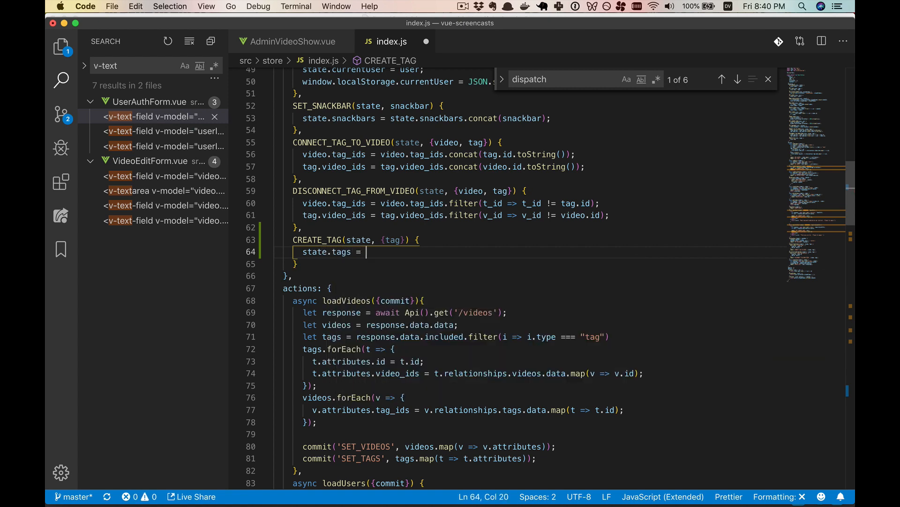
type("state.")
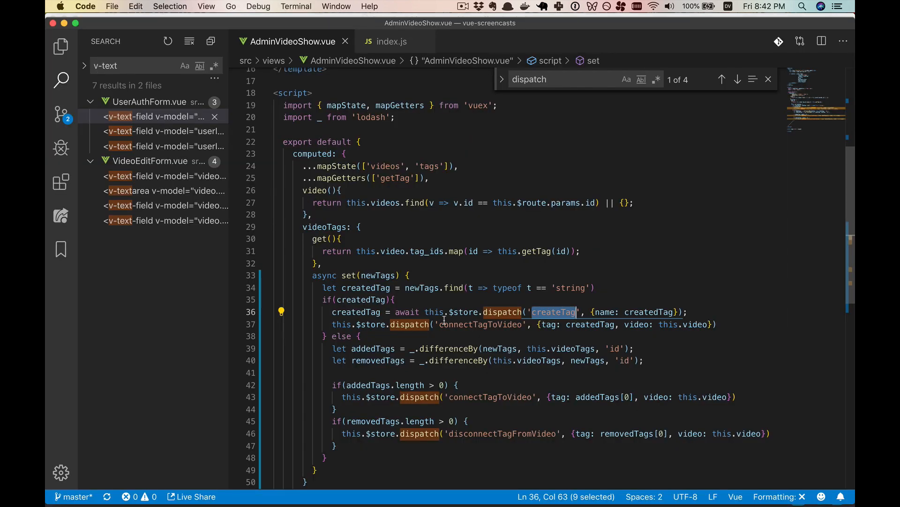
- Check the createTag and connectTagToVideo dispatches, then start a return createdTag line after the commit
double_click(481, 324)
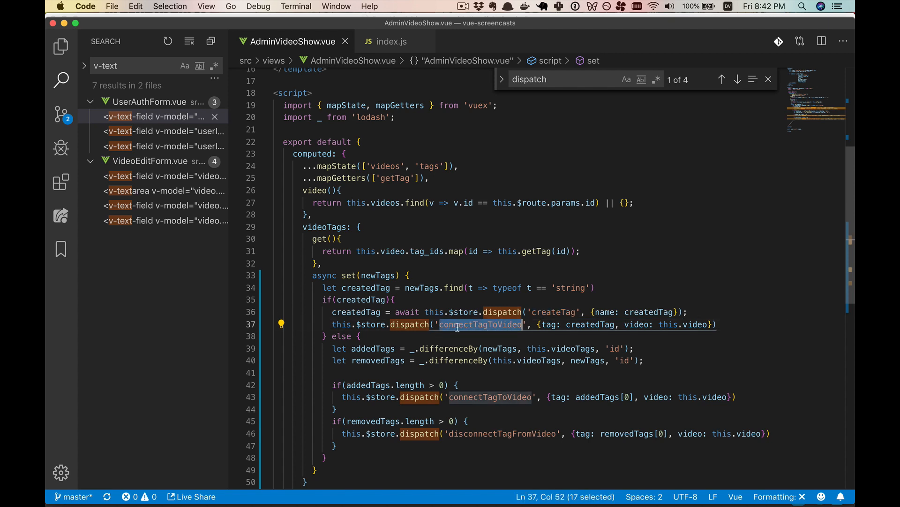
double_click(356, 312)
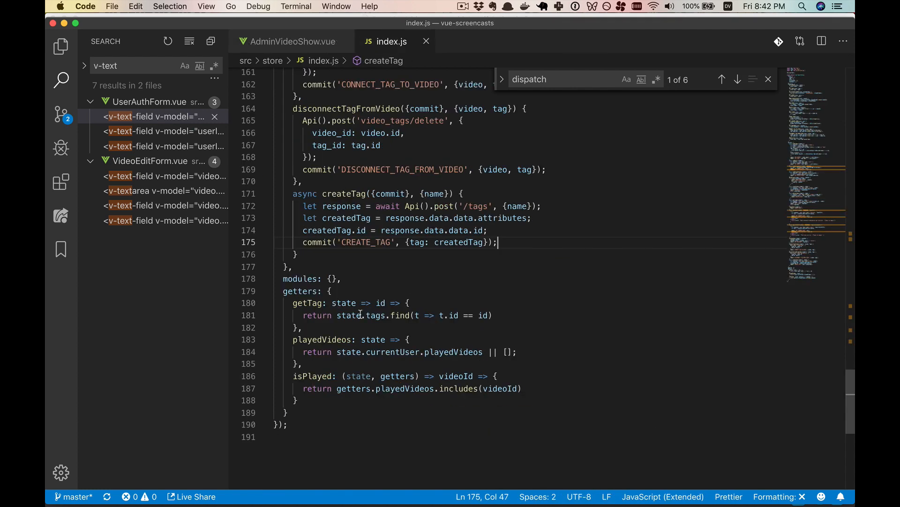
key("enter")
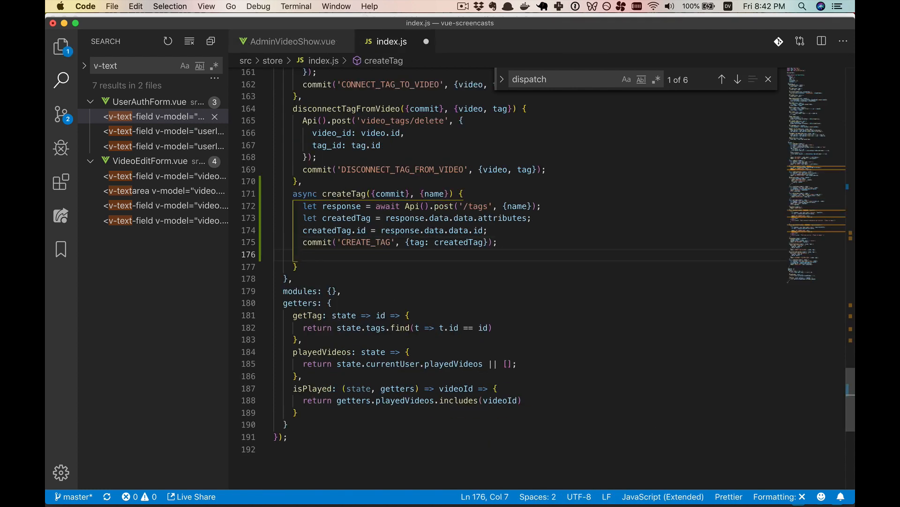
type("return")
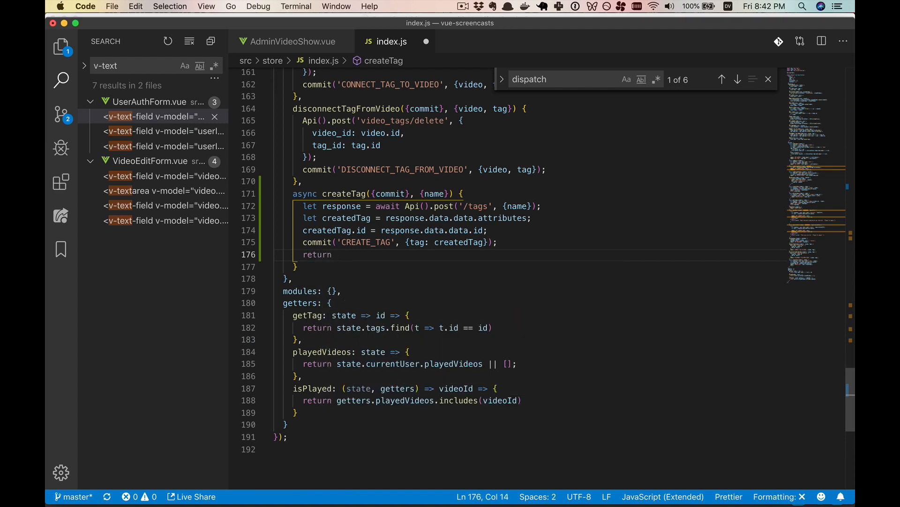
type("creaet")
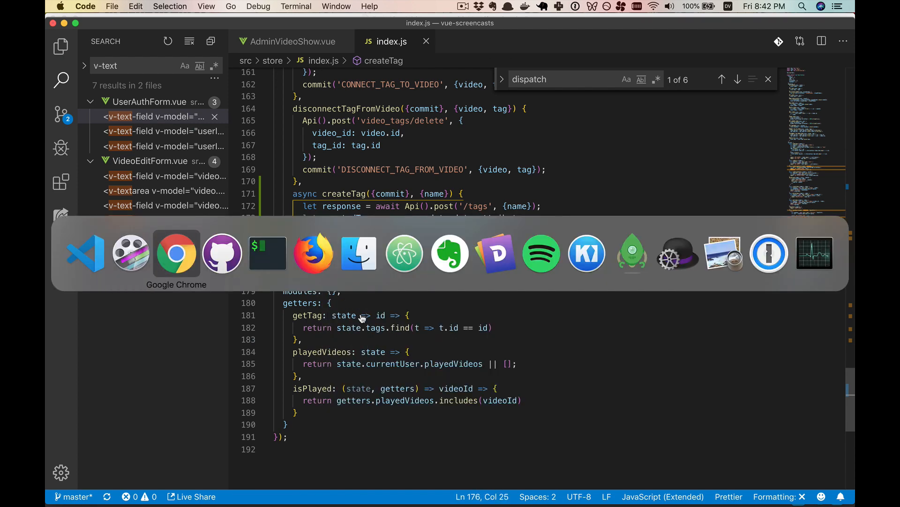
- In Chrome, browse the /api/tags JSON response, where Vuex appears twice (ids 10 and 12)
left_click(176, 252)
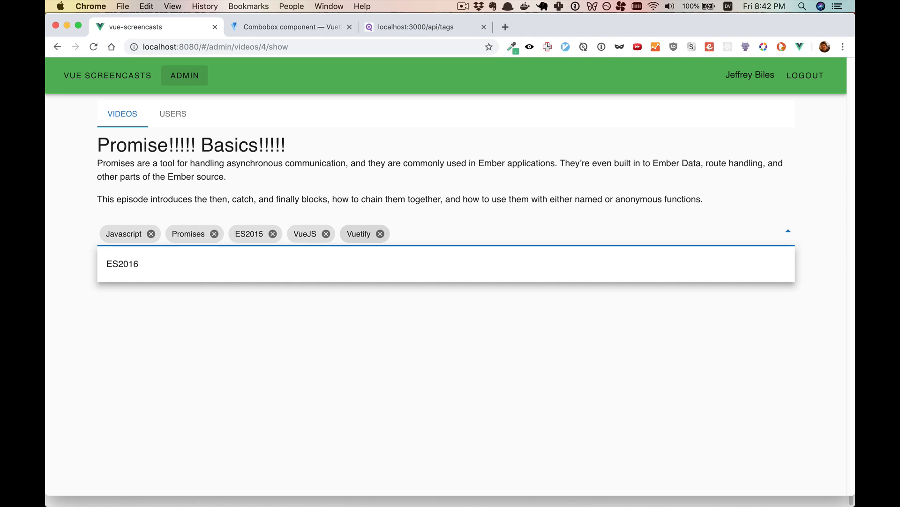
left_click(415, 27)
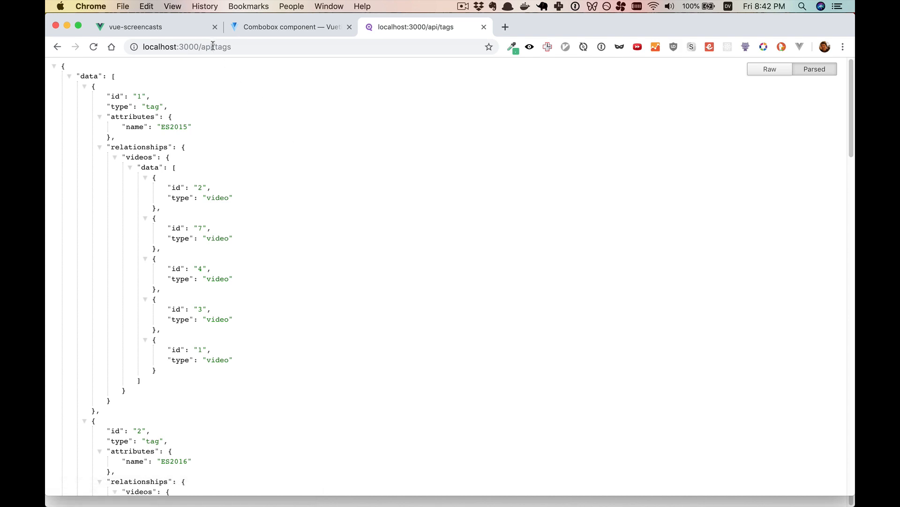
mouse_move(270, 135)
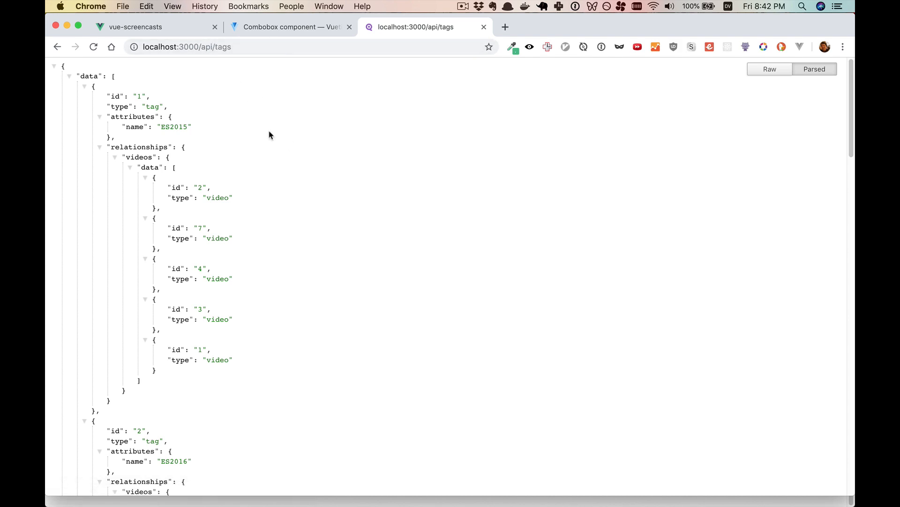
scroll("down", 3)
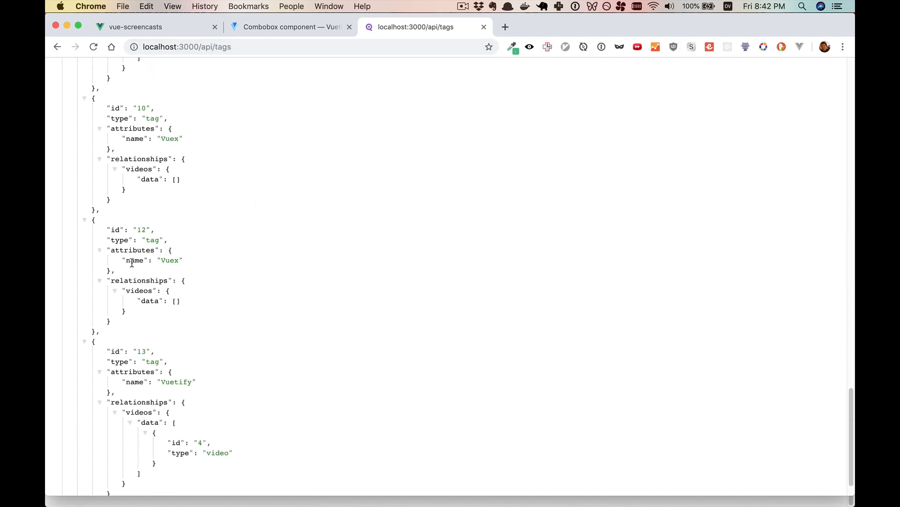
mouse_move(197, 264)
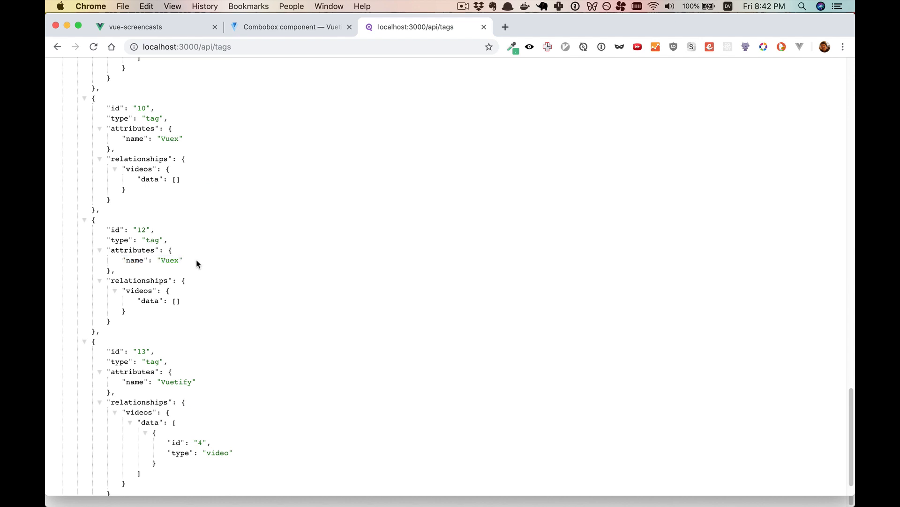
scroll("down", 3)
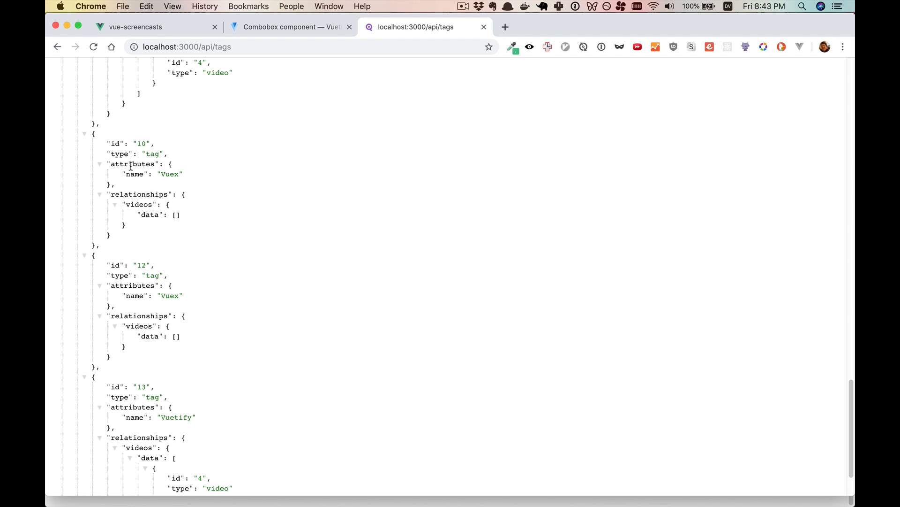
- Check the /api/videos response's included tags with data collapsed, then show the Vuetify Combobox docs
left_click_drag(110, 143, 110, 356)
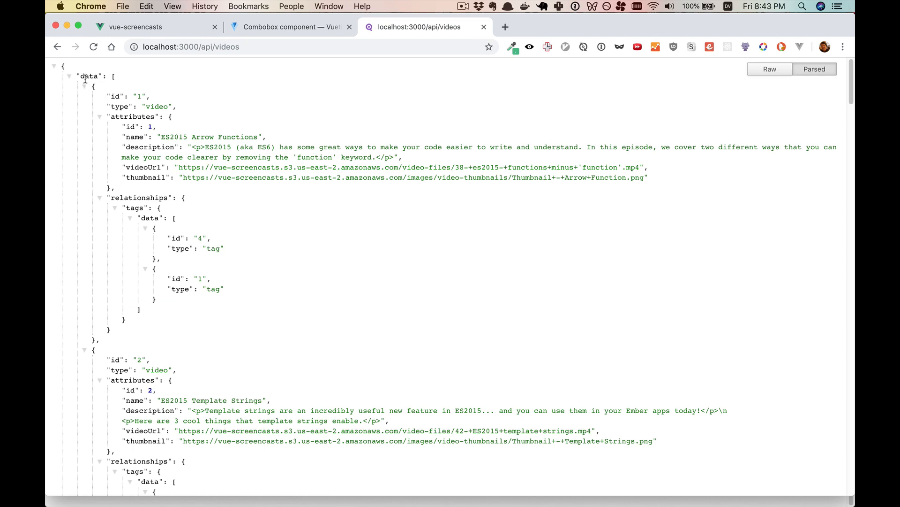
mouse_move(84, 87)
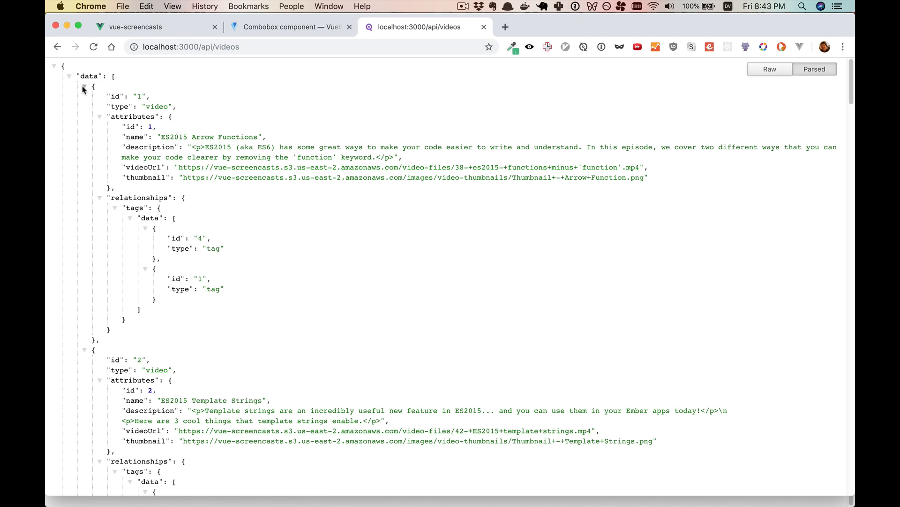
left_click(69, 76)
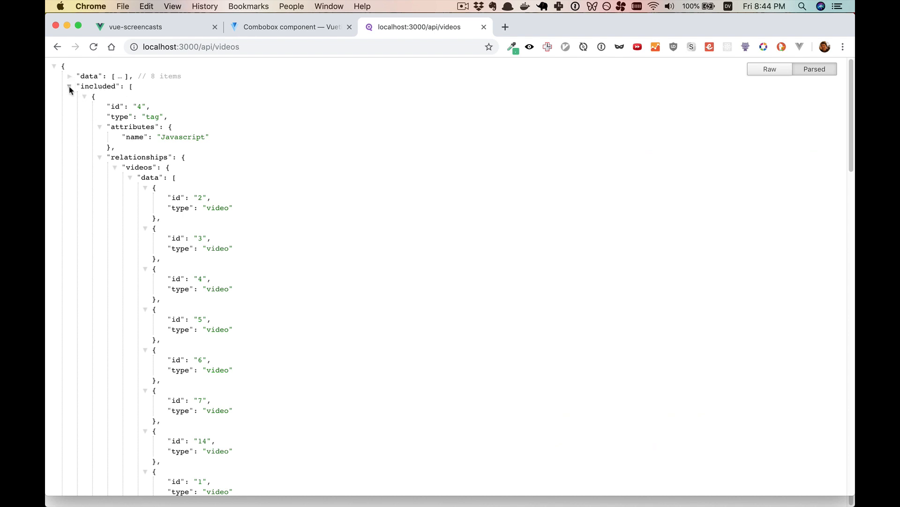
mouse_move(141, 184)
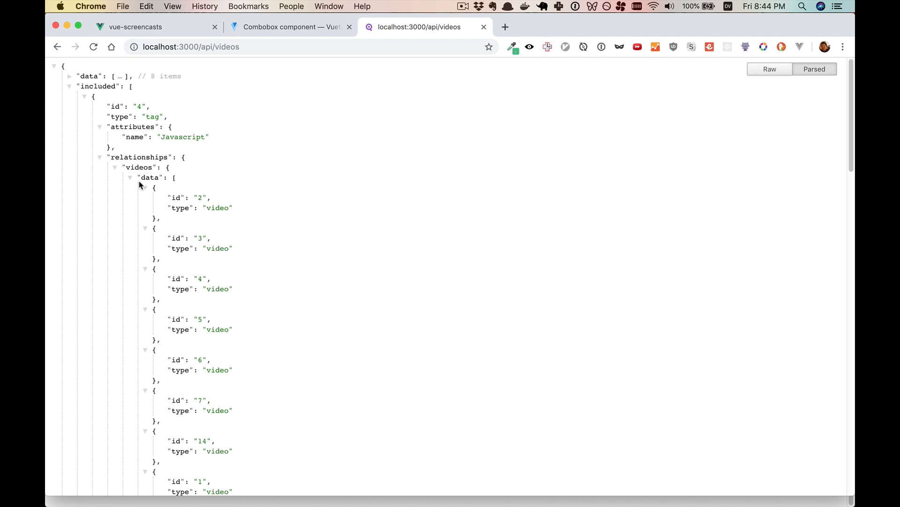
left_click(136, 26)
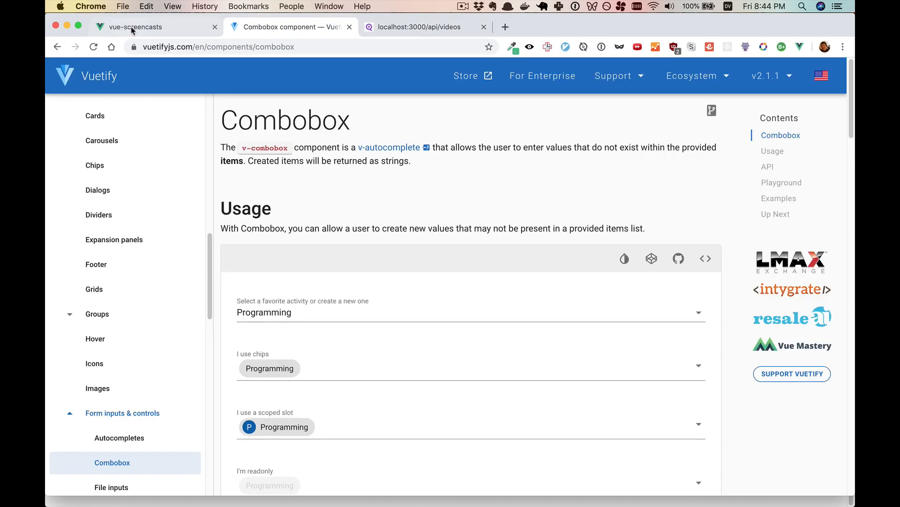
- Go back to the vue-screencasts Promise Basics admin page with its tag combobox
left_click(138, 26)
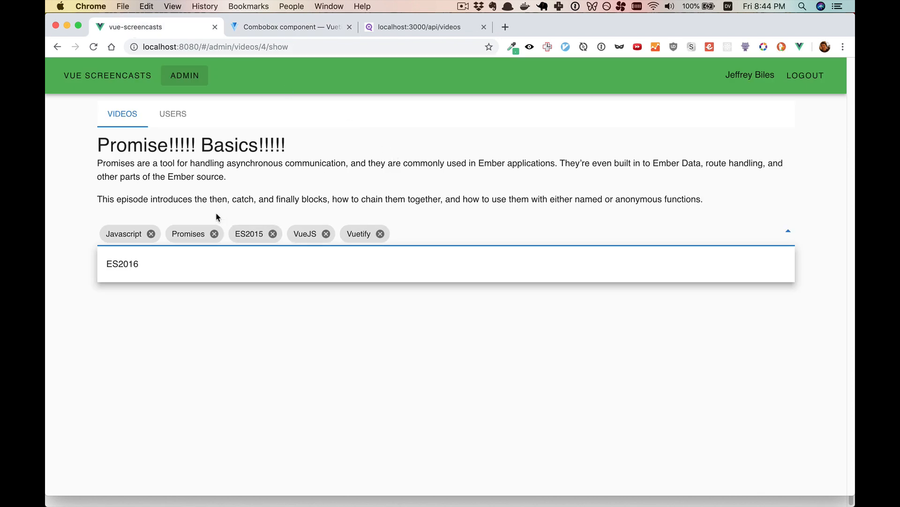
mouse_move(178, 219)
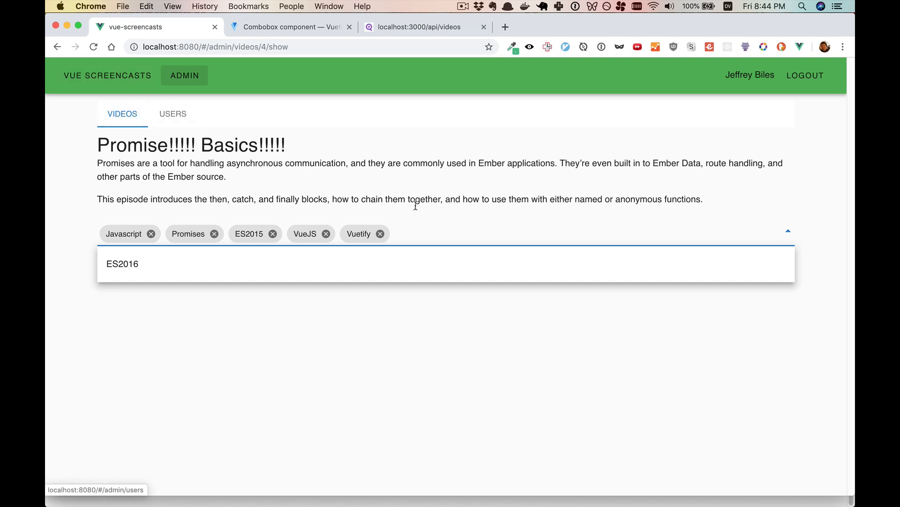
mouse_move(442, 235)
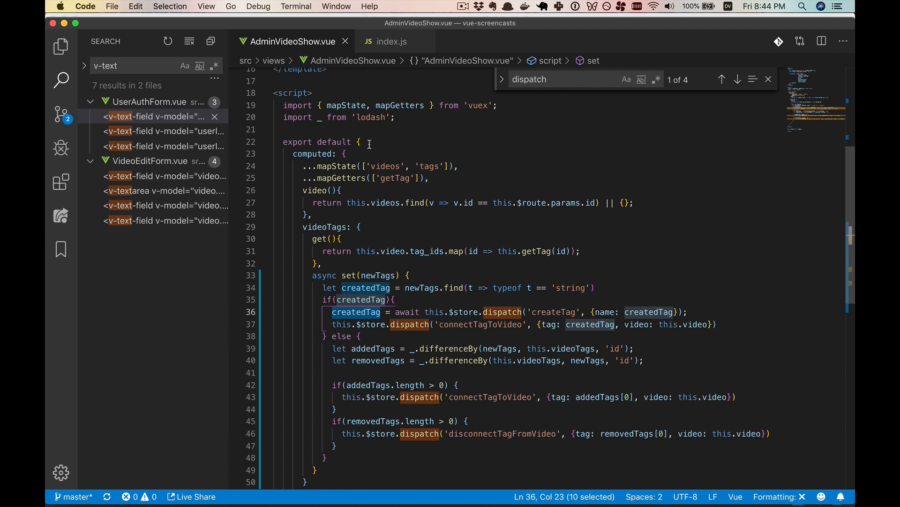
- Add a created() hook in AdminVideoShow.vue calling this.$store.dispatch('loadAllTags')
type("created(){")
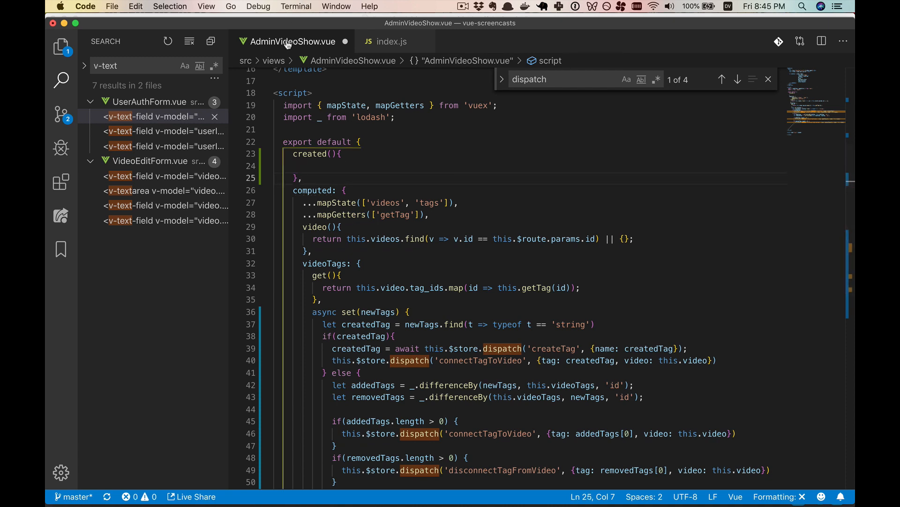
double_click(309, 153)
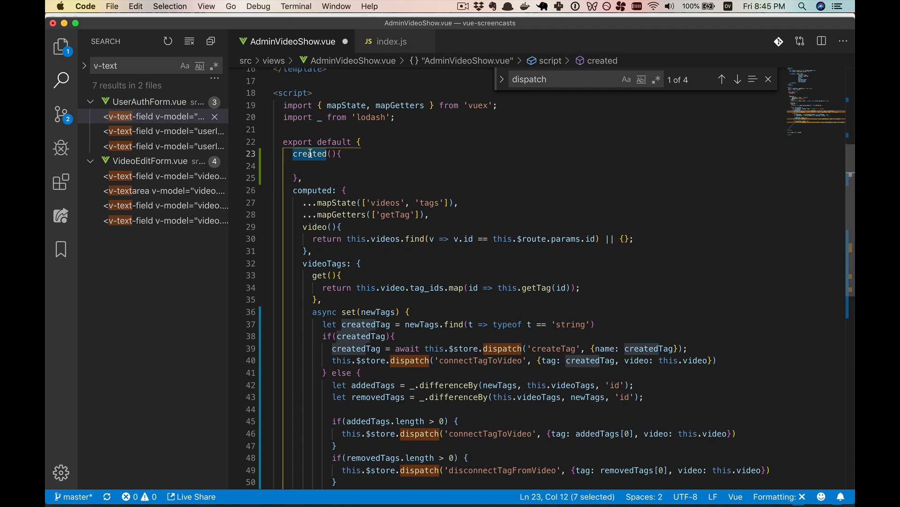
type("mounted")
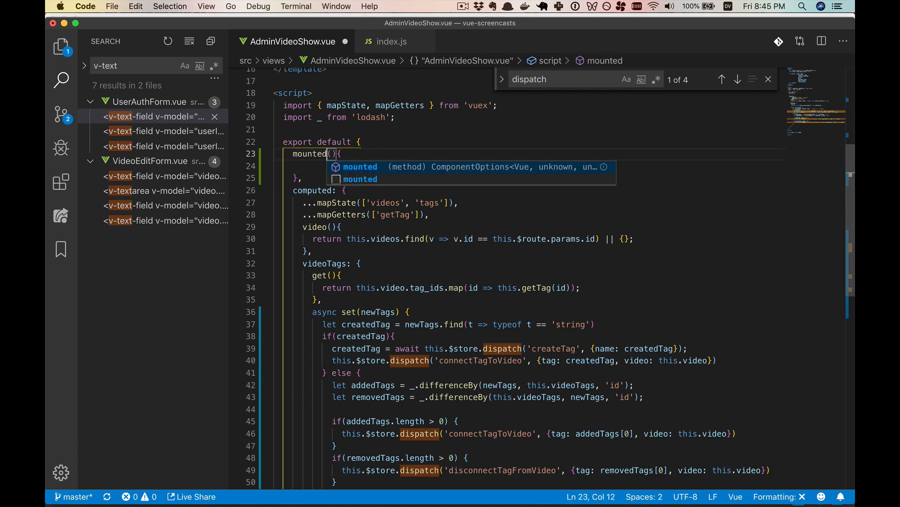
type("created")
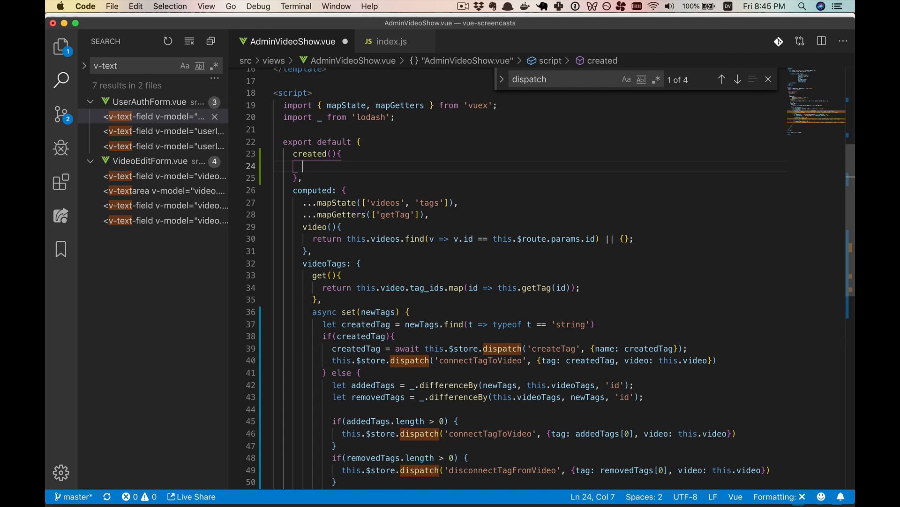
type("thi")
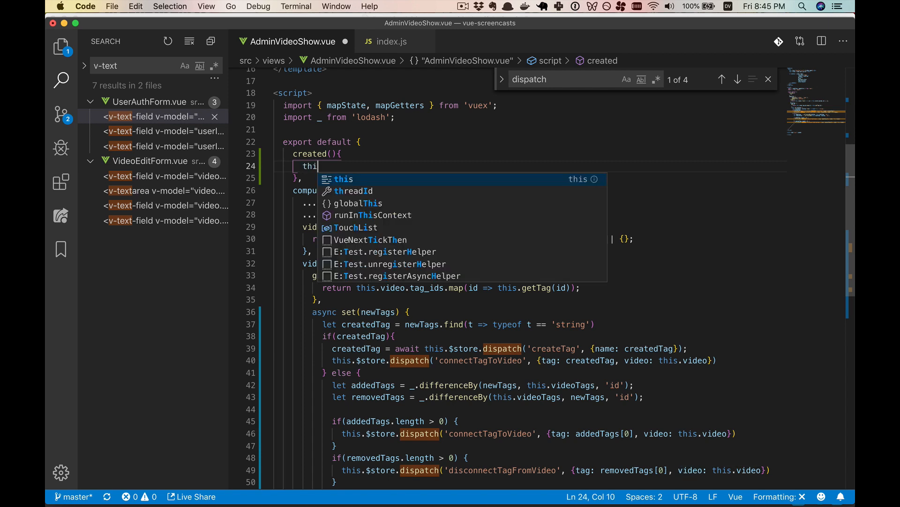
type("s.$store.dispatch('")
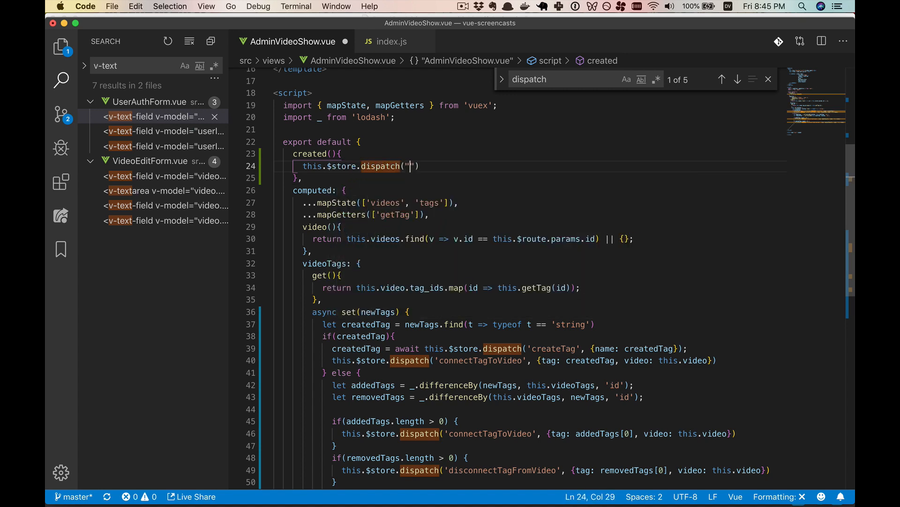
type("loadAllTag")
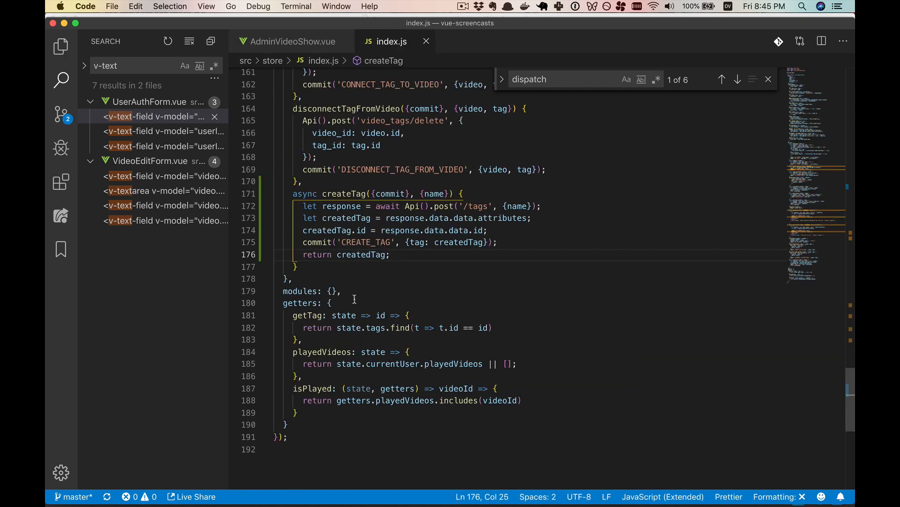
- Write an async loadAllTags({commit}) action that gets '/tags' and reads response.data
type("async loadAllTags({")
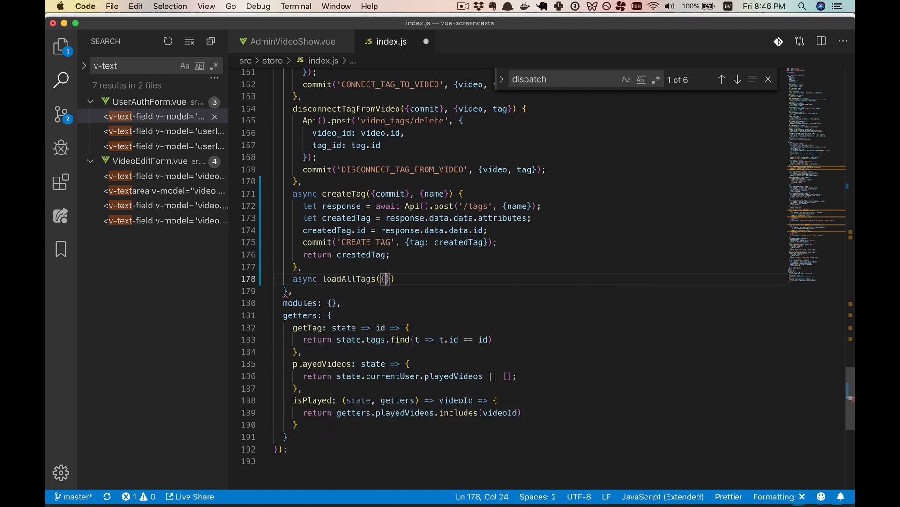
type("commit")
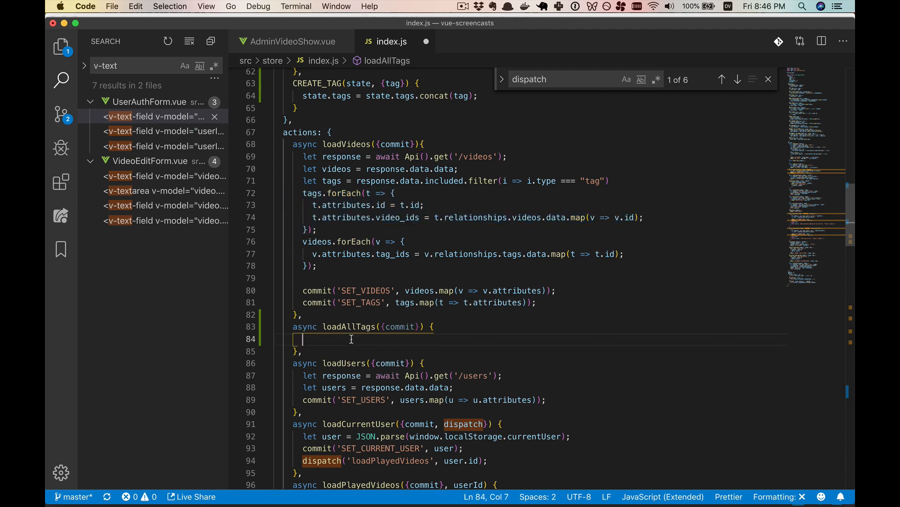
type("let reso")
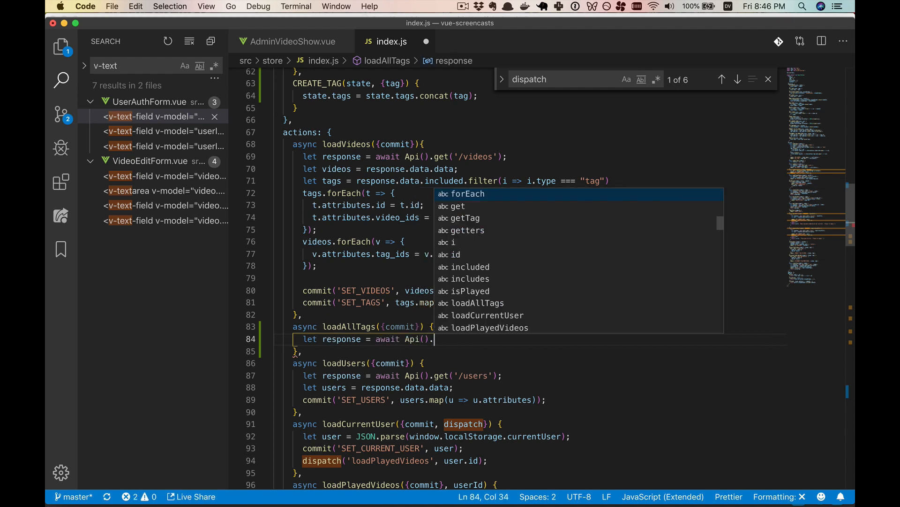
type("get('/tags');")
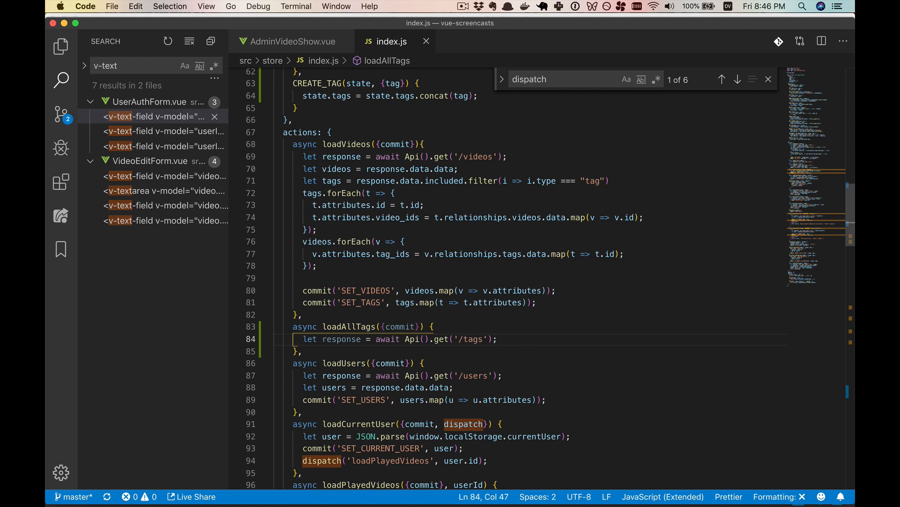
type("let tags = re")
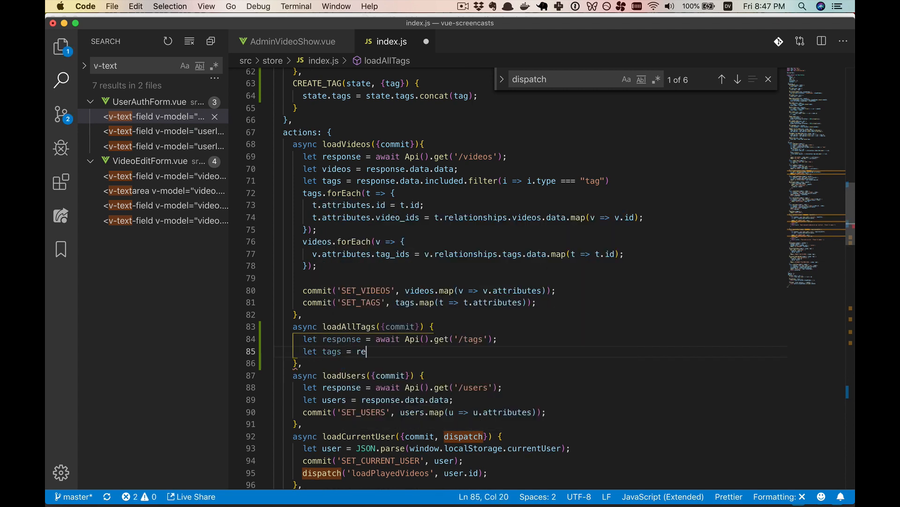
type("sponse.data.data;")
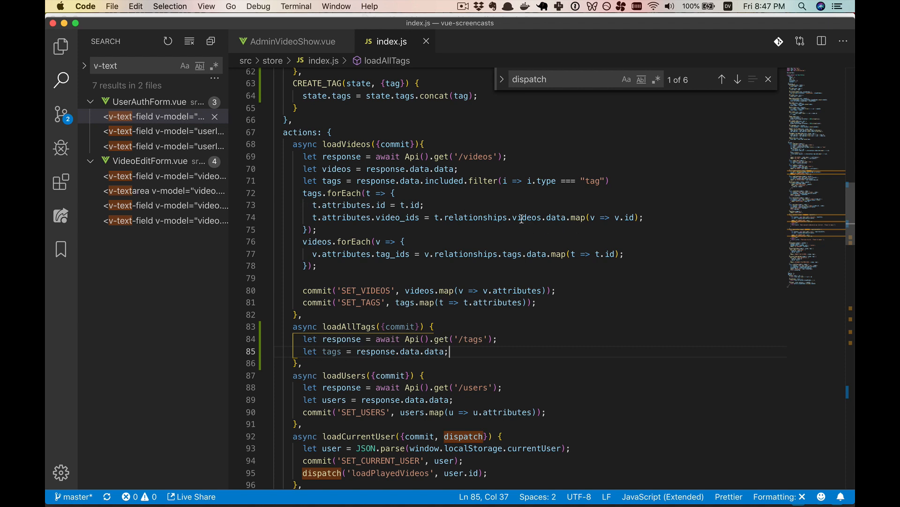
- Copy the tags.forEach id mapping and SET_TAGS commit from loadVideos into loadAllTags
double_click(475, 217)
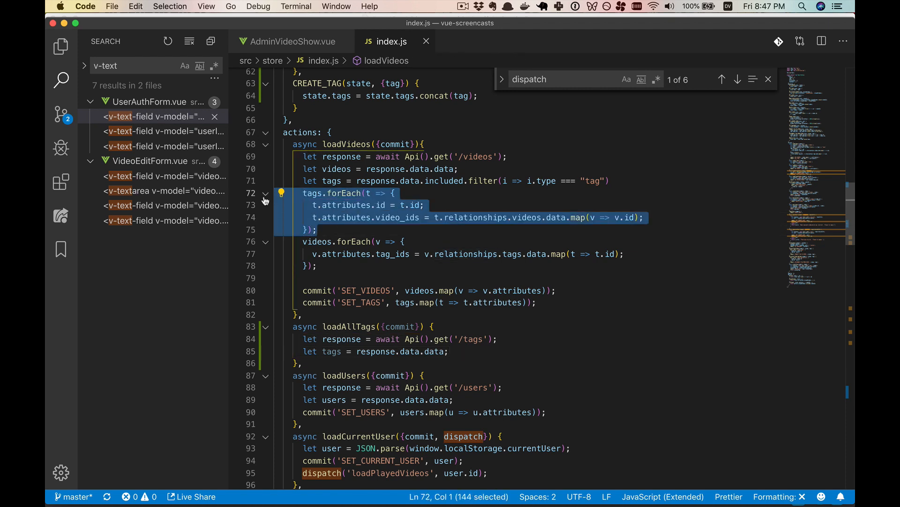
left_click(449, 351)
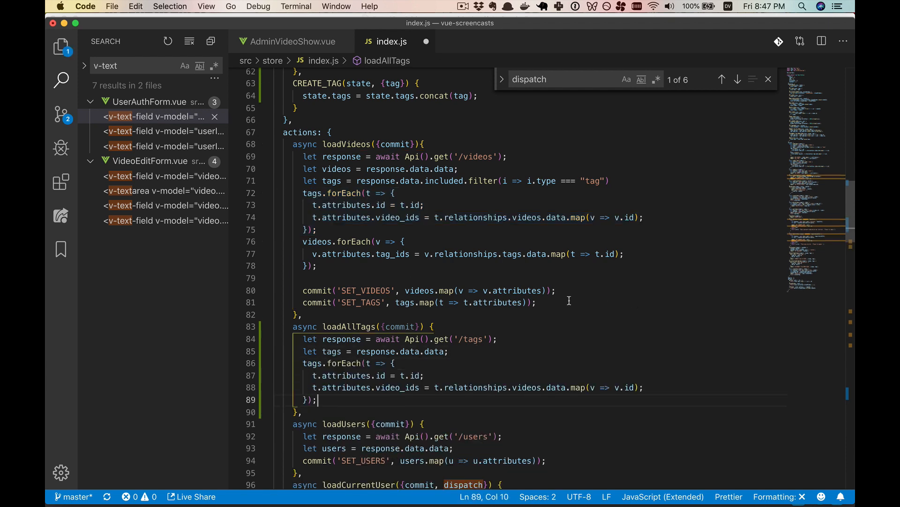
triple_click(420, 302)
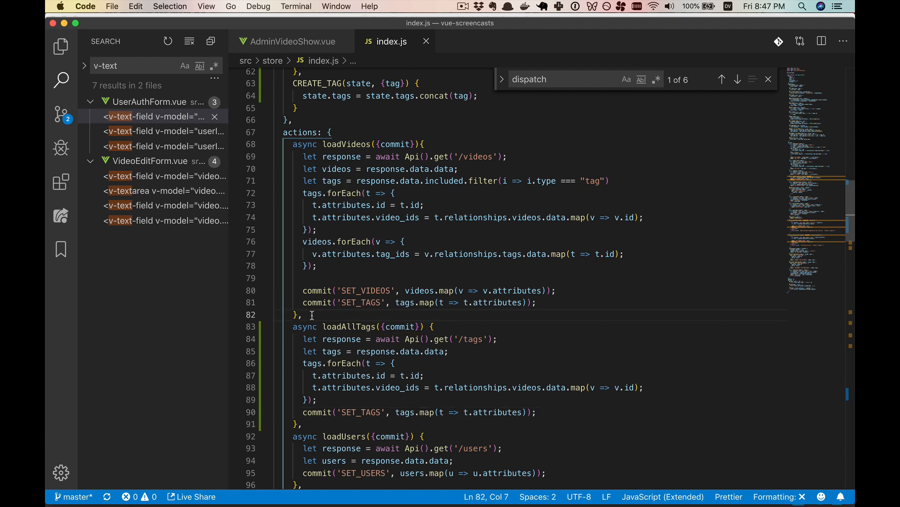
- Create a loadTags({commit}, {tags}) action holding the tag mapping and SET_TAGS commit
type("loadTags(")
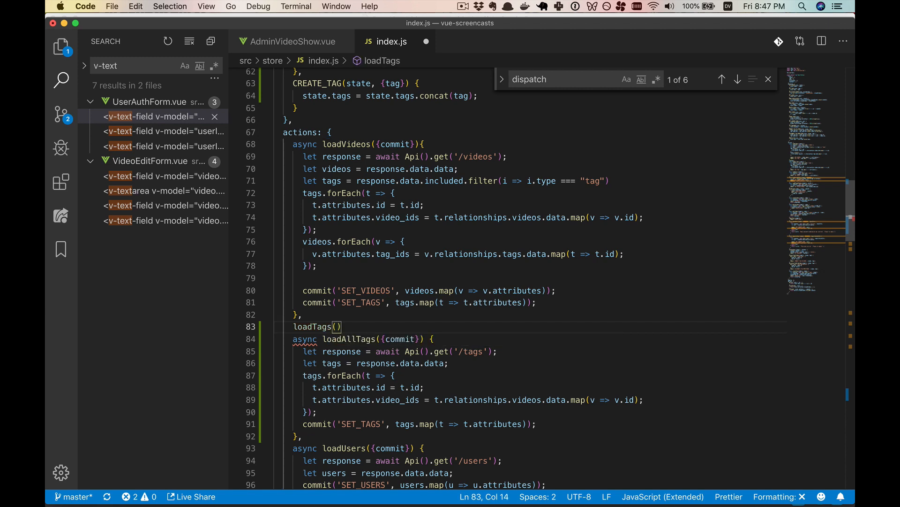
type("{commit},")
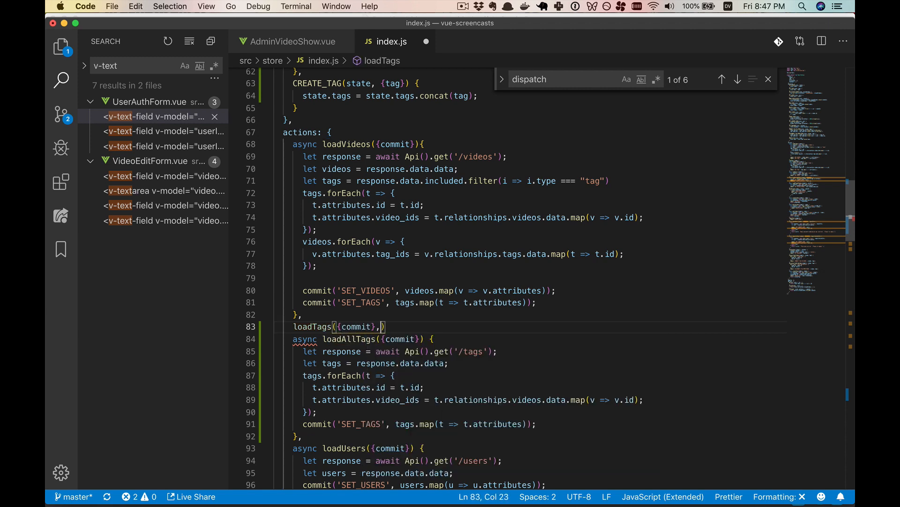
type("{t}")
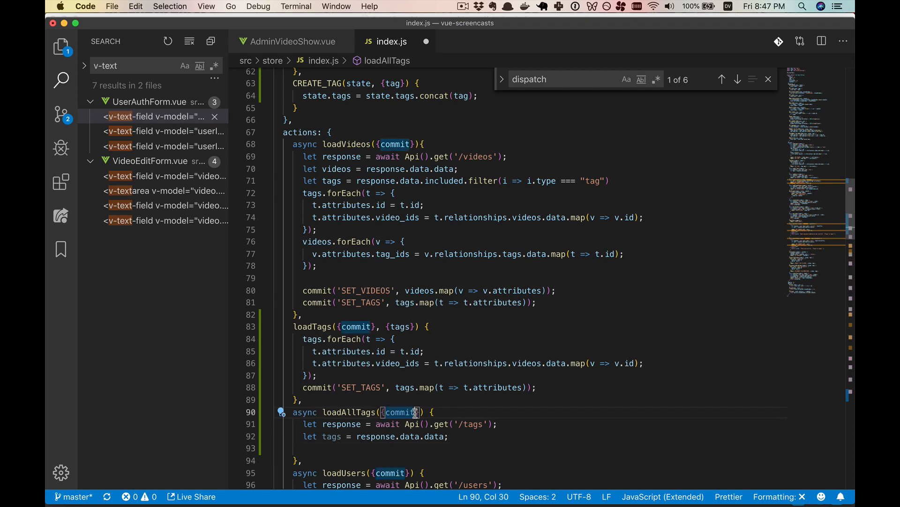
- Have loadAllTags take dispatch and call dispatch('loadTag…') with the fetched tags
type(",")
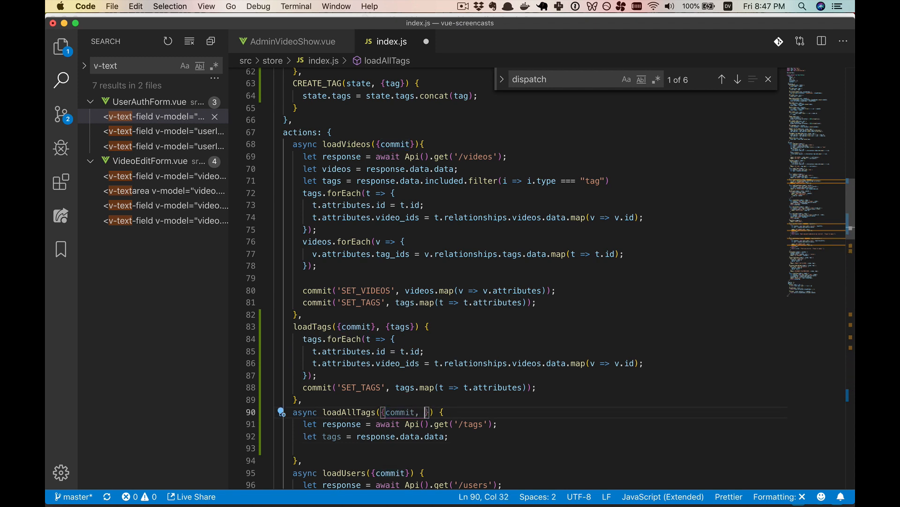
type("dispatch")
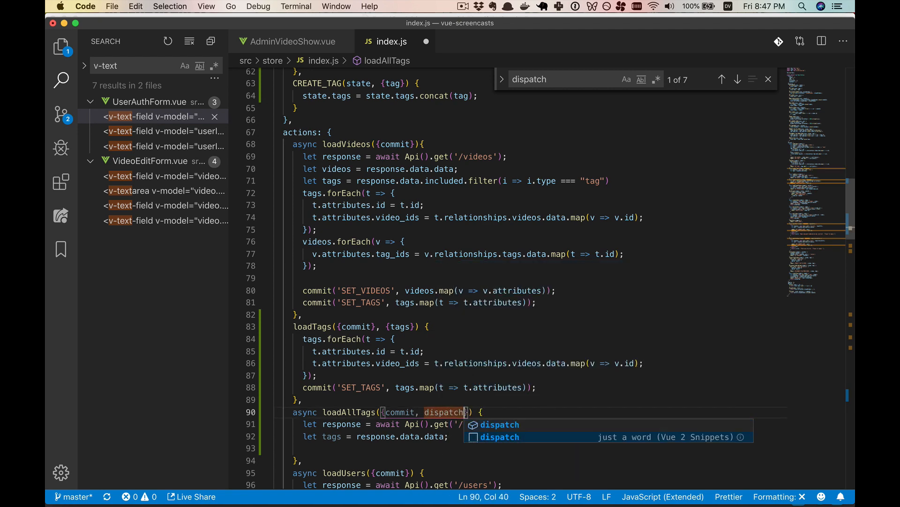
type("dispatch(")
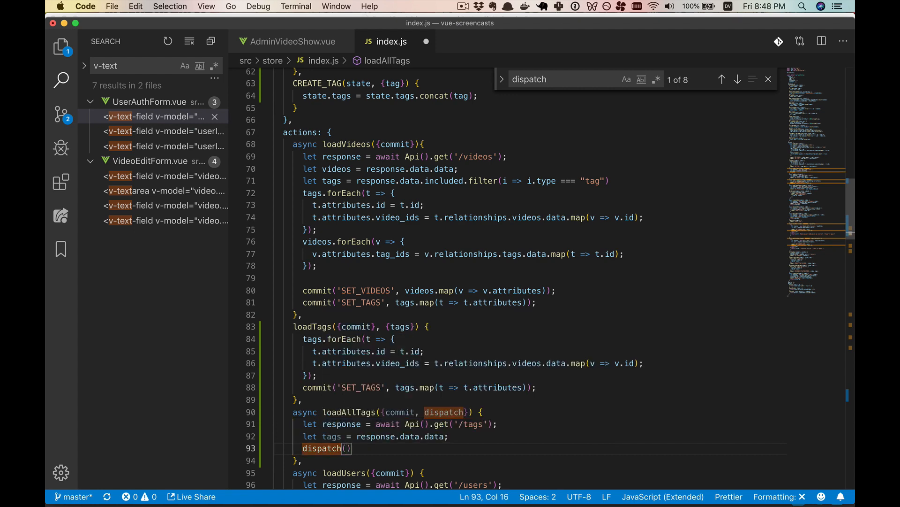
type("'loadTag'")
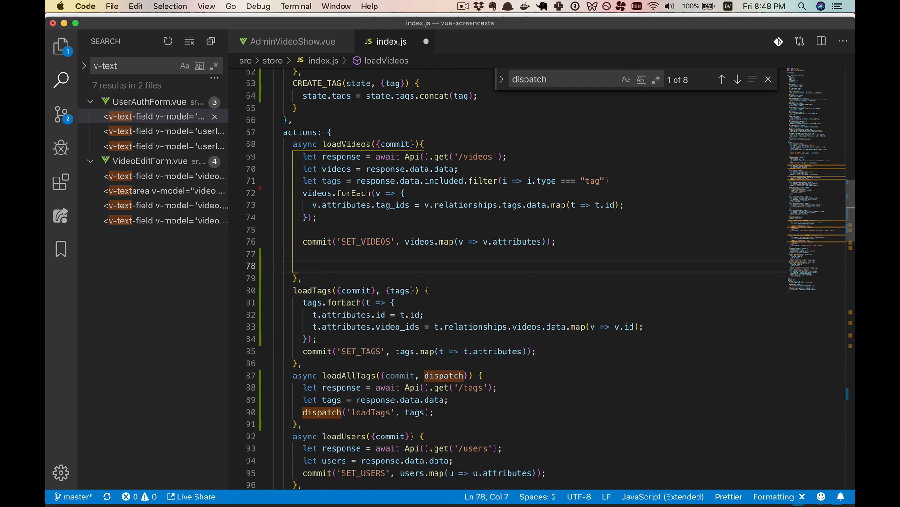
- Add dispatch to loadVideos' arguments and call dispatch('loadTags', tags) after SET_VIDEOS
type("dispatch")
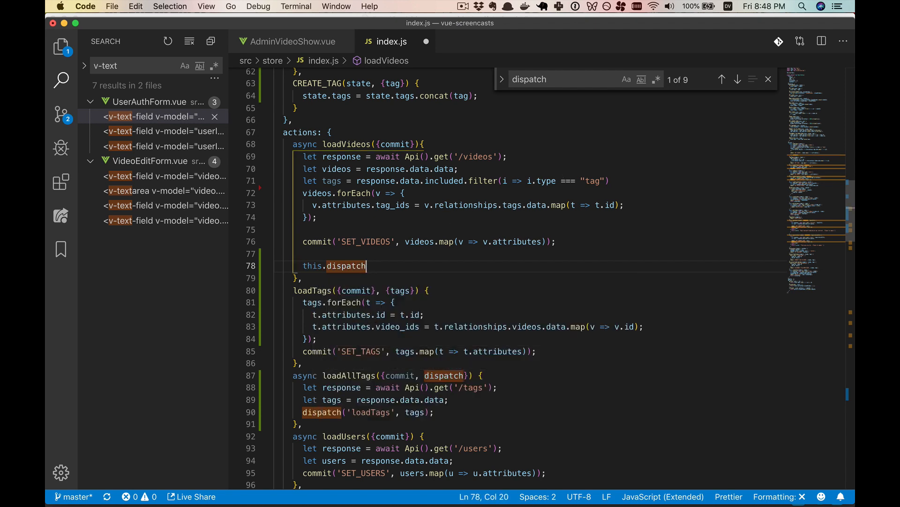
key("Backspace")
type("('/")
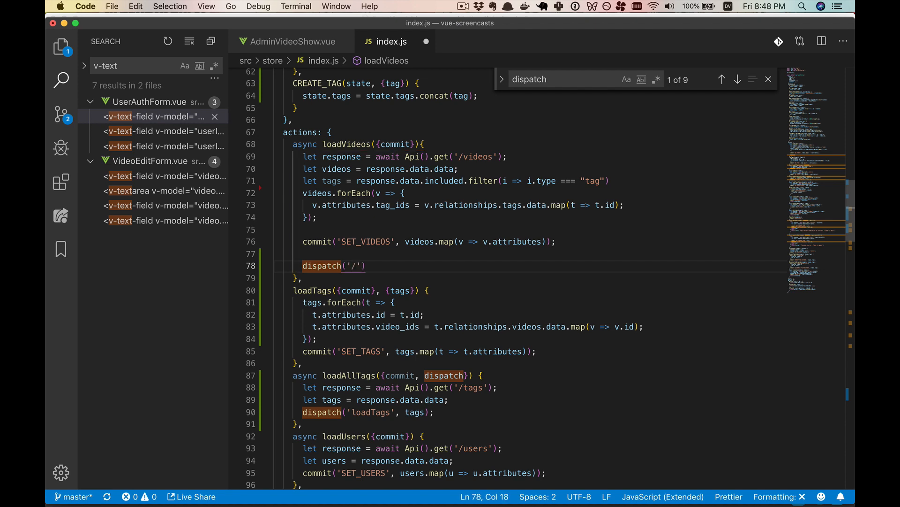
type("'loadTags',")
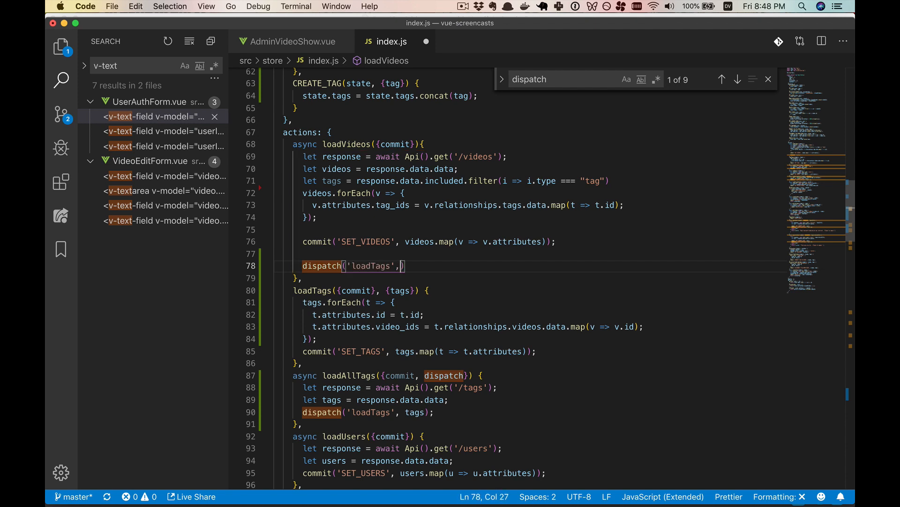
type("tags)")
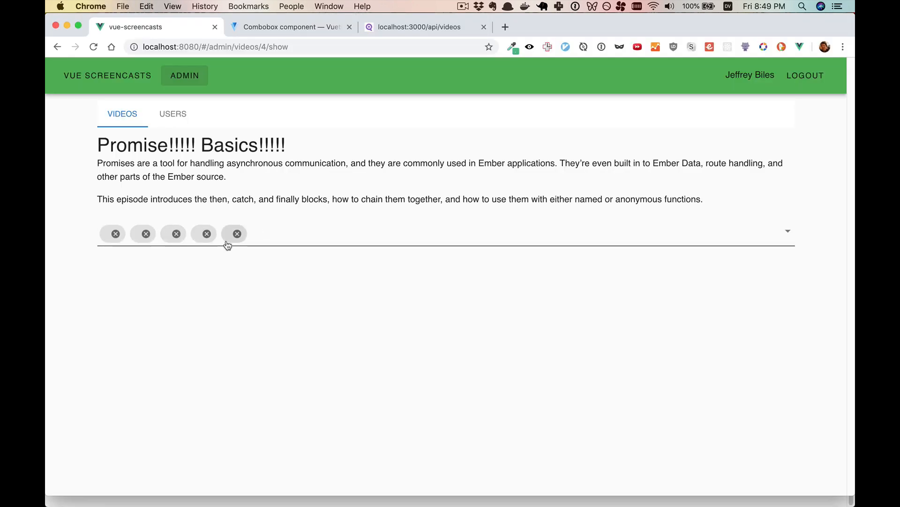
key("cmd+tab")
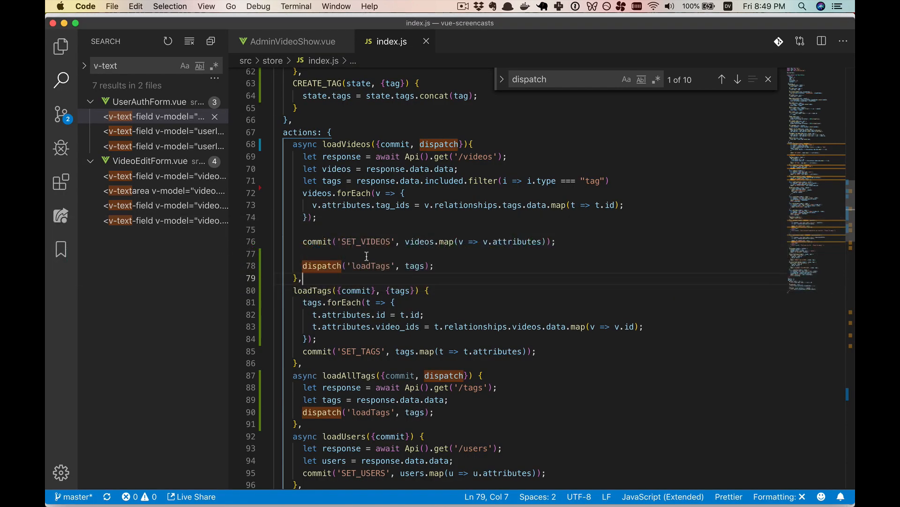
- Wrap the tags argument as {tags} in both dispatch('loadTags') calls
double_click(415, 265)
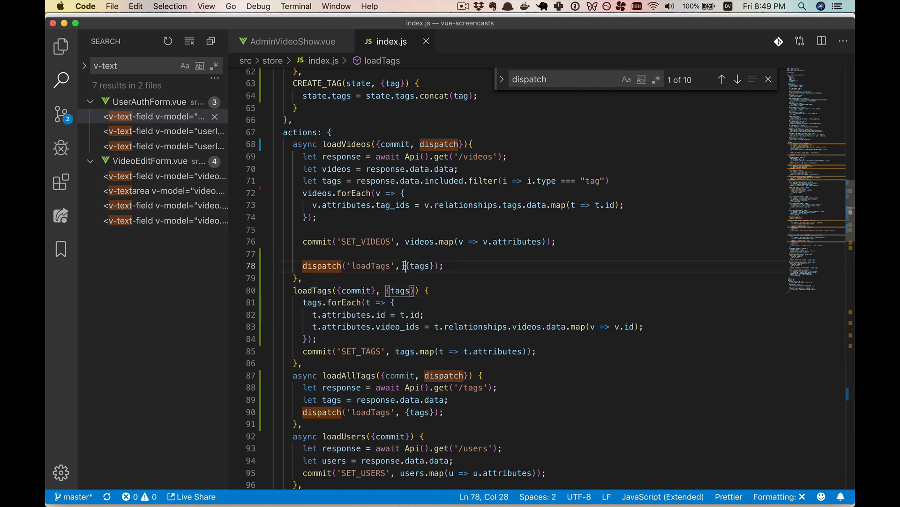
double_click(420, 266)
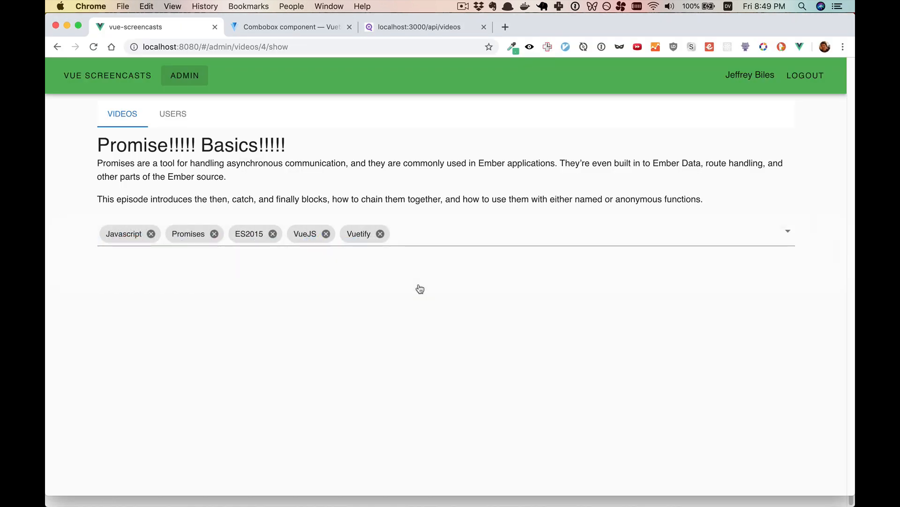
- Reload the Promise Basics admin page to check the chips show Javascript, Promises, ES2015, VueJS, Vuetify
left_click(428, 236)
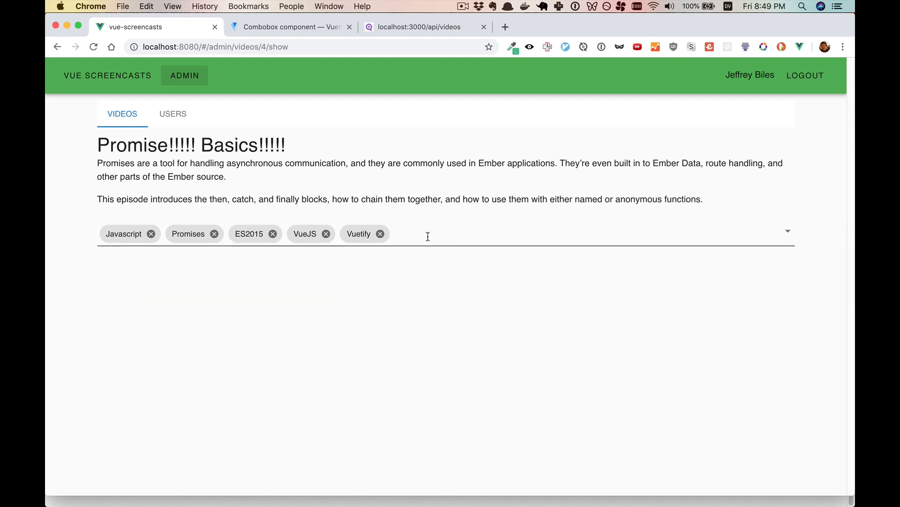
left_click(427, 234)
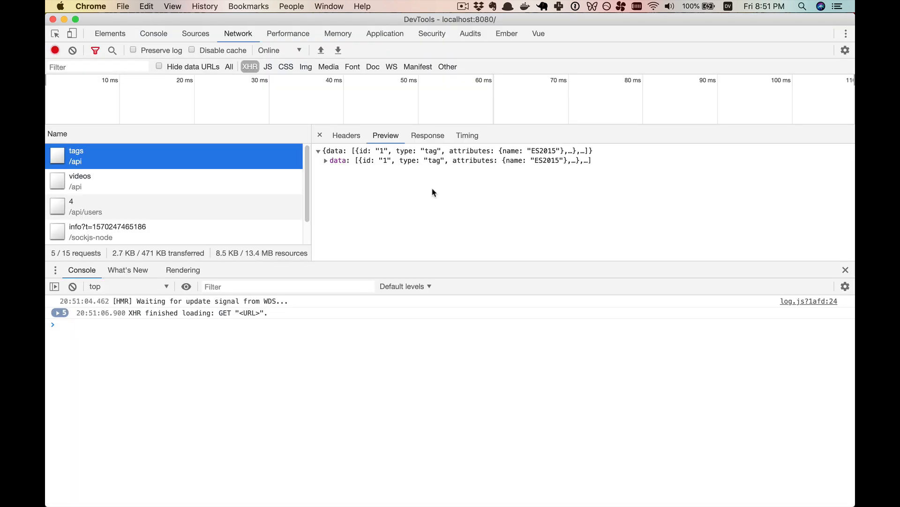
mouse_move(187, 175)
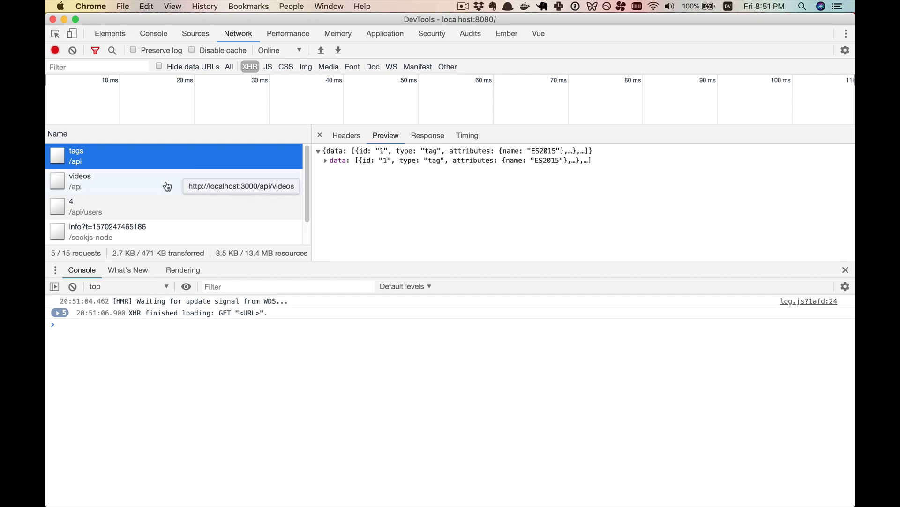
- Select the videos API request in DevTools Network to view its details
left_click(80, 181)
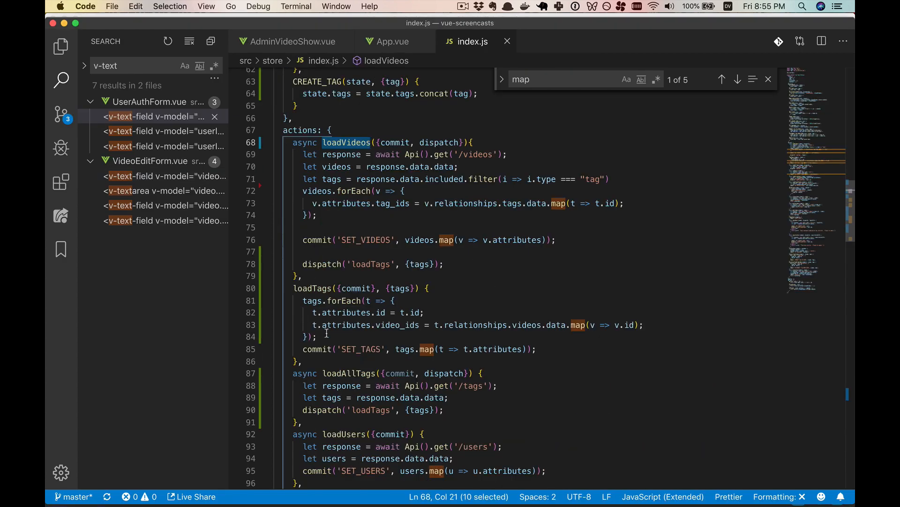
- Move loadTags' forEach mapping and SET_TAGS commit into loadAllTags, emptying loadTags, then open App.vue
double_click(348, 373)
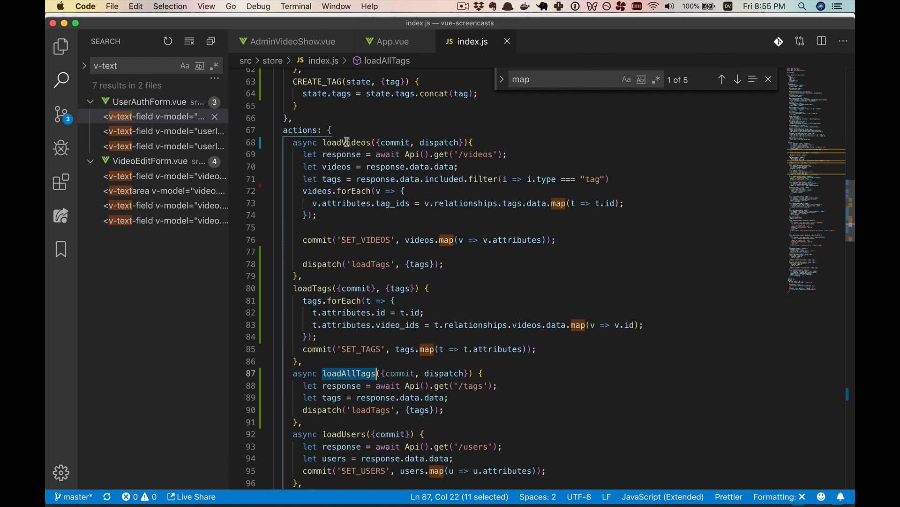
double_click(345, 143)
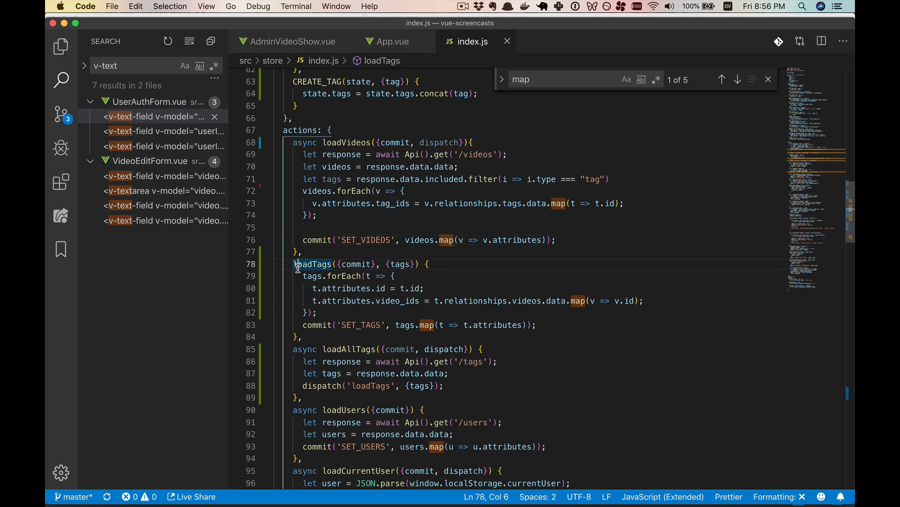
left_click_drag(297, 264, 536, 324)
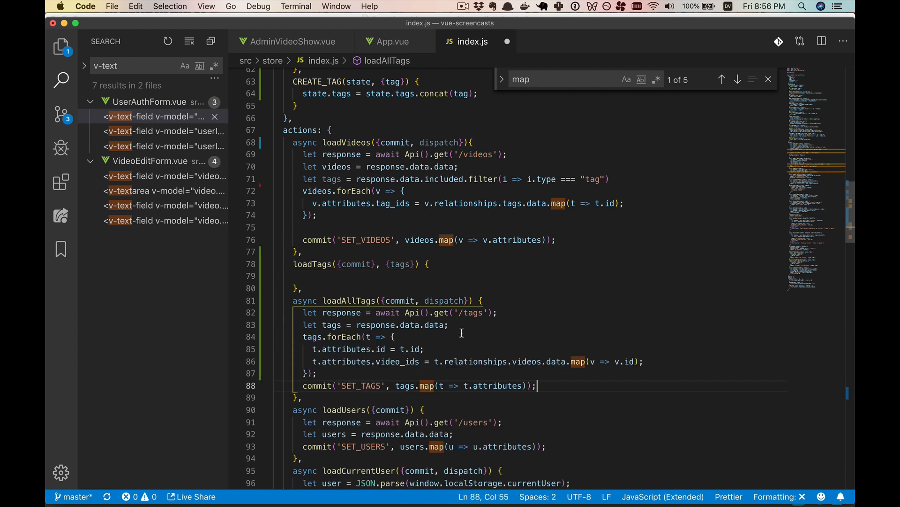
mouse_move(340, 300)
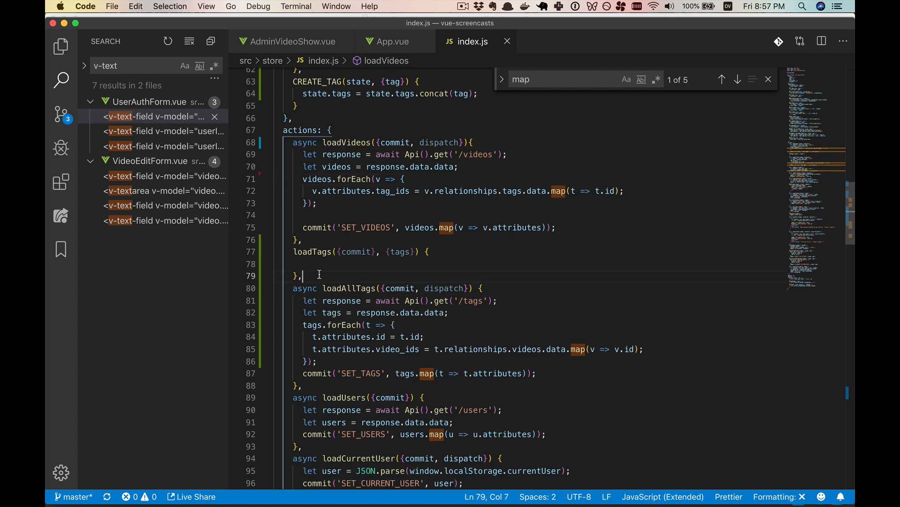
left_click_drag(293, 251, 303, 274)
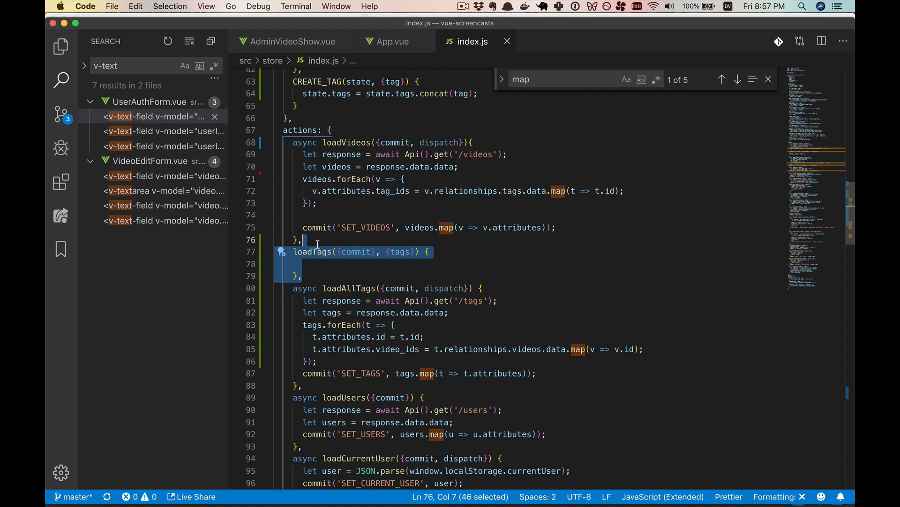
left_click(391, 41)
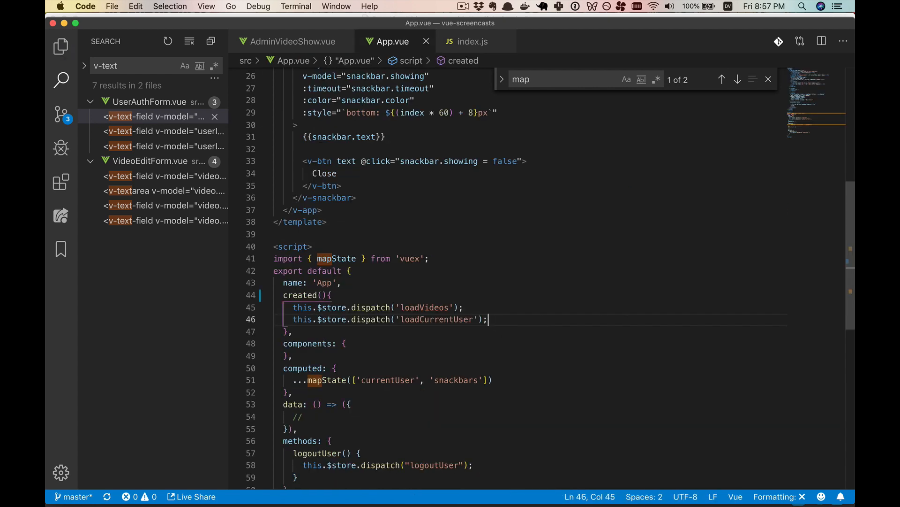
mouse_move(479, 309)
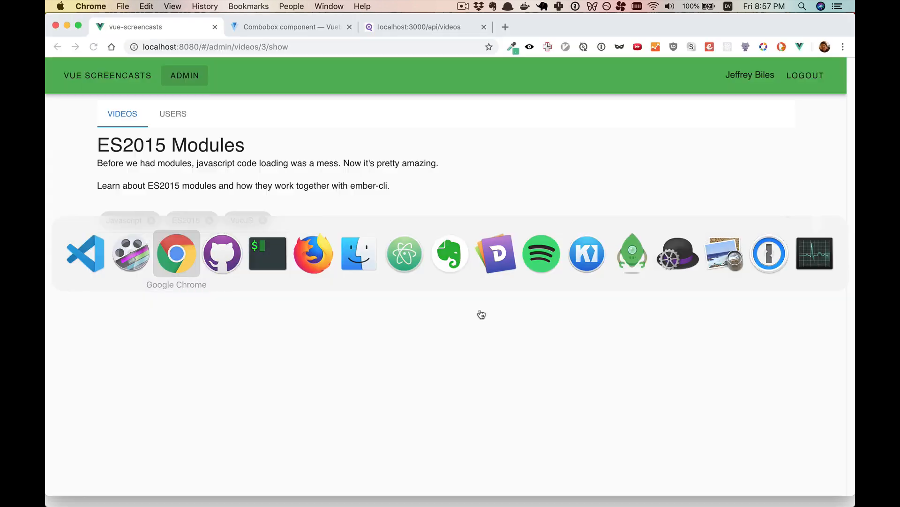
- Inspect AdminVideoShow.vue's diff: combobox, videoTags setter with newTags, string check and createTag dispatch
left_click(356, 220)
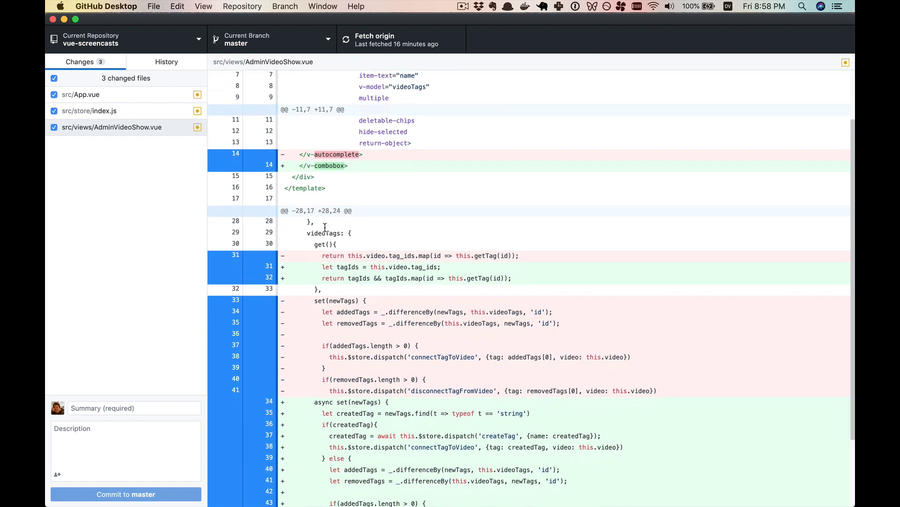
scroll("down", 3)
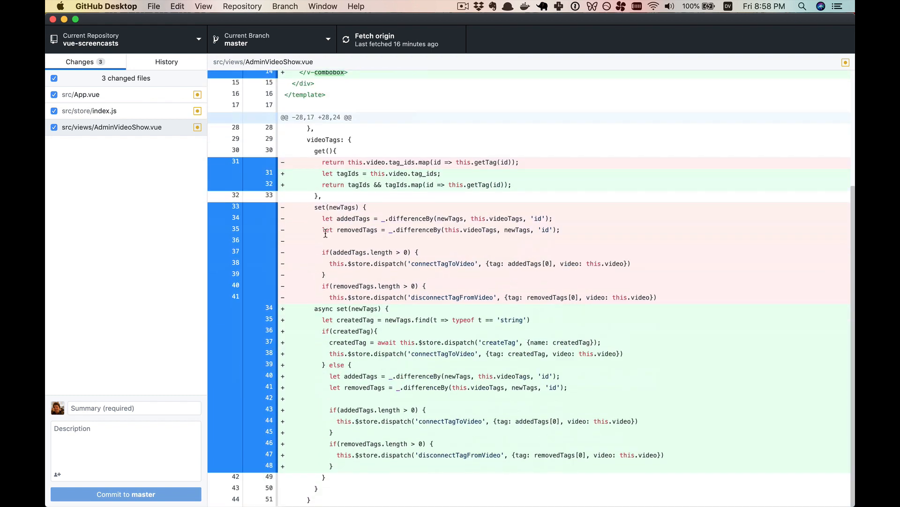
double_click(364, 309)
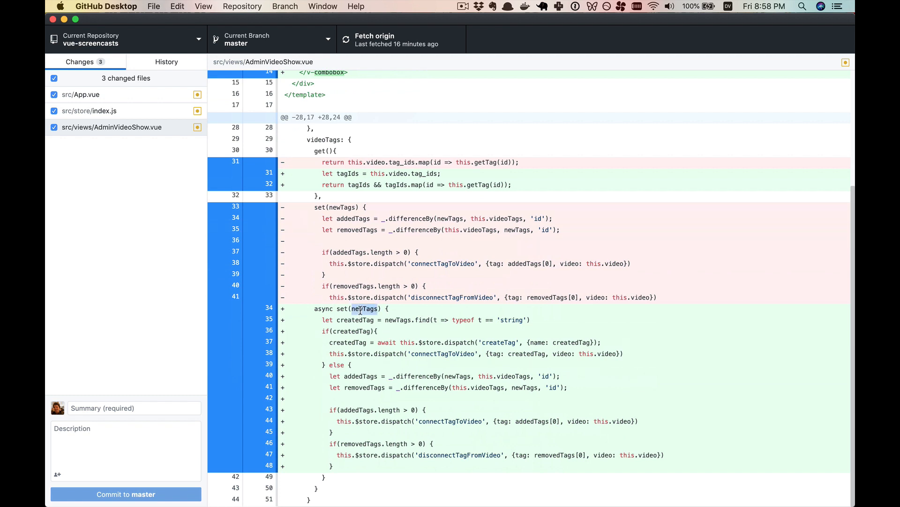
double_click(323, 140)
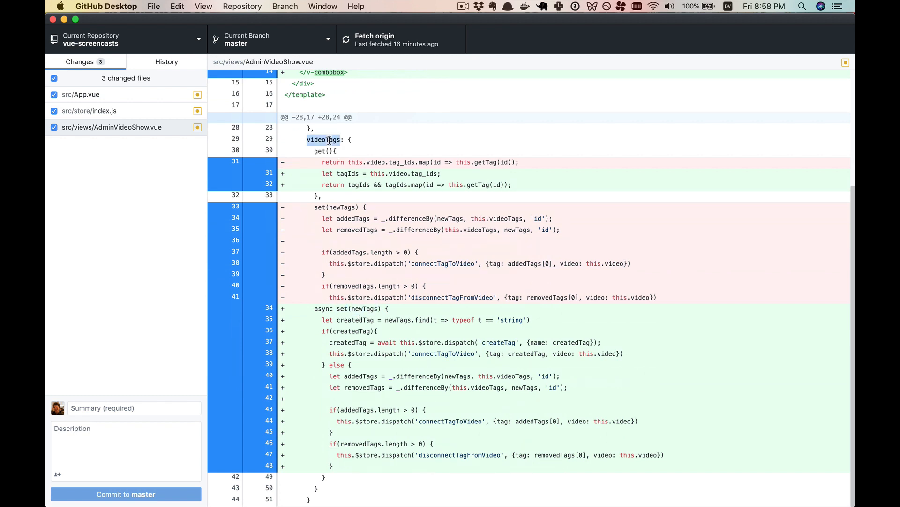
double_click(513, 319)
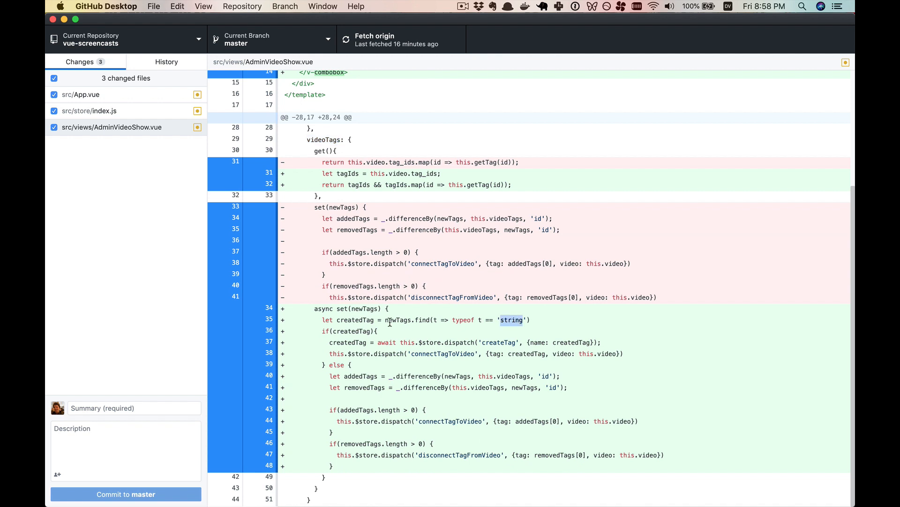
double_click(355, 320)
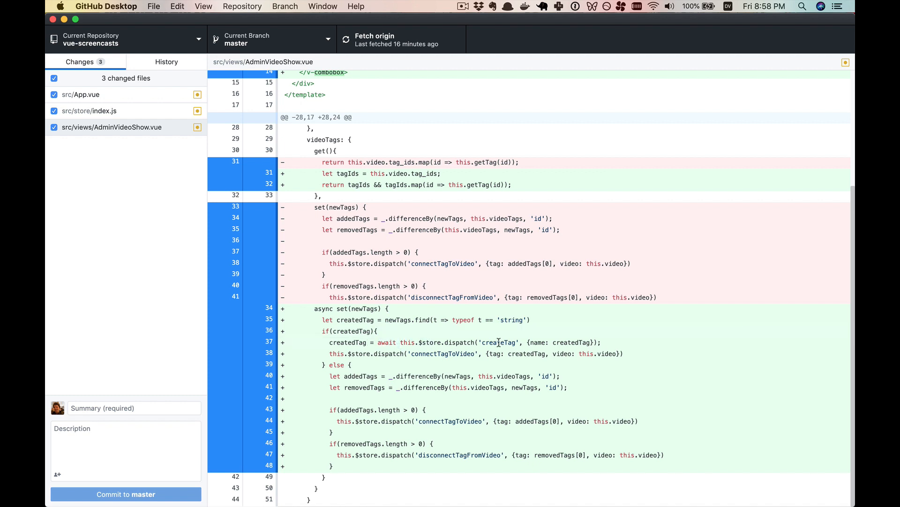
double_click(498, 343)
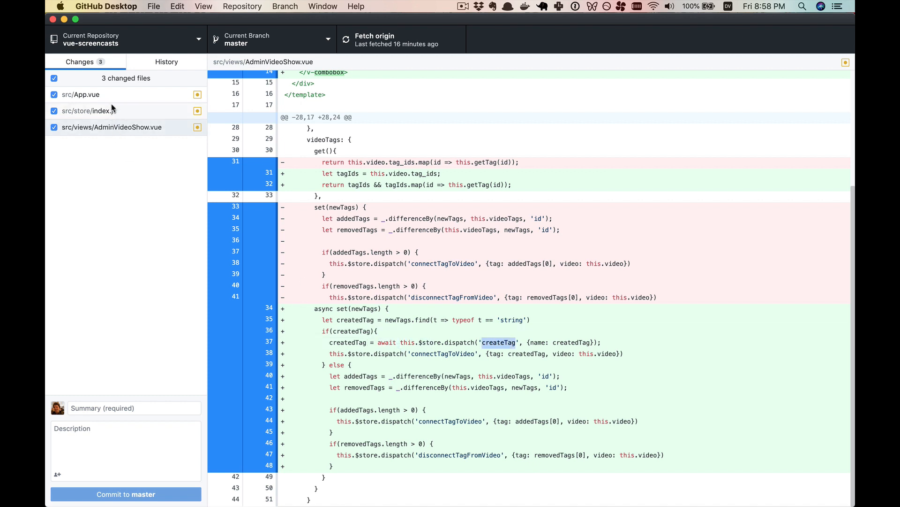
- Scroll store index.js diff through CREATE_TAG, loadAllTags and the createTag action returning createdTag
left_click(89, 110)
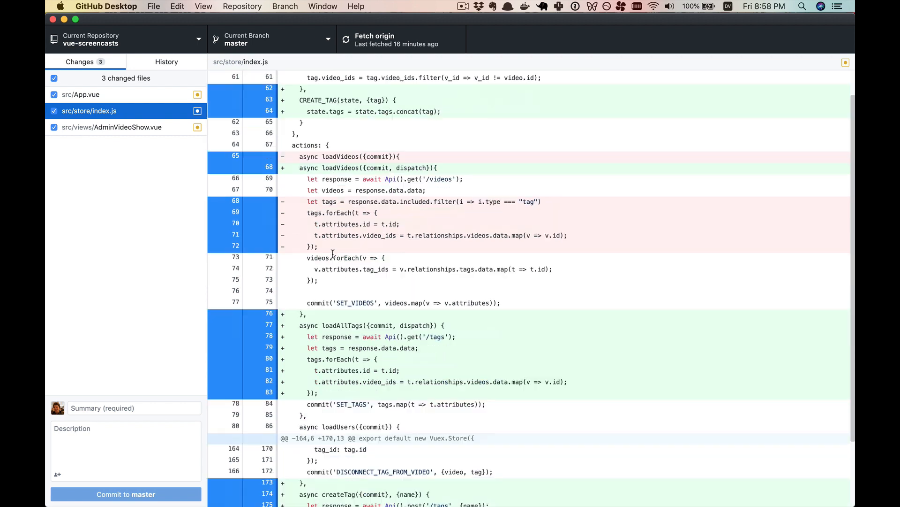
scroll("down", 3)
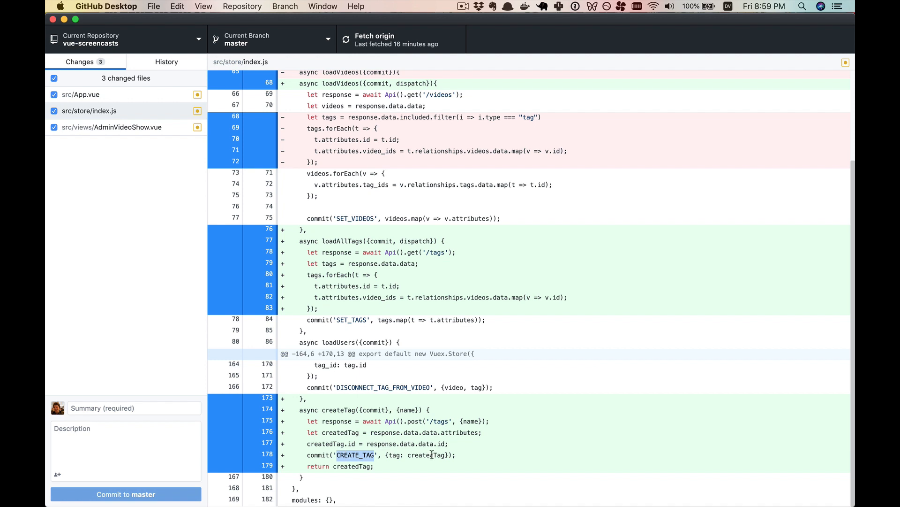
left_click(402, 454)
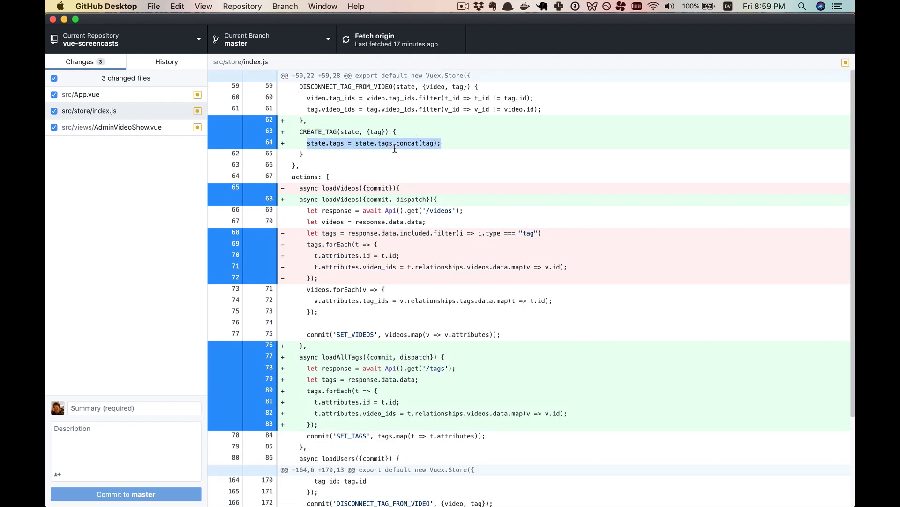
scroll("down", 3)
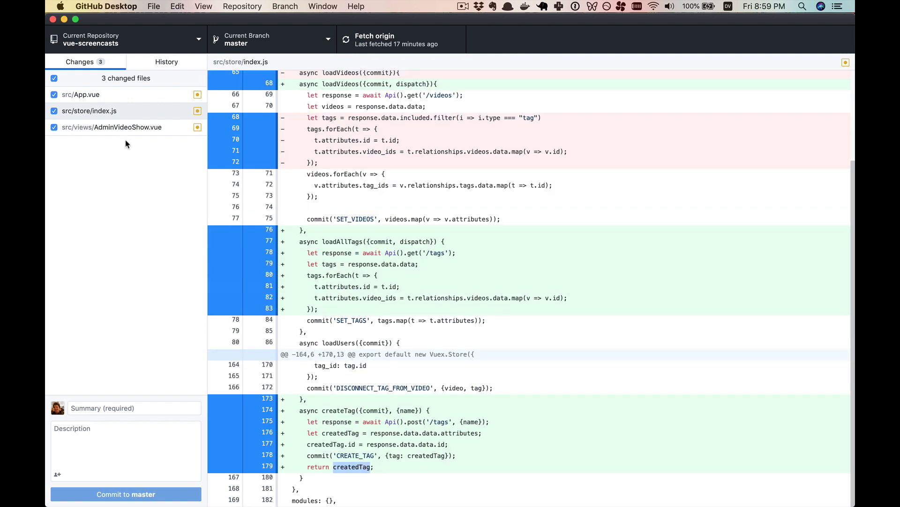
- Revisit AdminVideoShow.vue's setter, highlighting the connectTagToVideo dispatch with createdTag
left_click(112, 127)
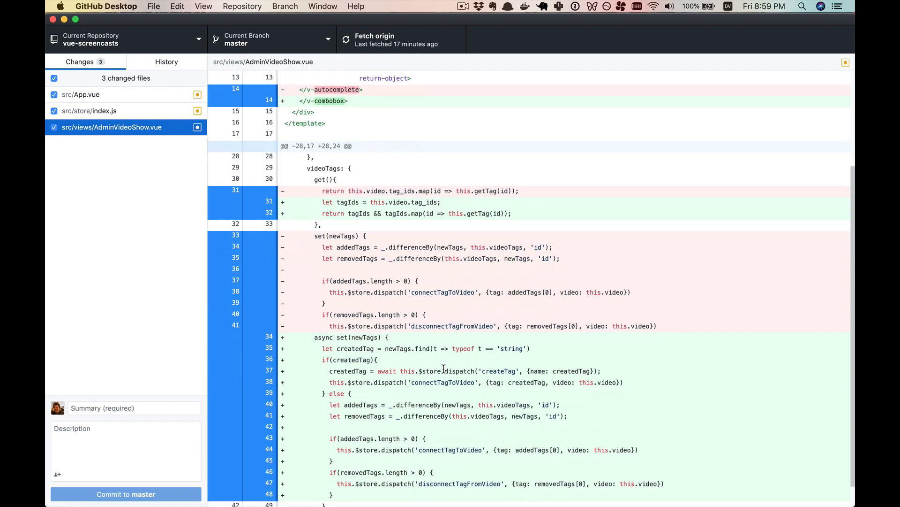
scroll("down", 3)
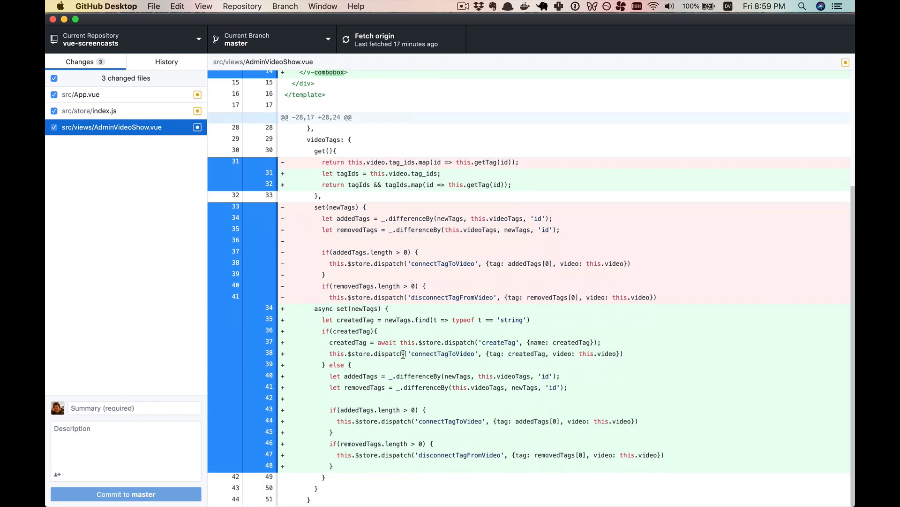
double_click(441, 353)
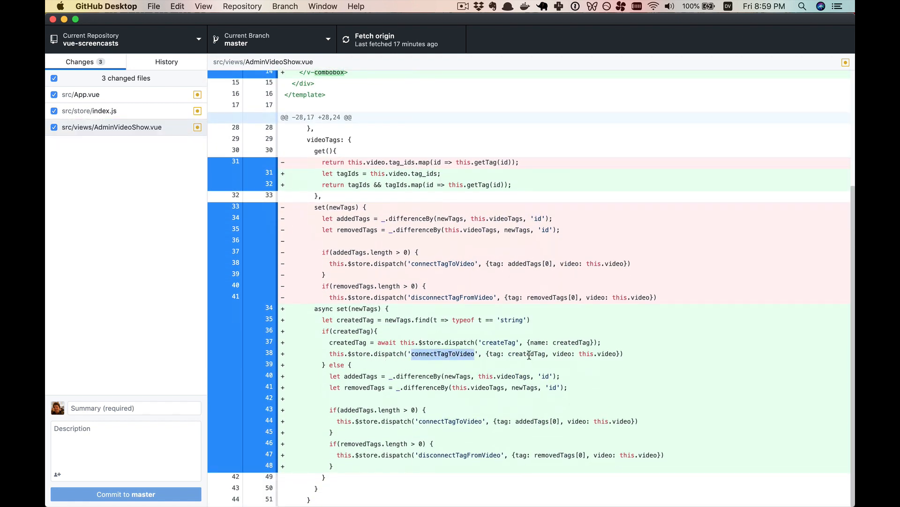
double_click(526, 353)
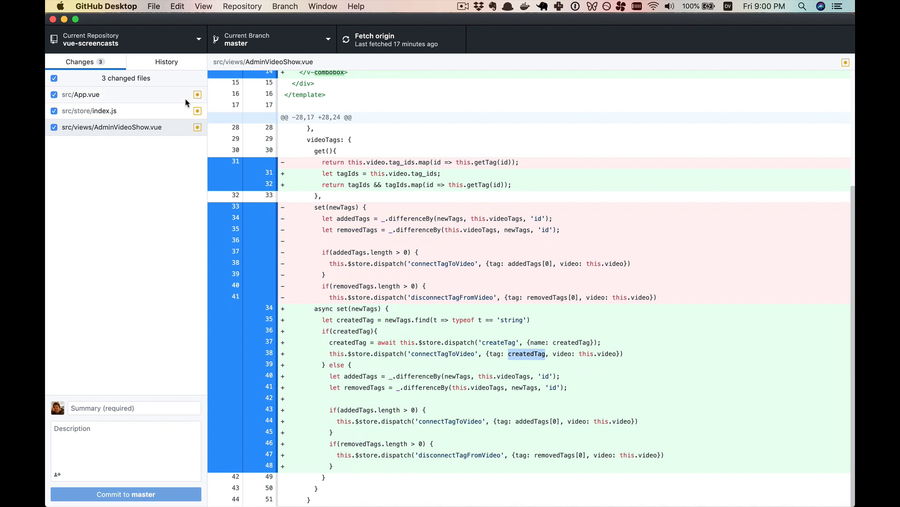
mouse_move(159, 114)
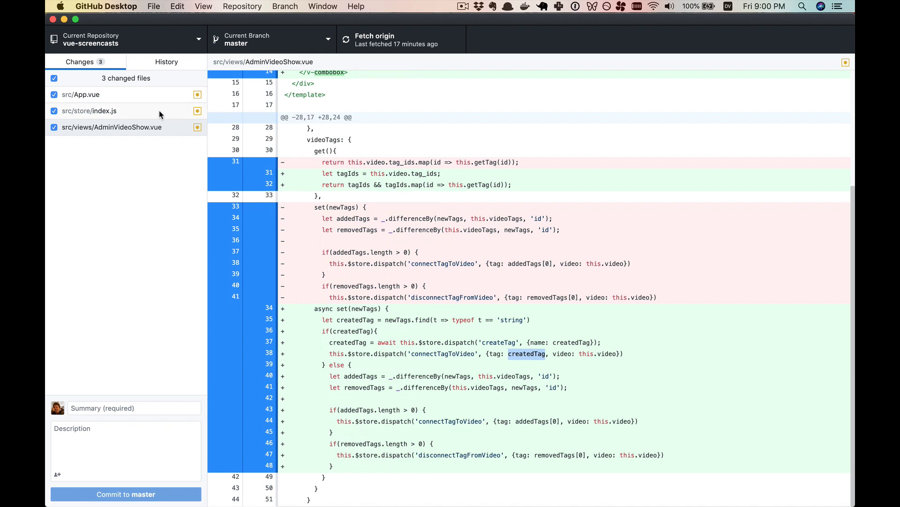
- View App.vue's created hook dispatching loadAllTags, then return to the index.js diff
left_click(81, 94)
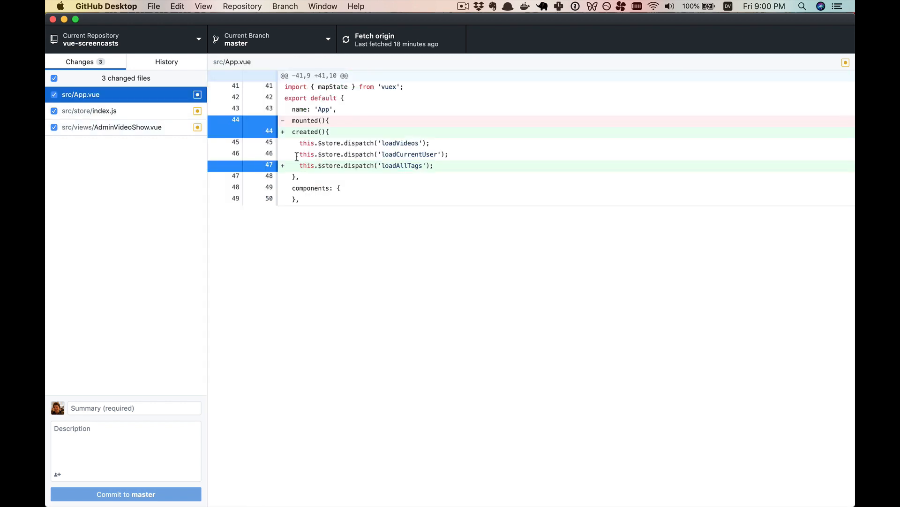
double_click(305, 131)
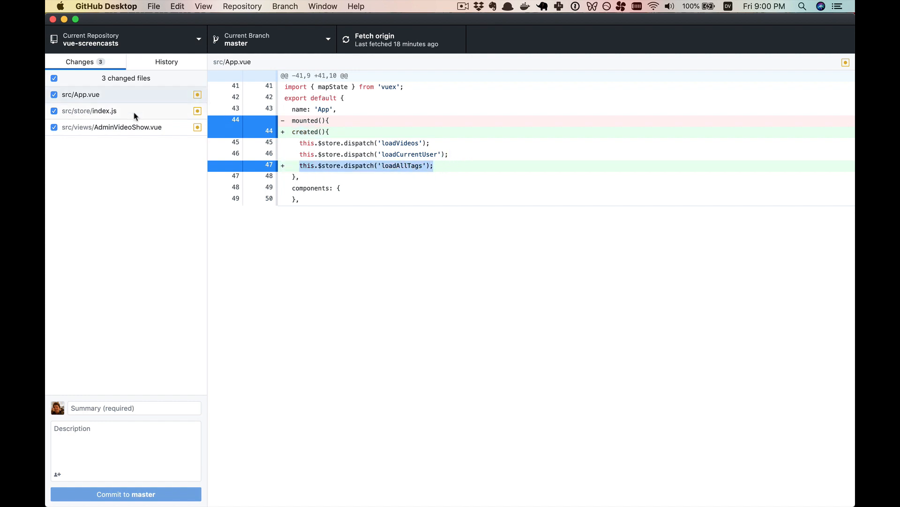
left_click(90, 110)
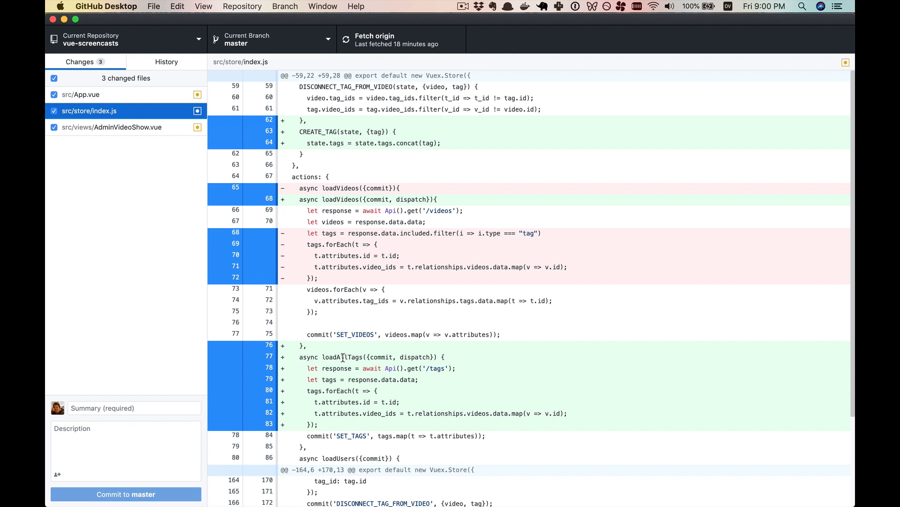
- Confirm loadAllTags fetches '/tags' and commits SET_TAGS, then type 'Vue' into Chrome's tag combobox
scroll("down", 3)
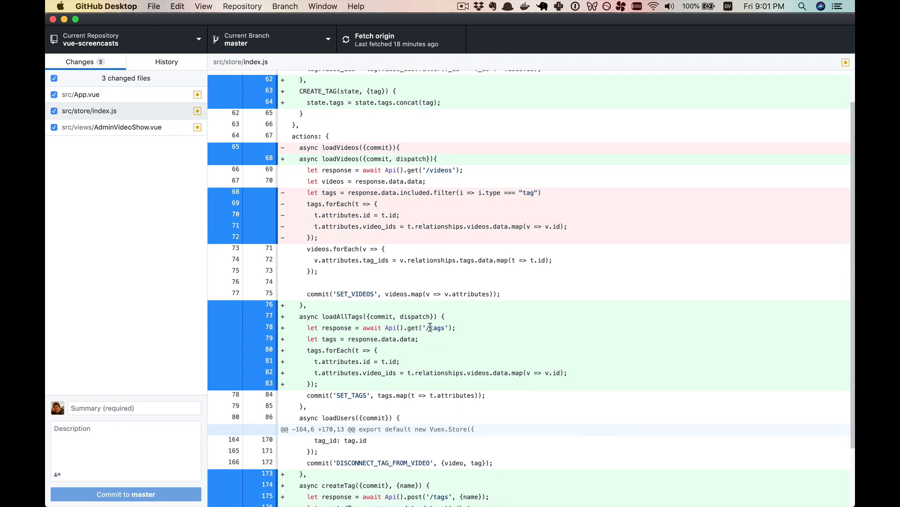
double_click(437, 328)
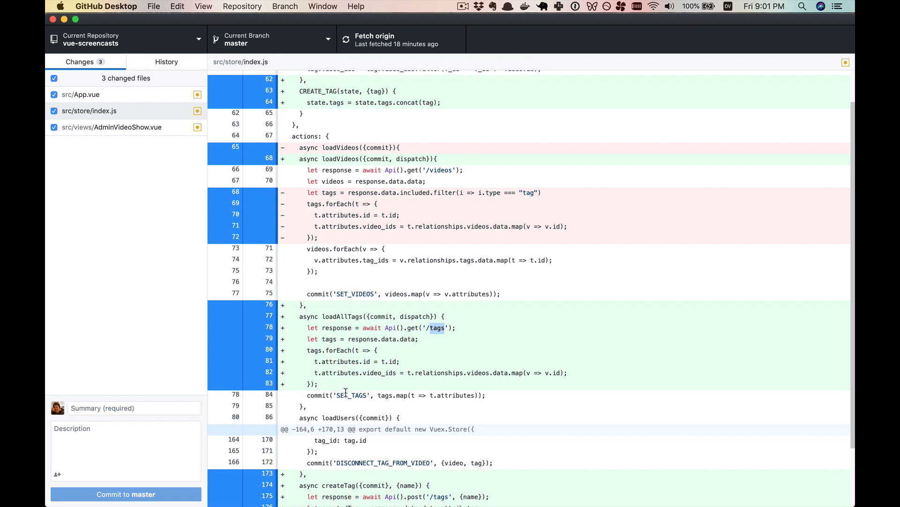
double_click(350, 395)
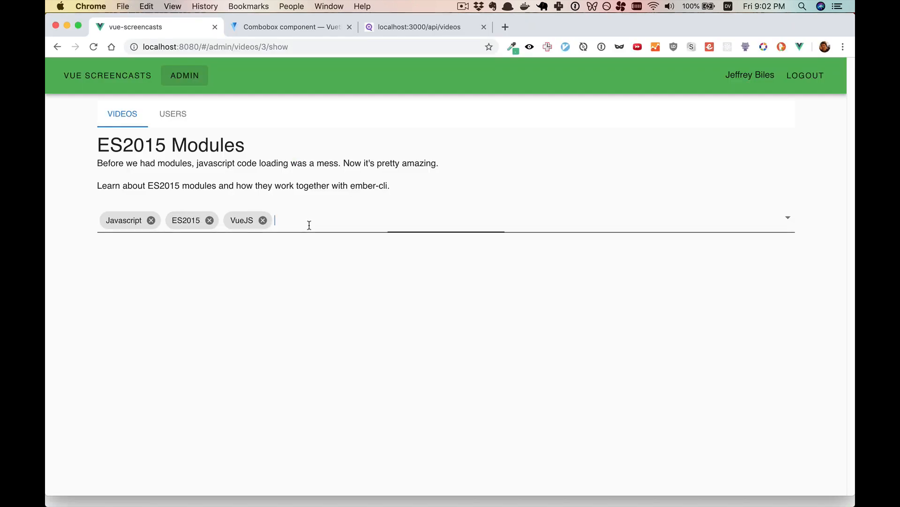
type("Vue")
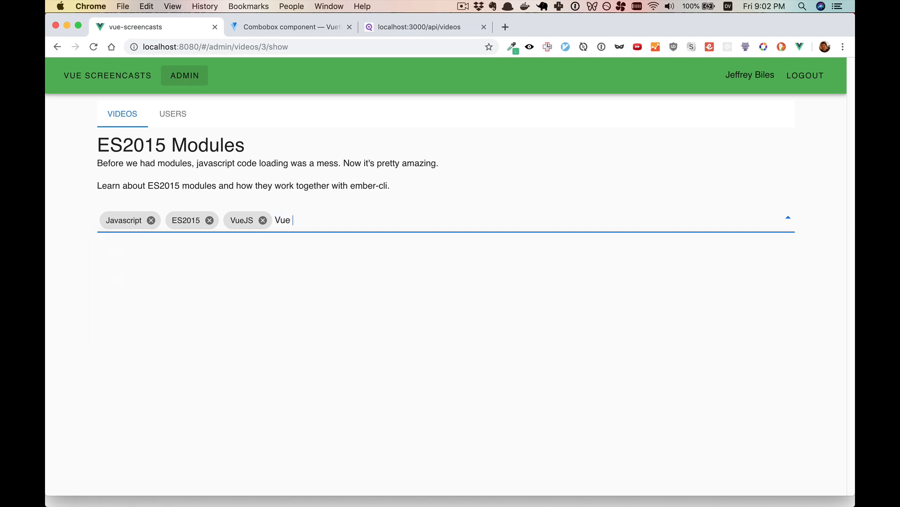